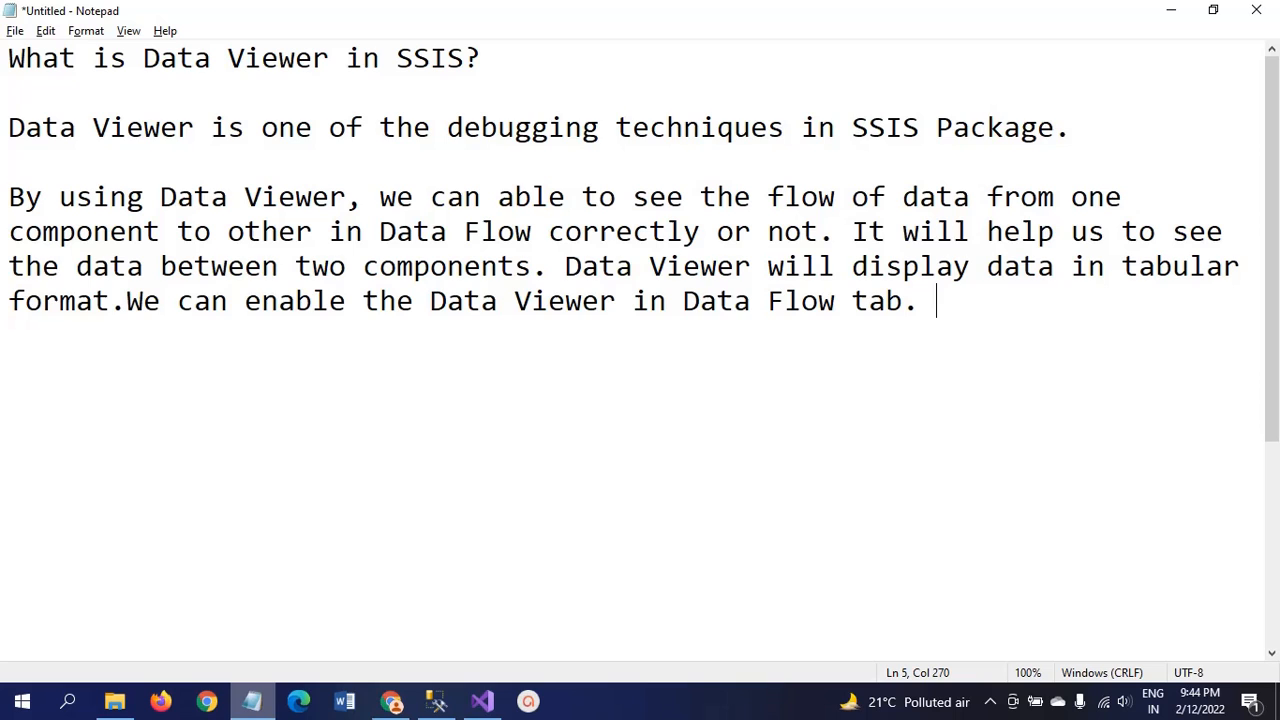
# Switch to SQL Server Management Studio and review the 1000-row SELECT * FROM dbo.EMP_tbl results.
pyautogui.click(481, 700)
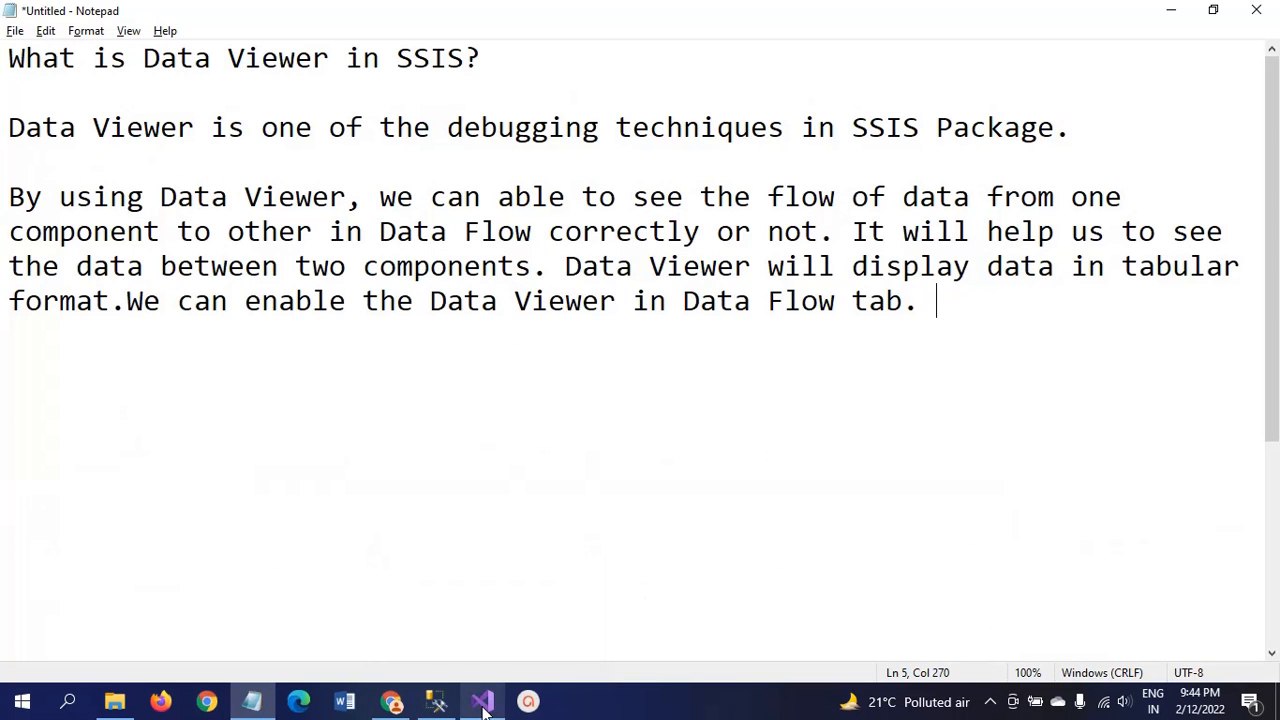
pyautogui.click(481, 700)
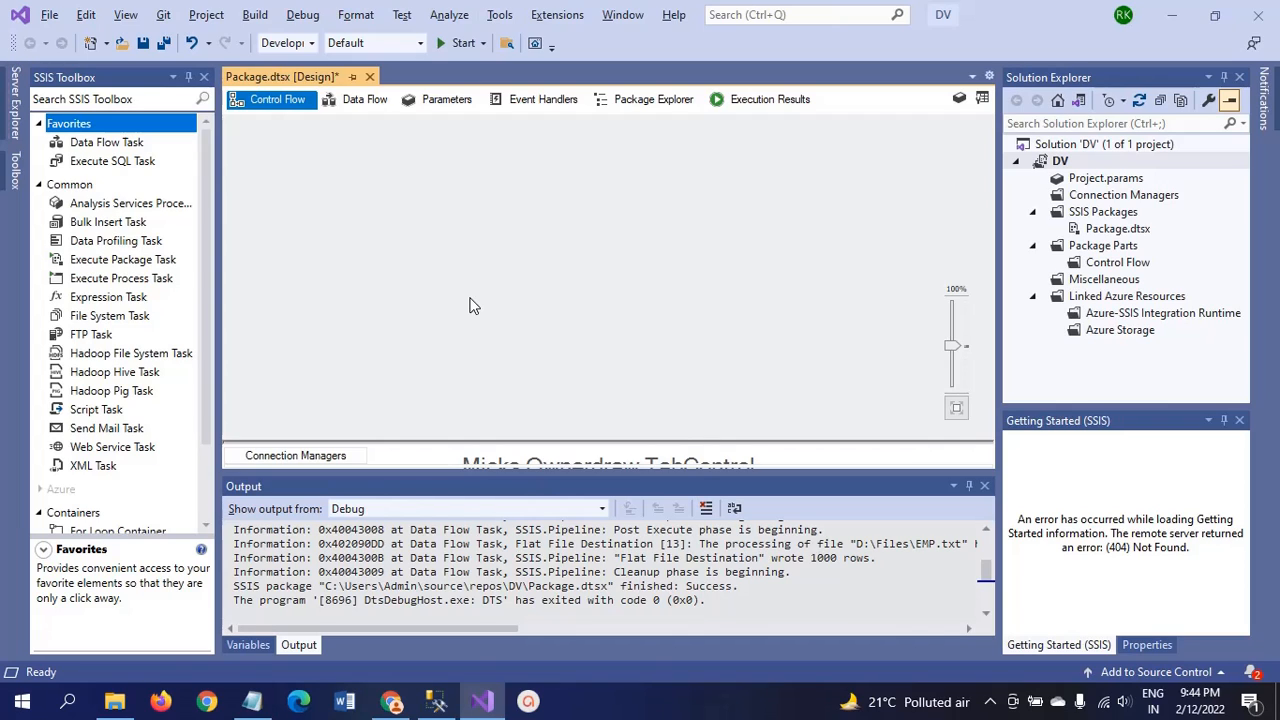
pyautogui.moveTo(205, 223)
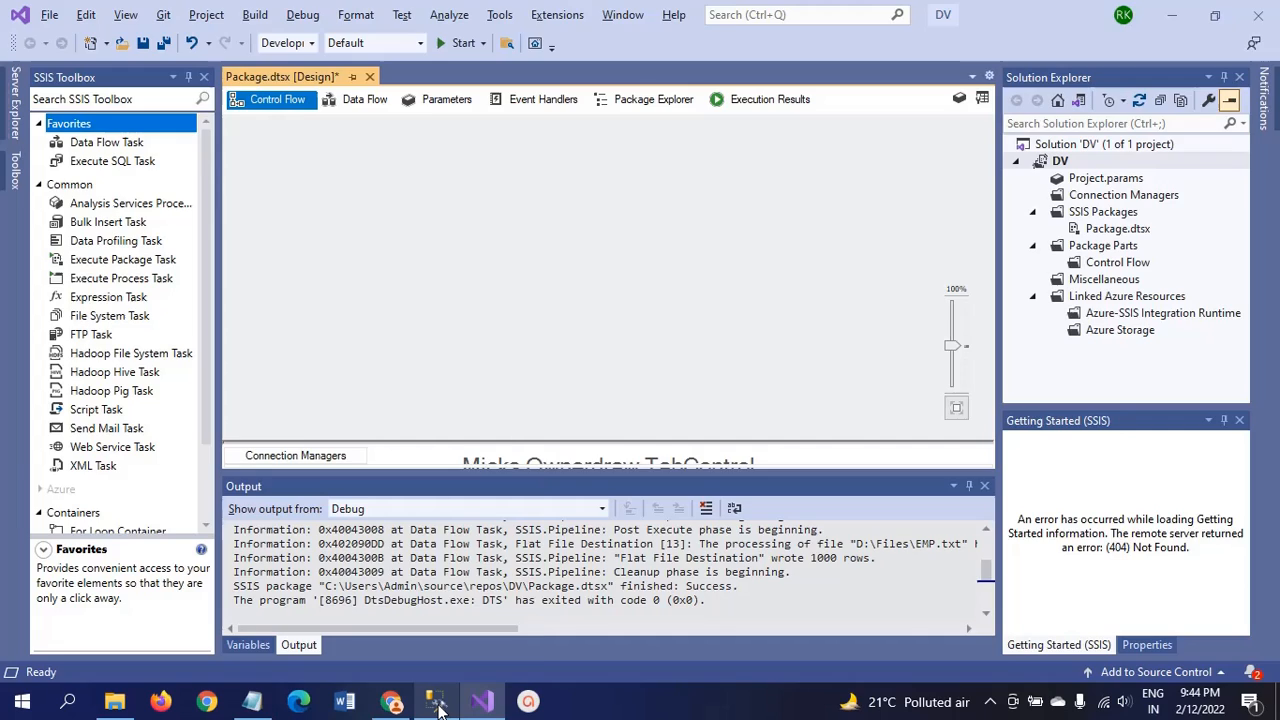
pyautogui.click(435, 700)
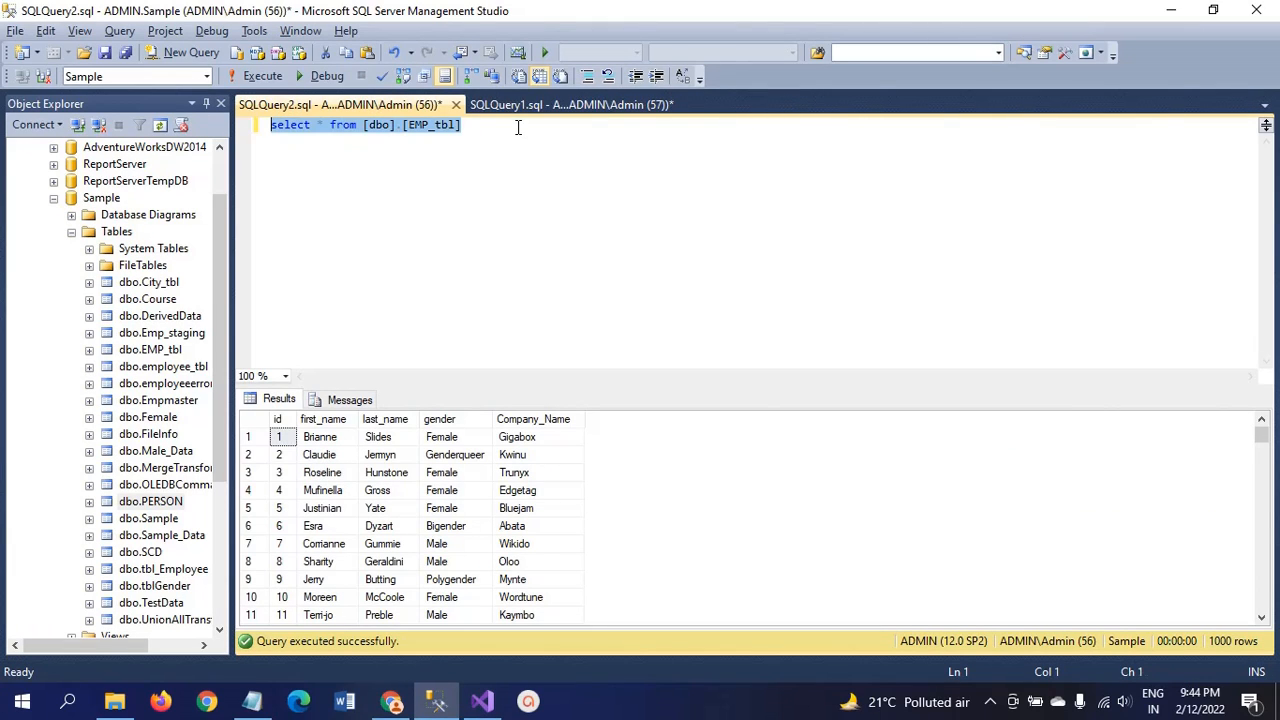
pyautogui.moveTo(756, 385)
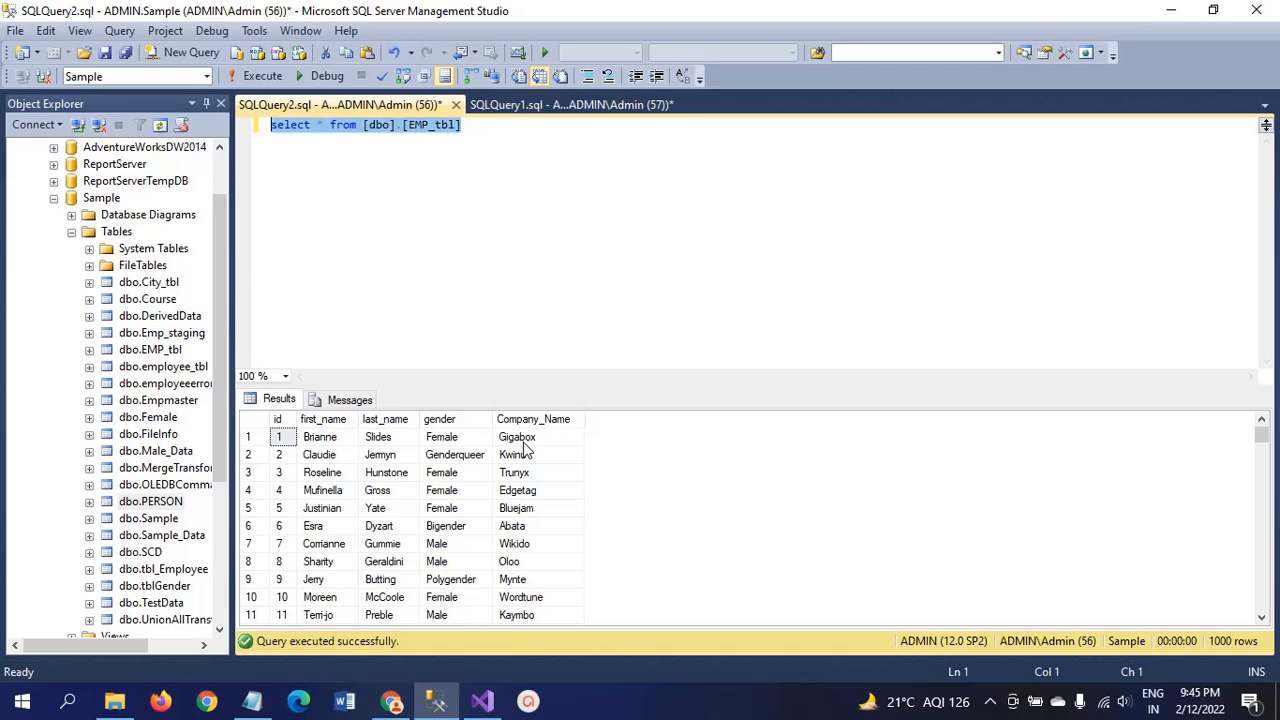
pyautogui.moveTo(320, 437)
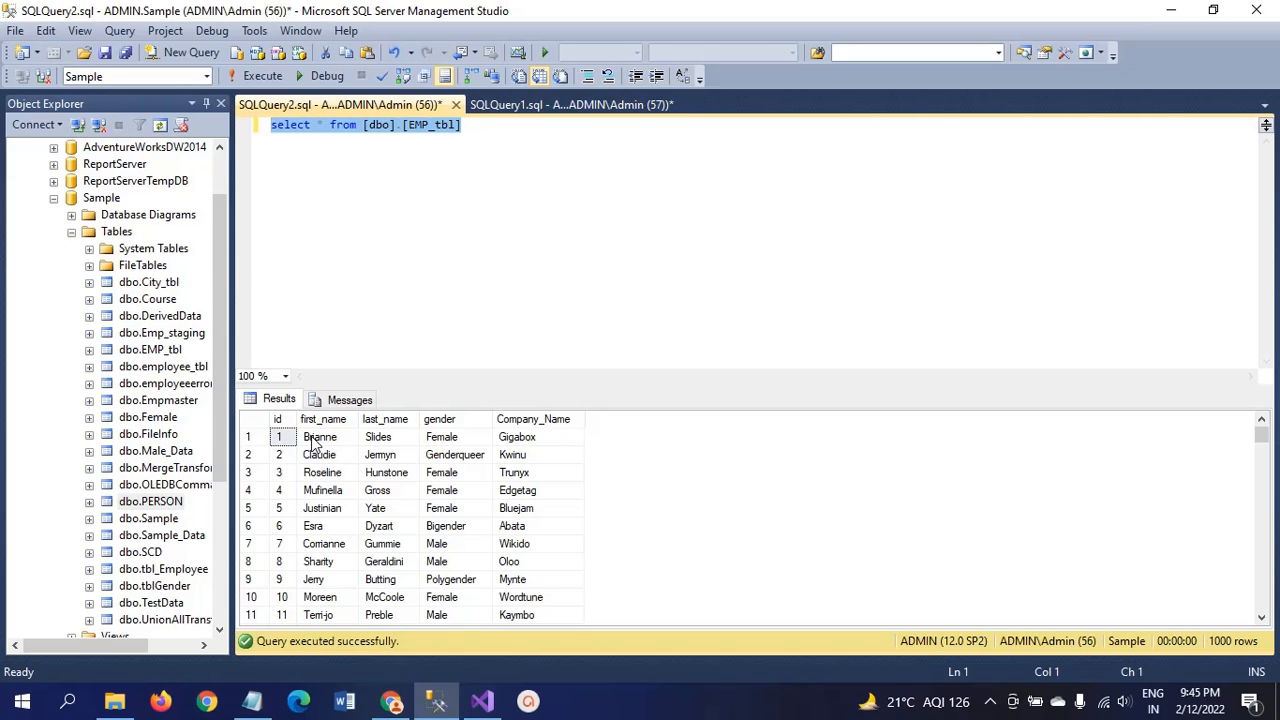
pyautogui.moveTo(388, 438)
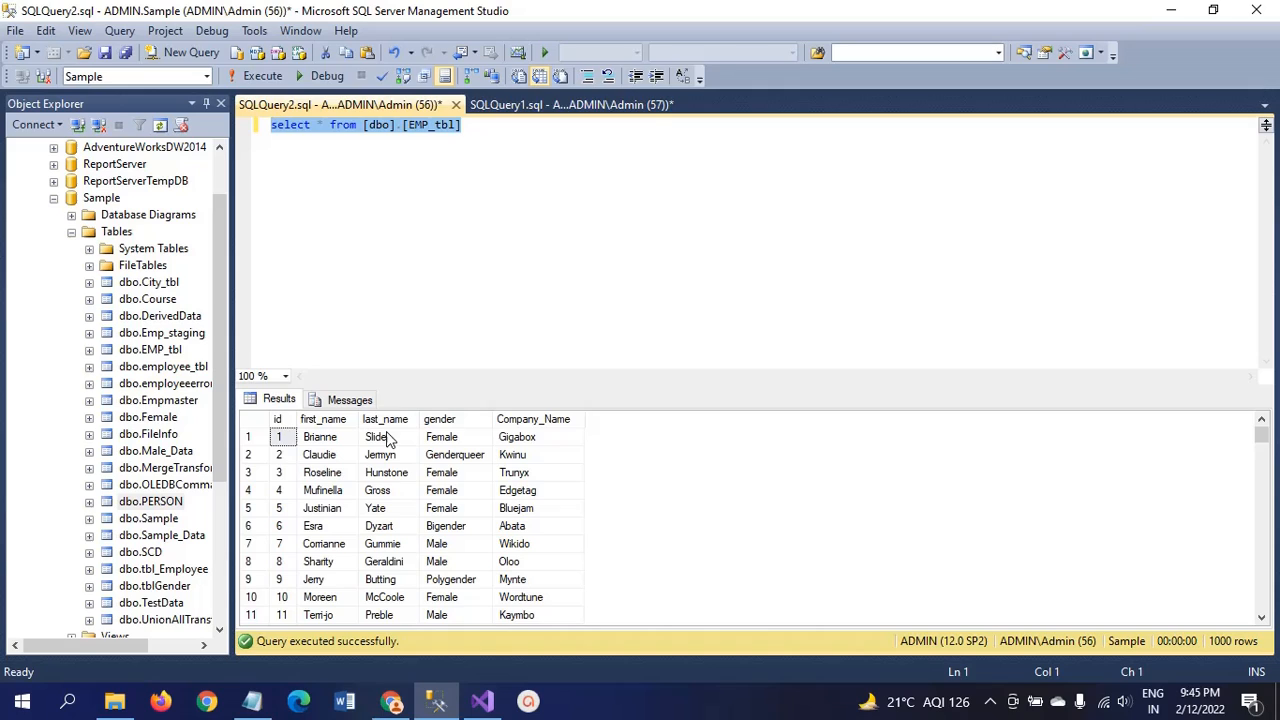
pyautogui.moveTo(620, 420)
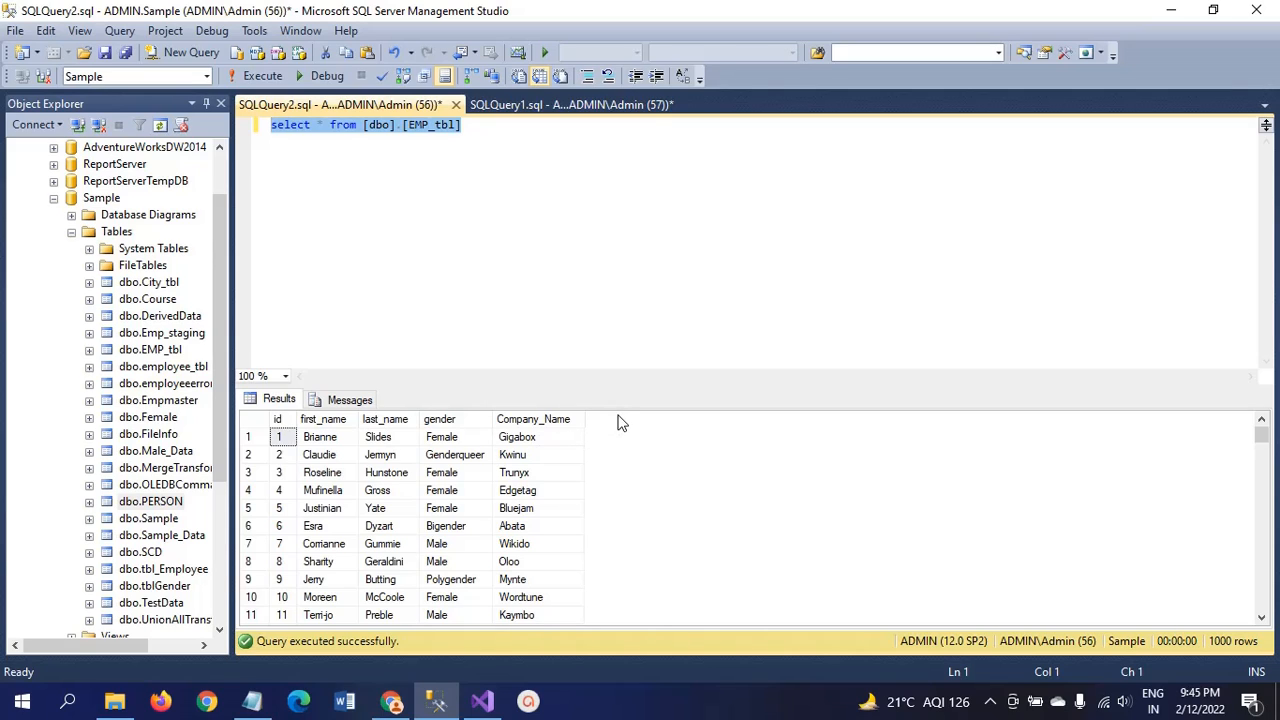
pyautogui.moveTo(517, 226)
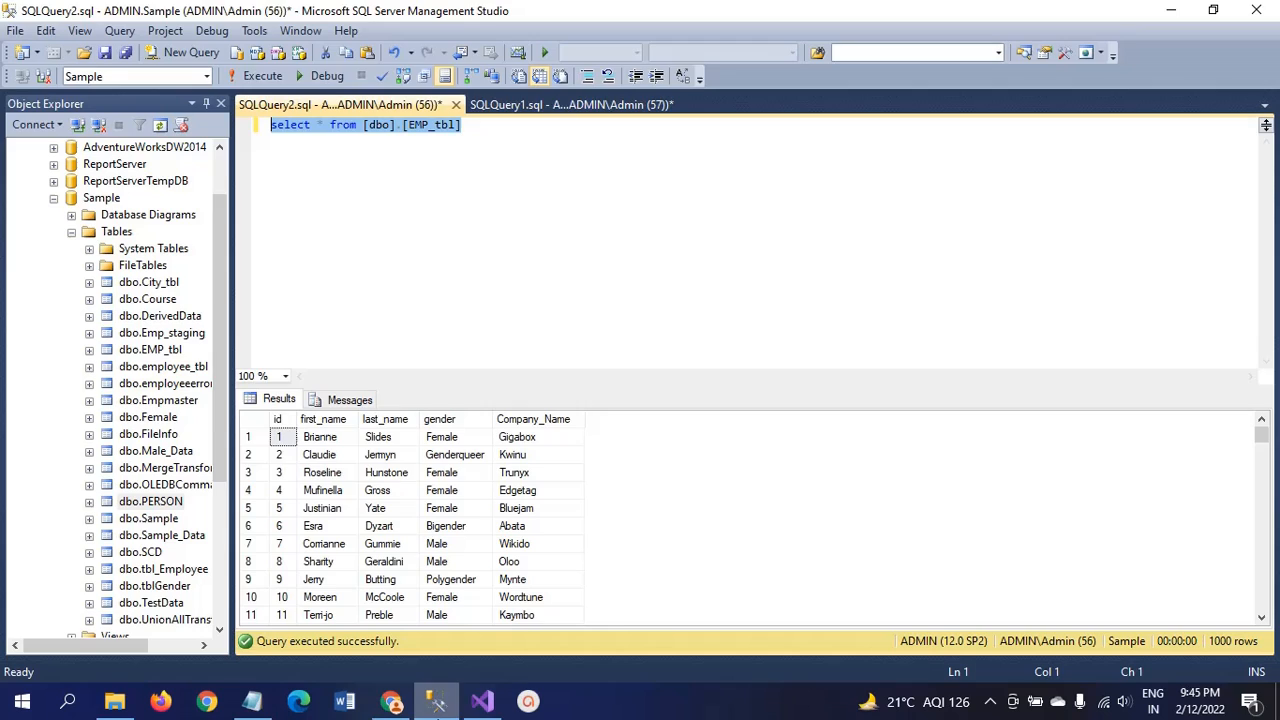
# Add a Data Flow Task to the package and place an OLE DB Source in its data flow.
pyautogui.click(481, 700)
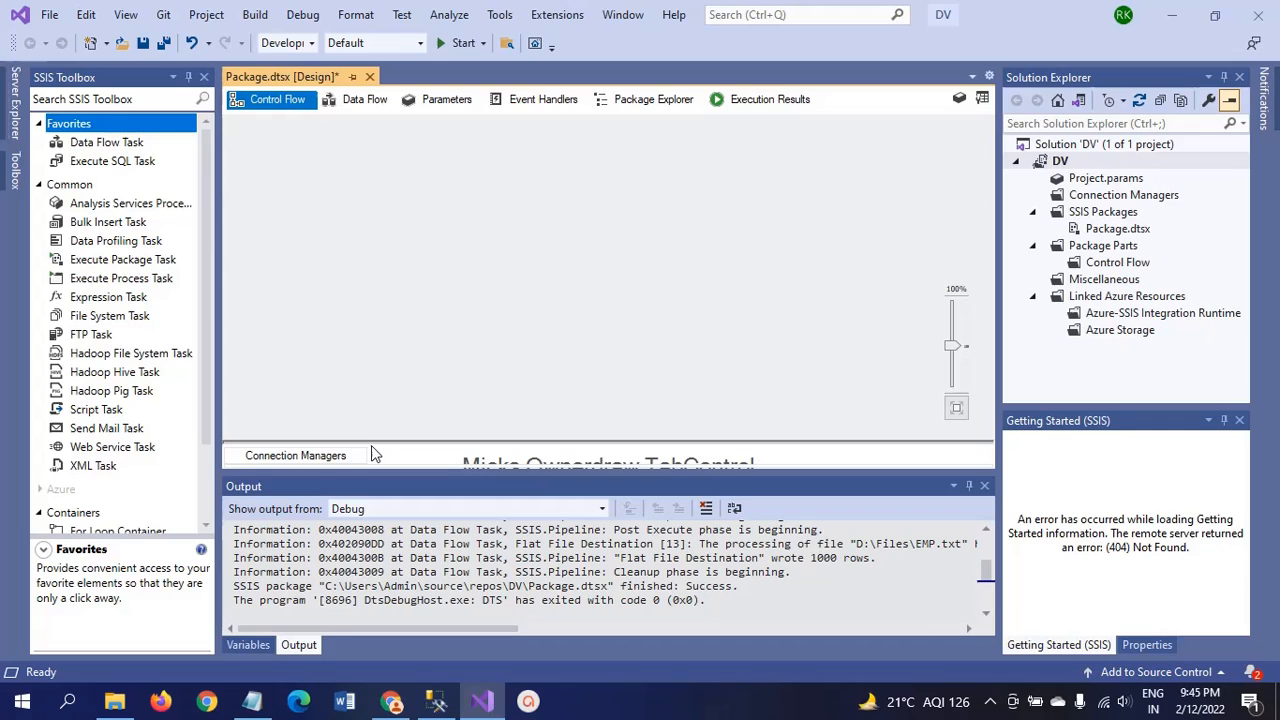
pyautogui.moveTo(105, 153)
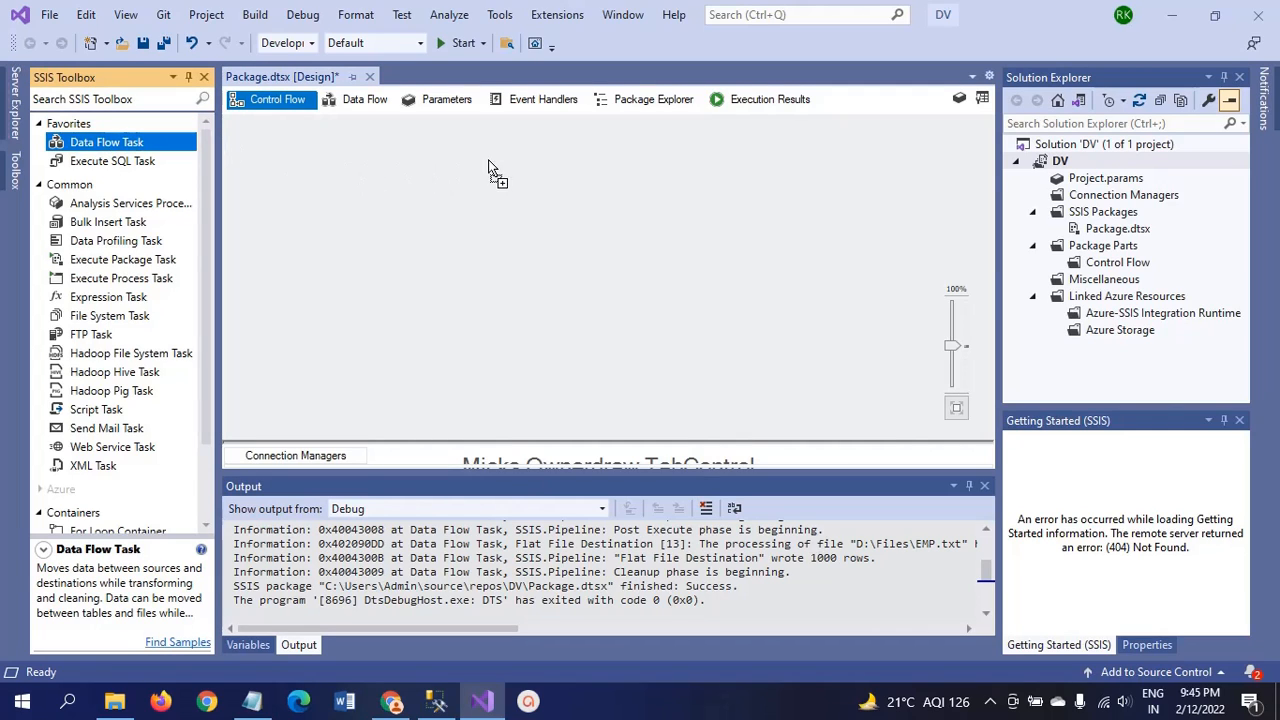
pyautogui.moveTo(106, 141); pyautogui.dragTo(603, 165)
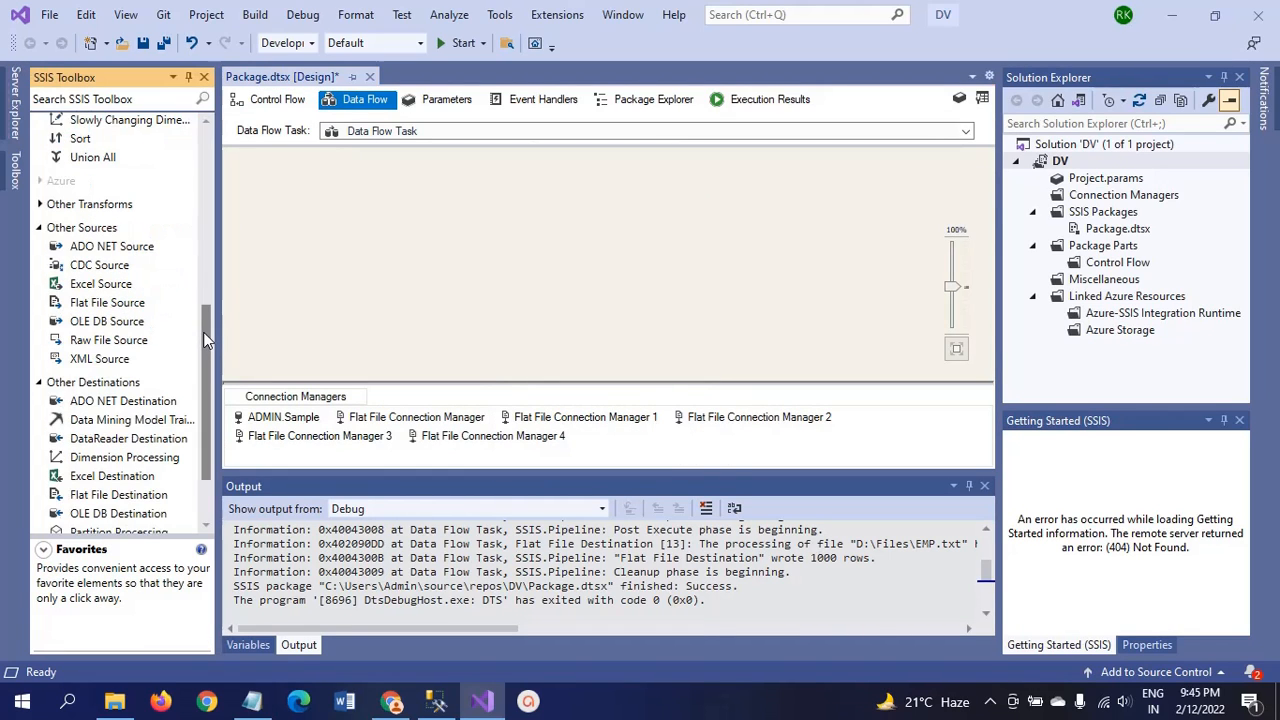
pyautogui.click(107, 300)
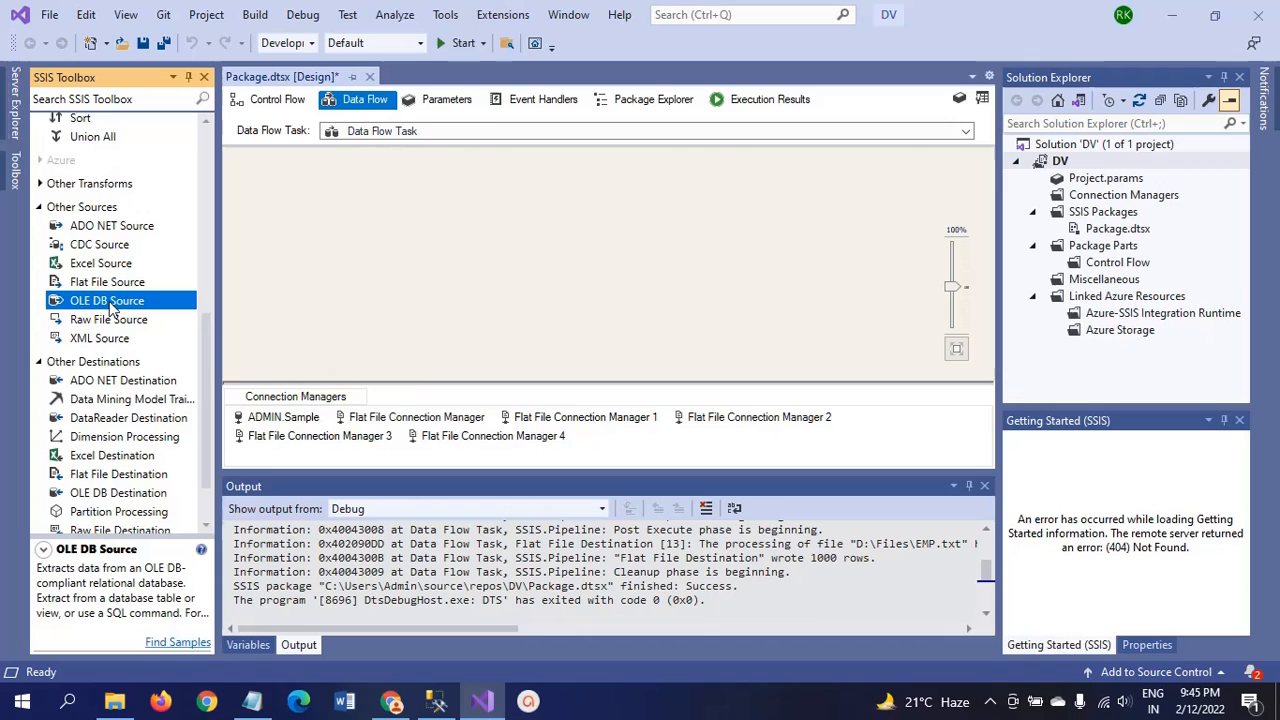
pyautogui.moveTo(107, 300); pyautogui.dragTo(598, 184)
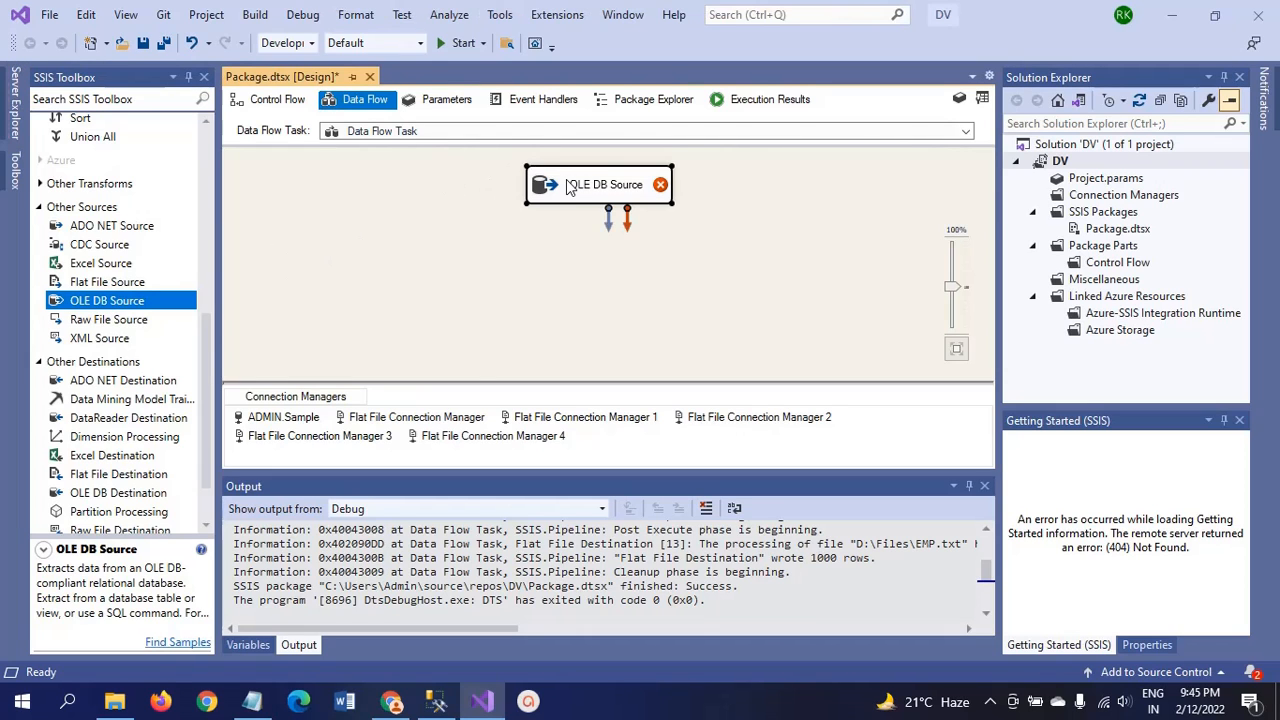
pyautogui.moveTo(603, 184); pyautogui.dragTo(580, 178)
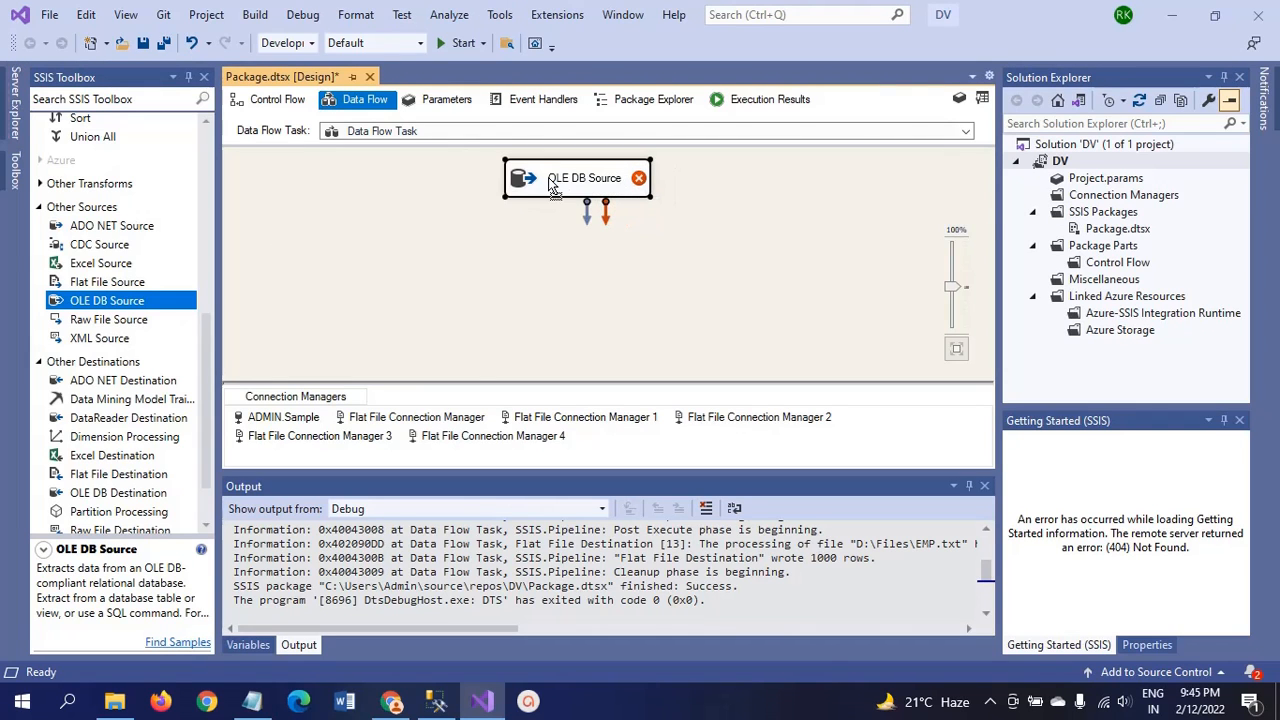
# Configure the OLE DB Source to read [dbo].[EMP_tbl] via ADMIN.Sample, checking columns and preview.
pyautogui.doubleClick(584, 177)
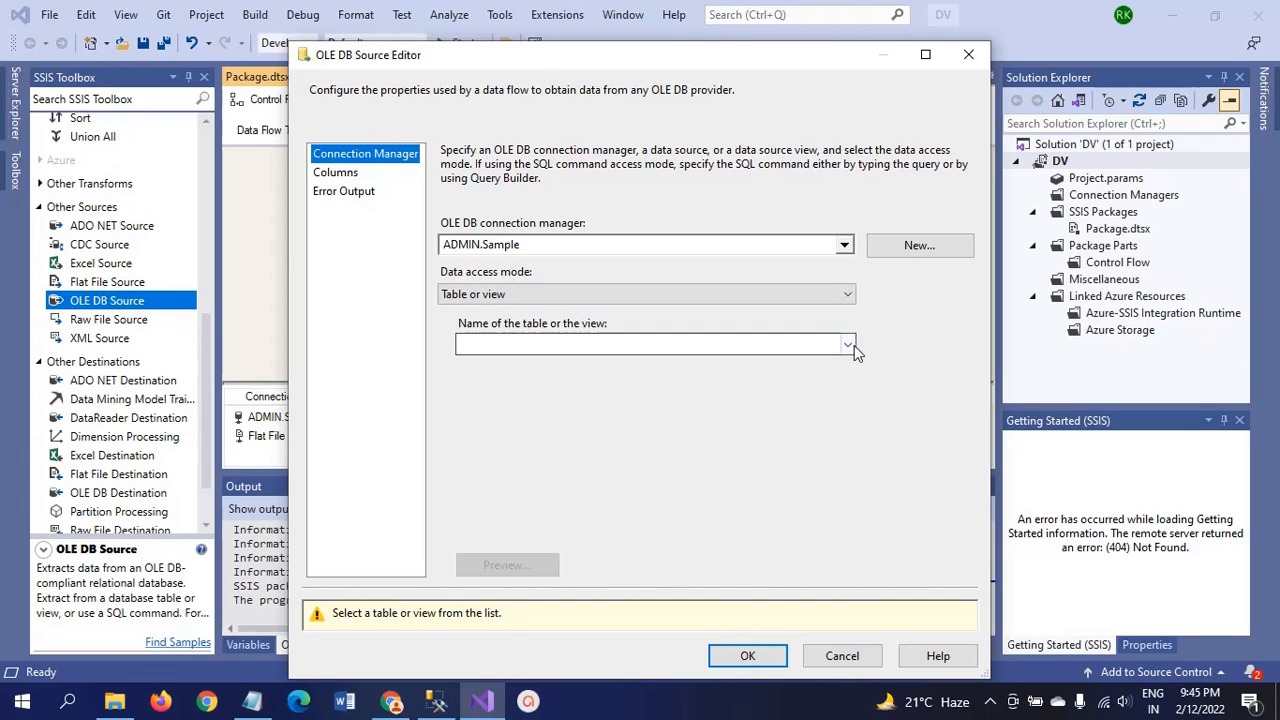
pyautogui.click(848, 344)
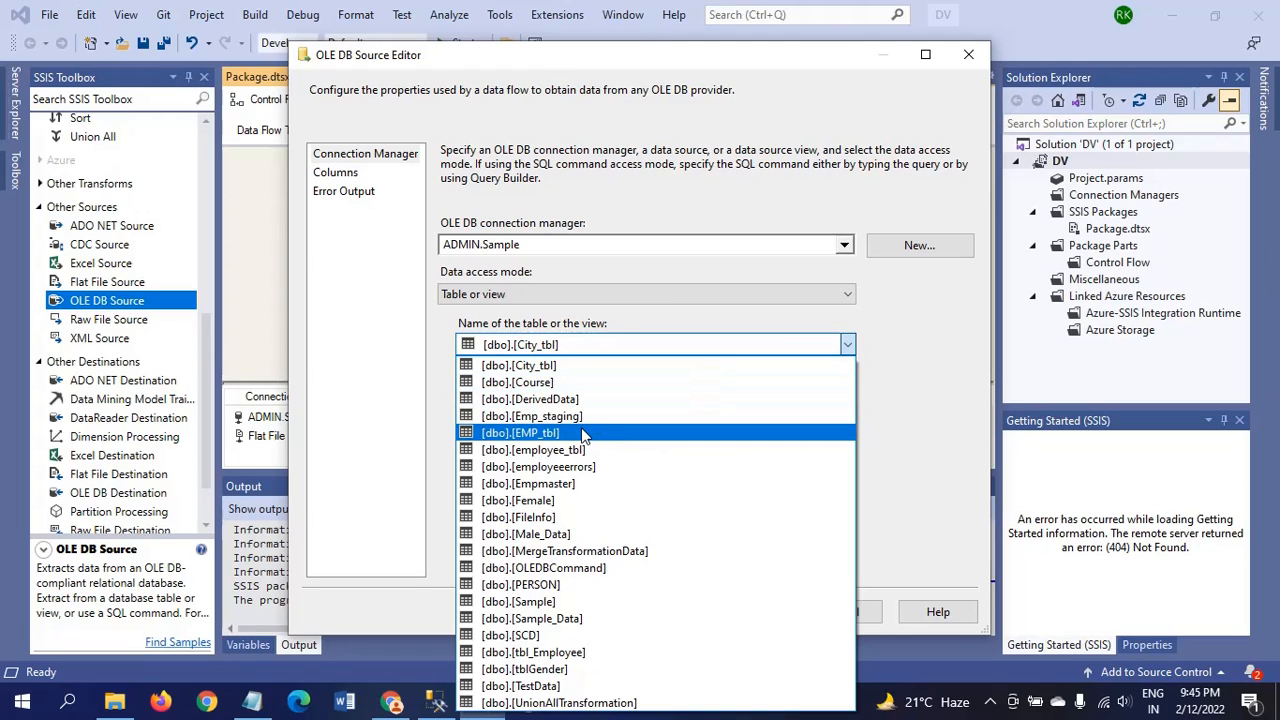
pyautogui.click(519, 432)
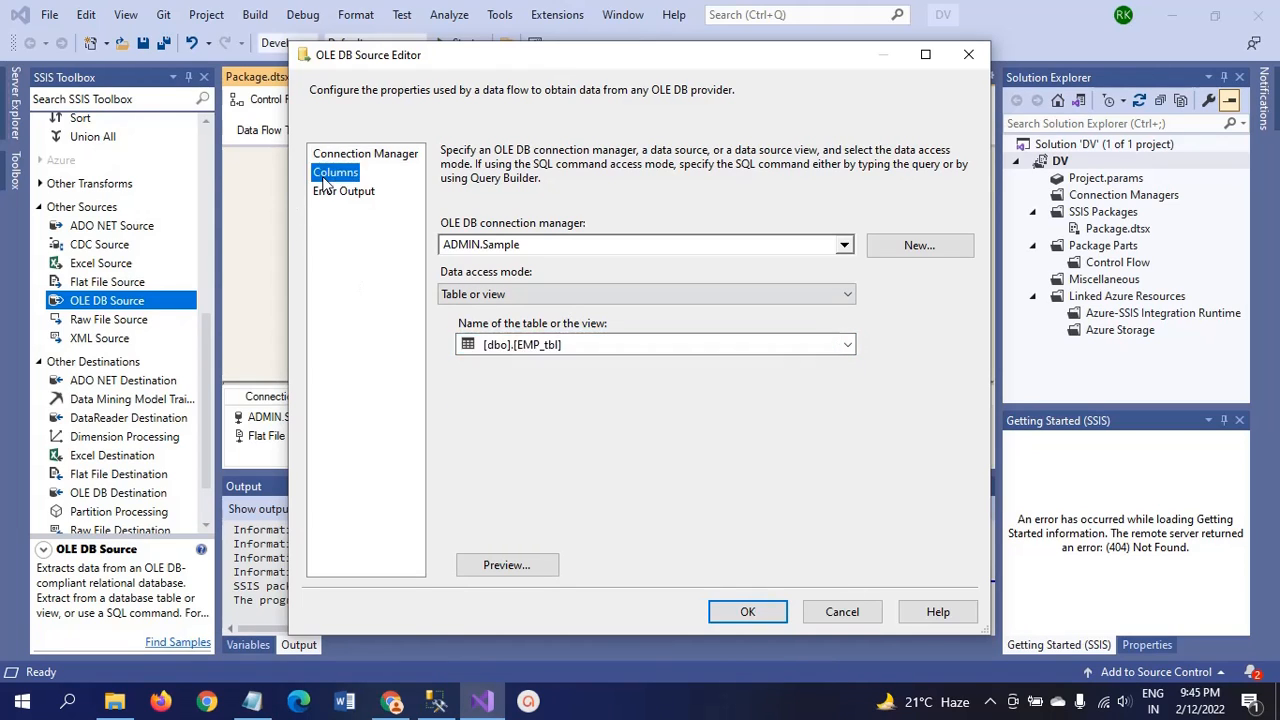
pyautogui.click(335, 172)
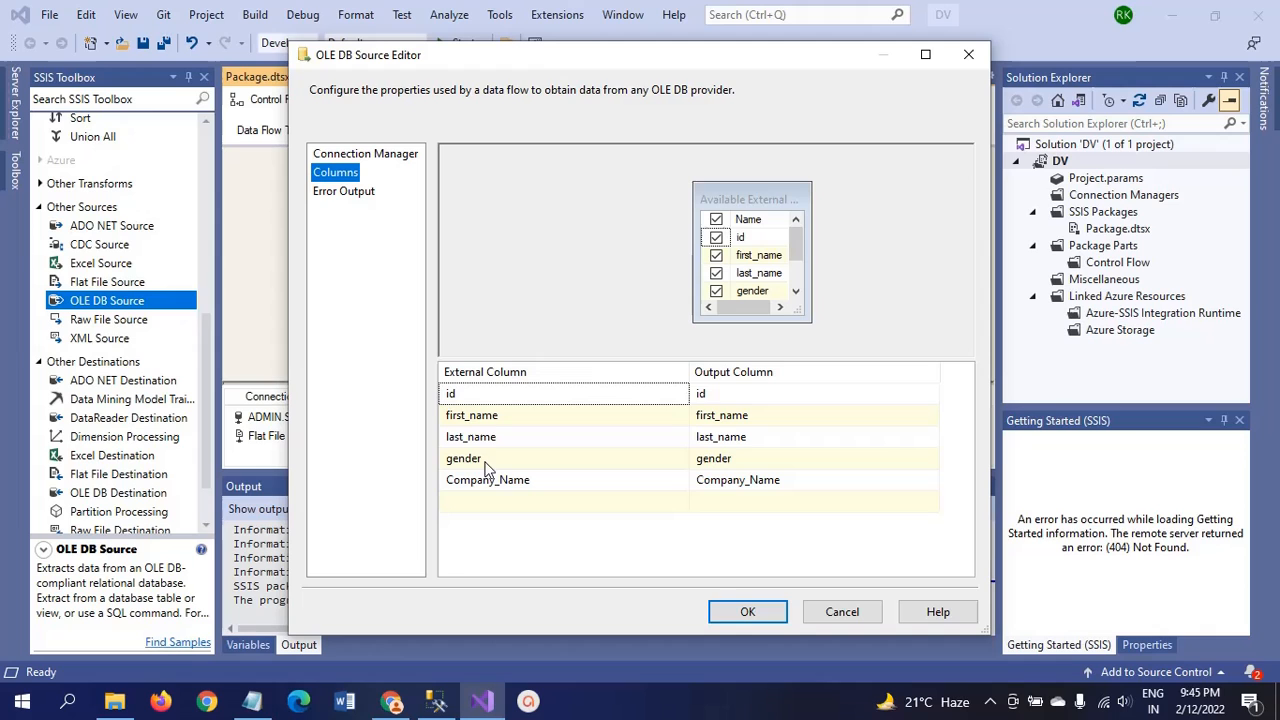
pyautogui.click(365, 153)
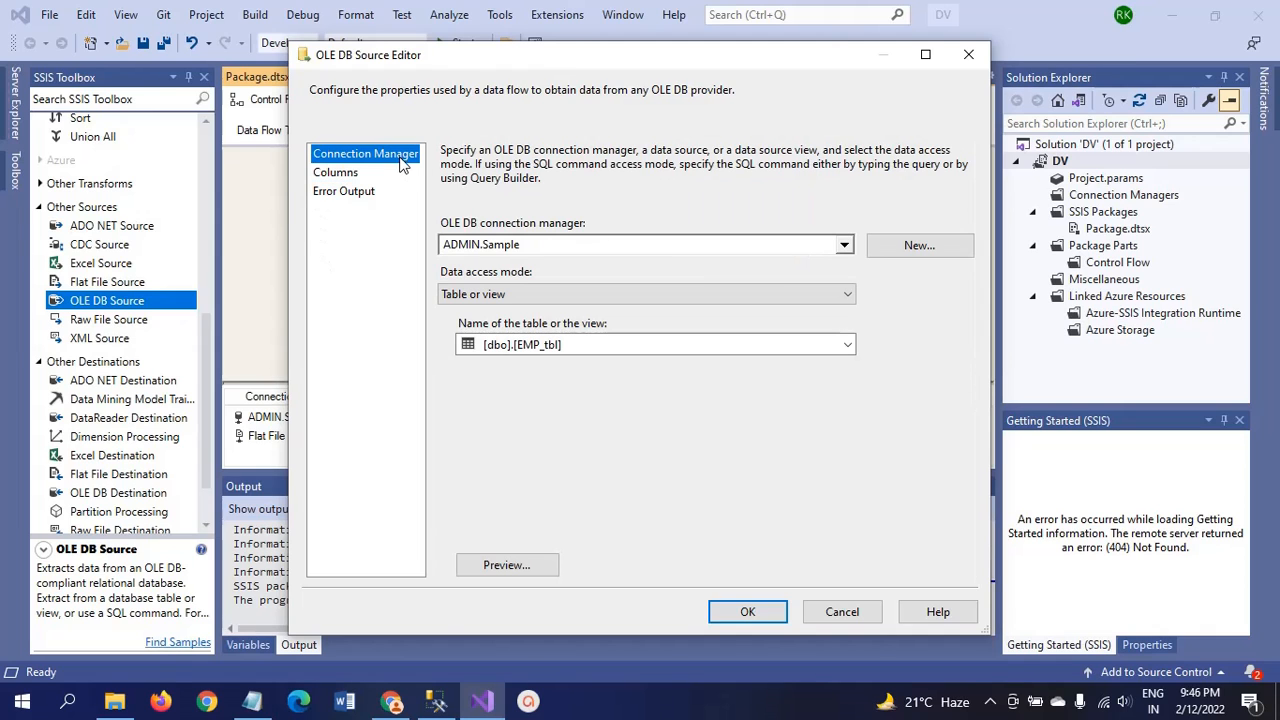
pyautogui.click(507, 564)
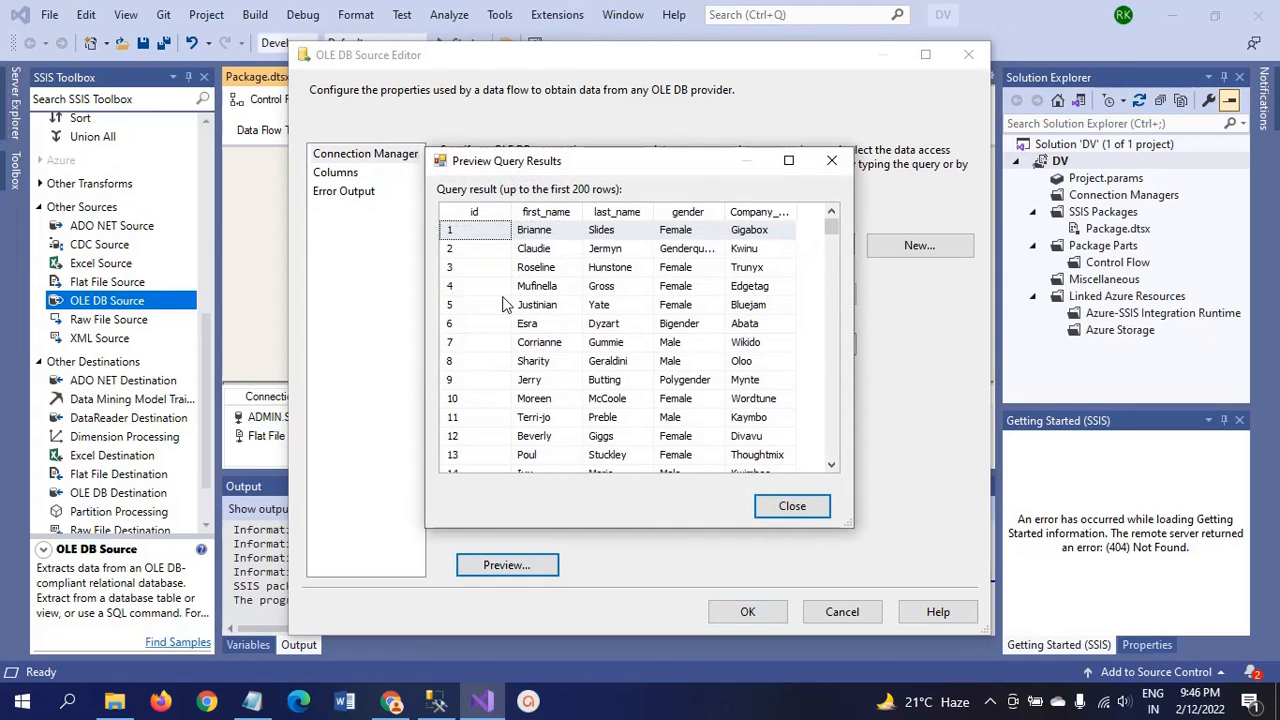
pyautogui.click(791, 506)
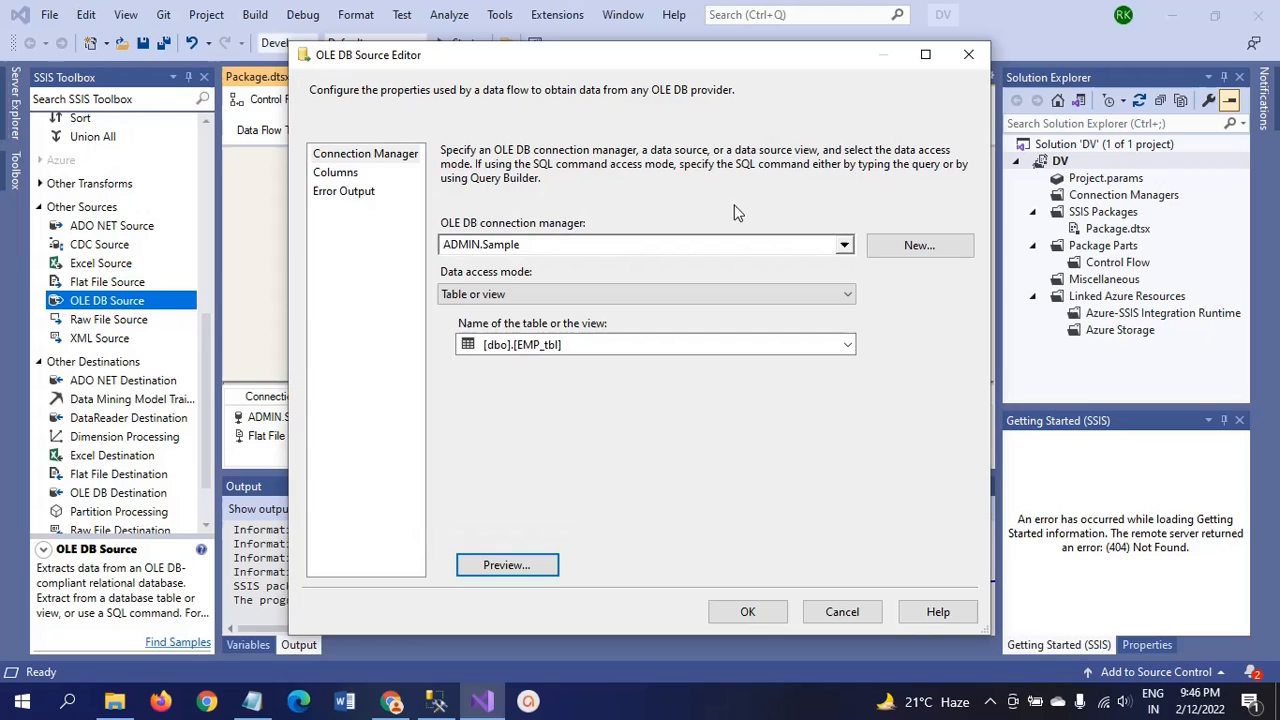
pyautogui.click(747, 611)
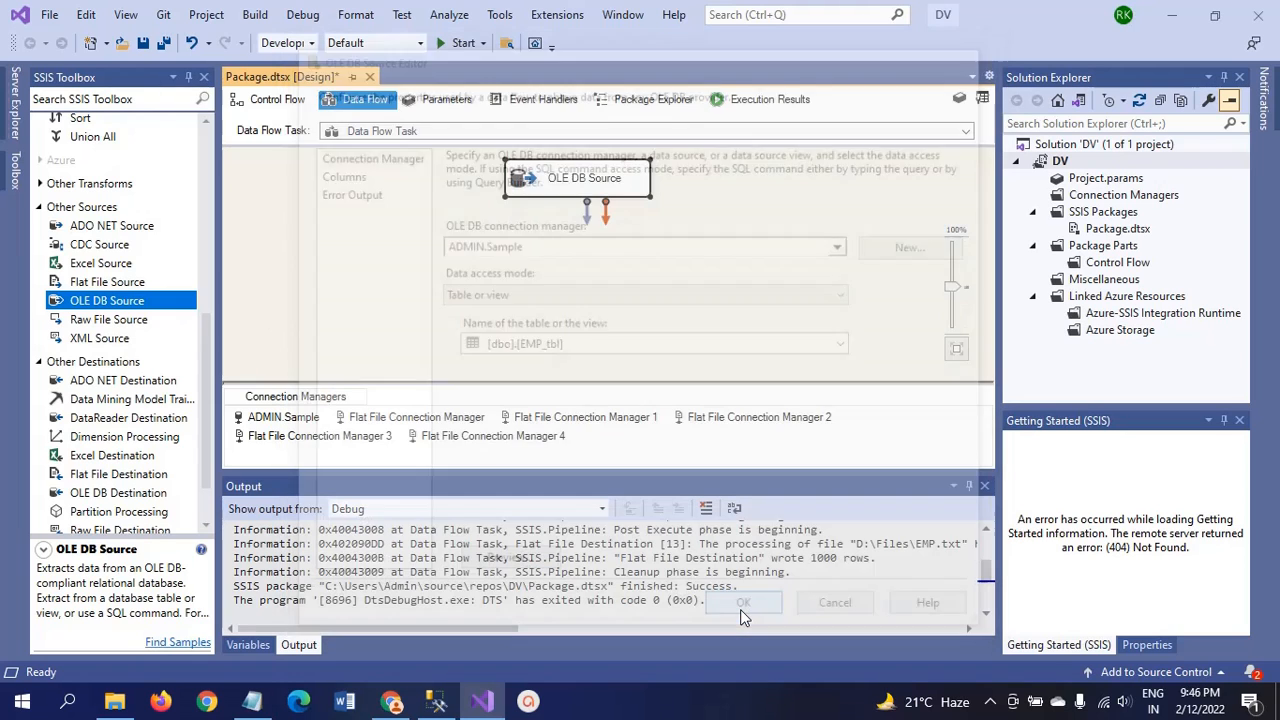
# Place a Derived Column below the OLE DB Source and link the source output to it.
pyautogui.click(743, 602)
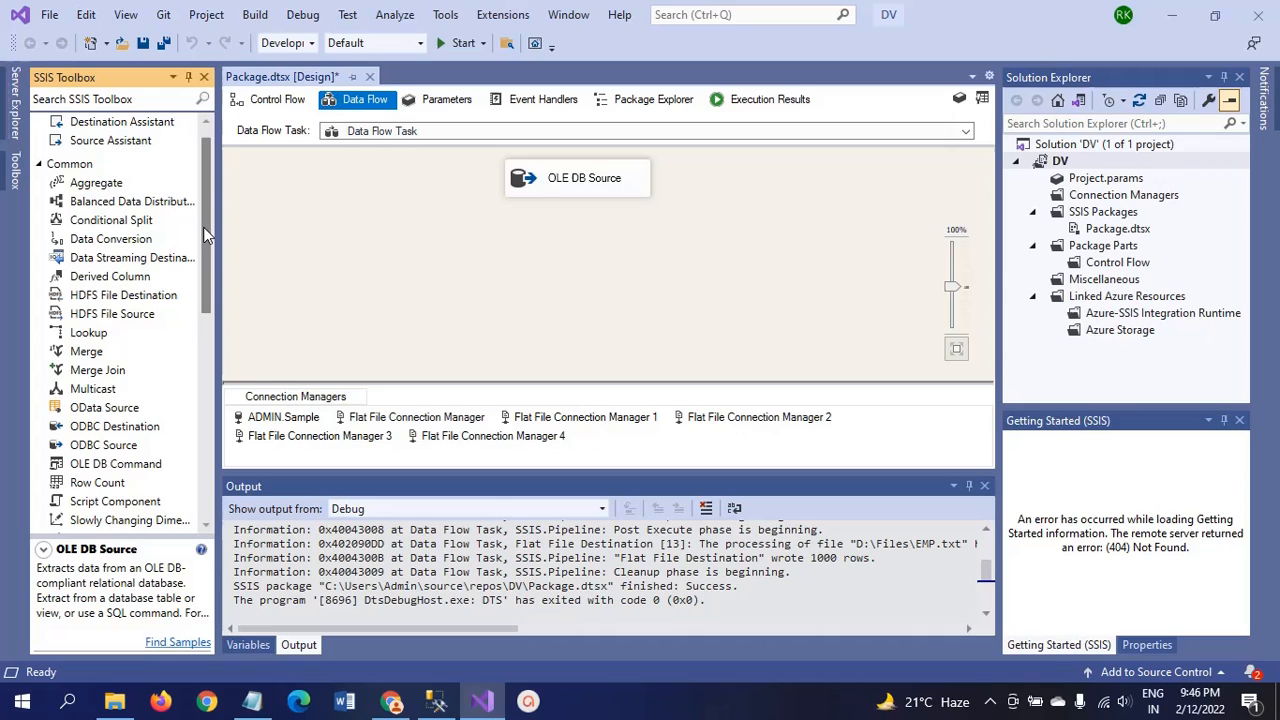
pyautogui.moveTo(210, 302)
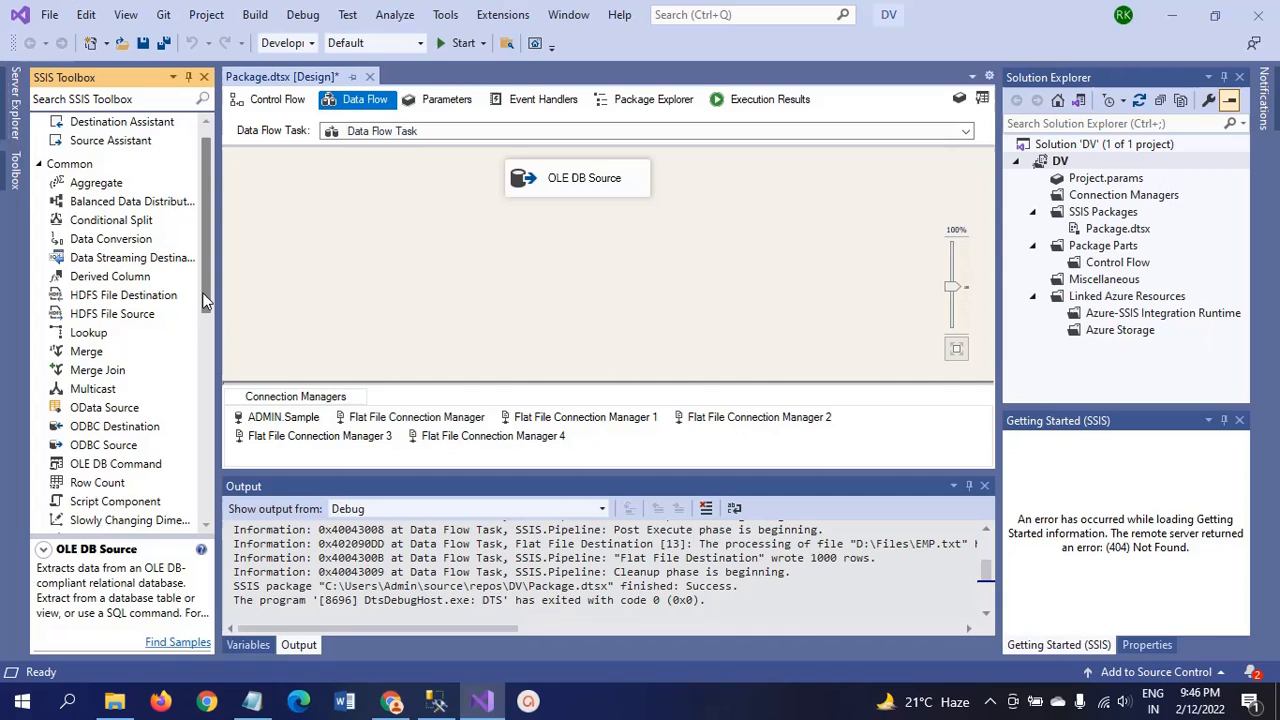
pyautogui.moveTo(118, 285)
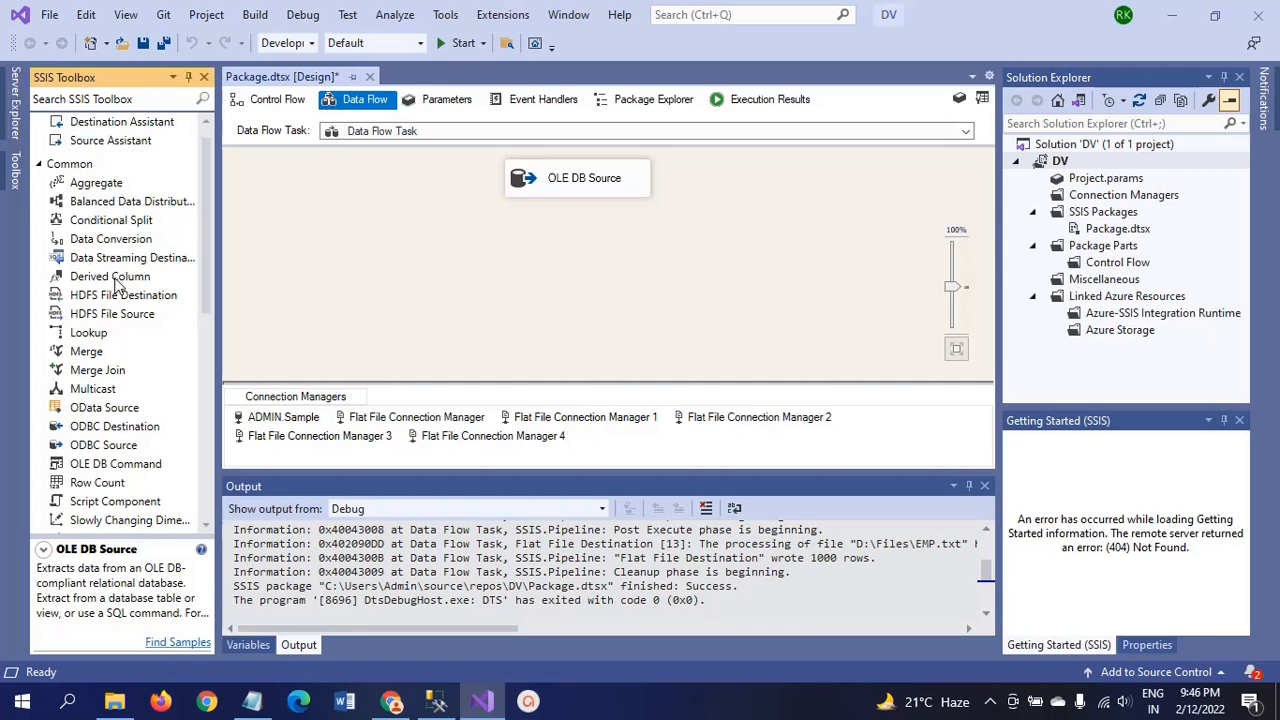
pyautogui.click(110, 276)
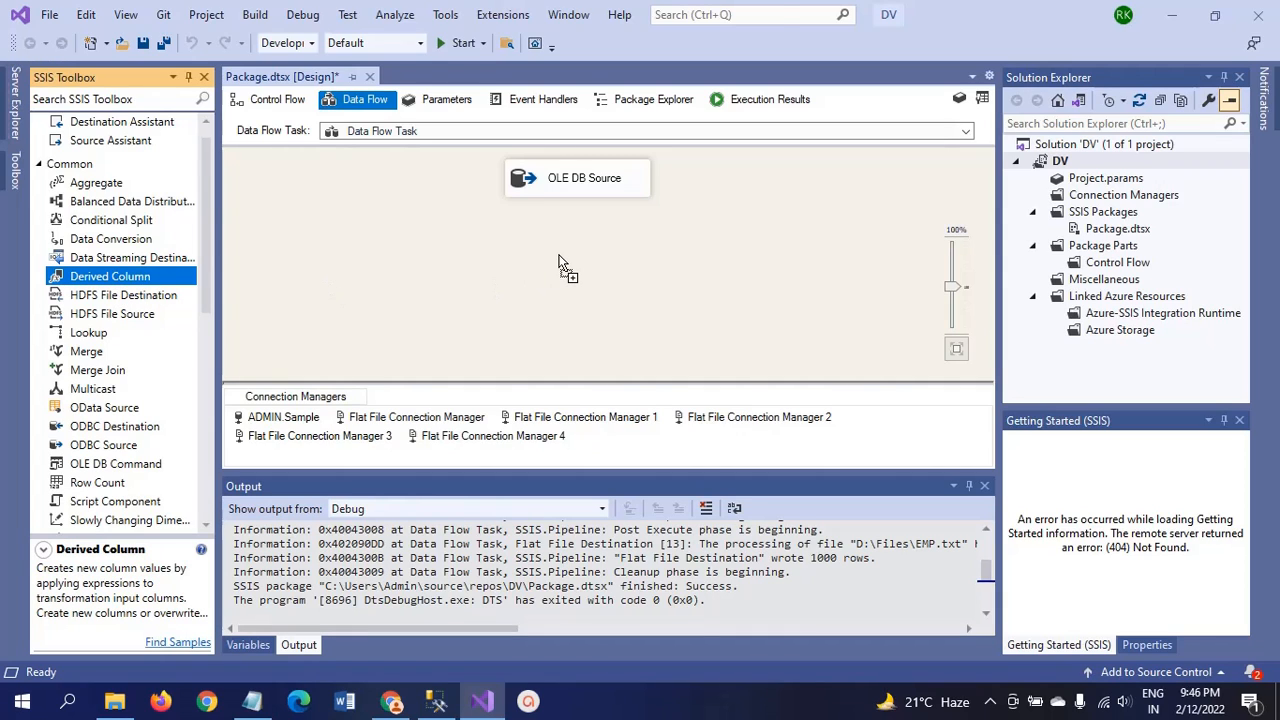
pyautogui.moveTo(110, 276); pyautogui.dragTo(640, 273)
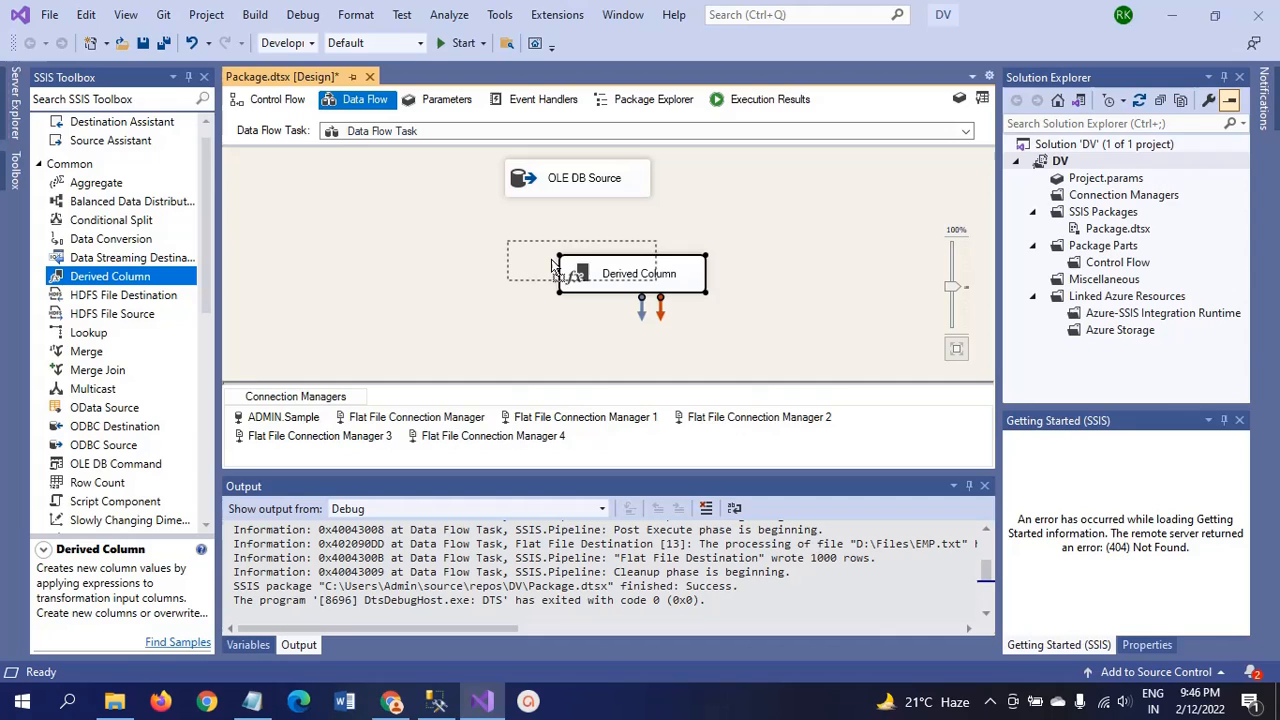
pyautogui.moveTo(638, 273); pyautogui.dragTo(588, 260)
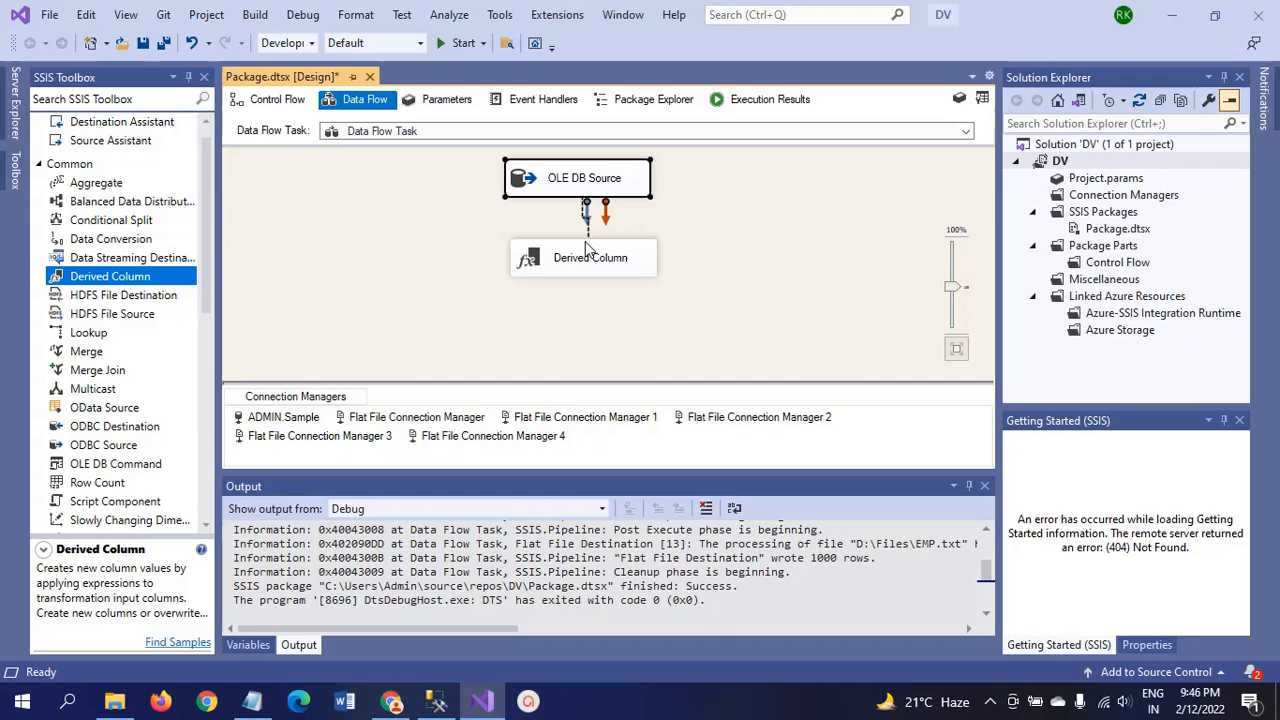
pyautogui.doubleClick(590, 257)
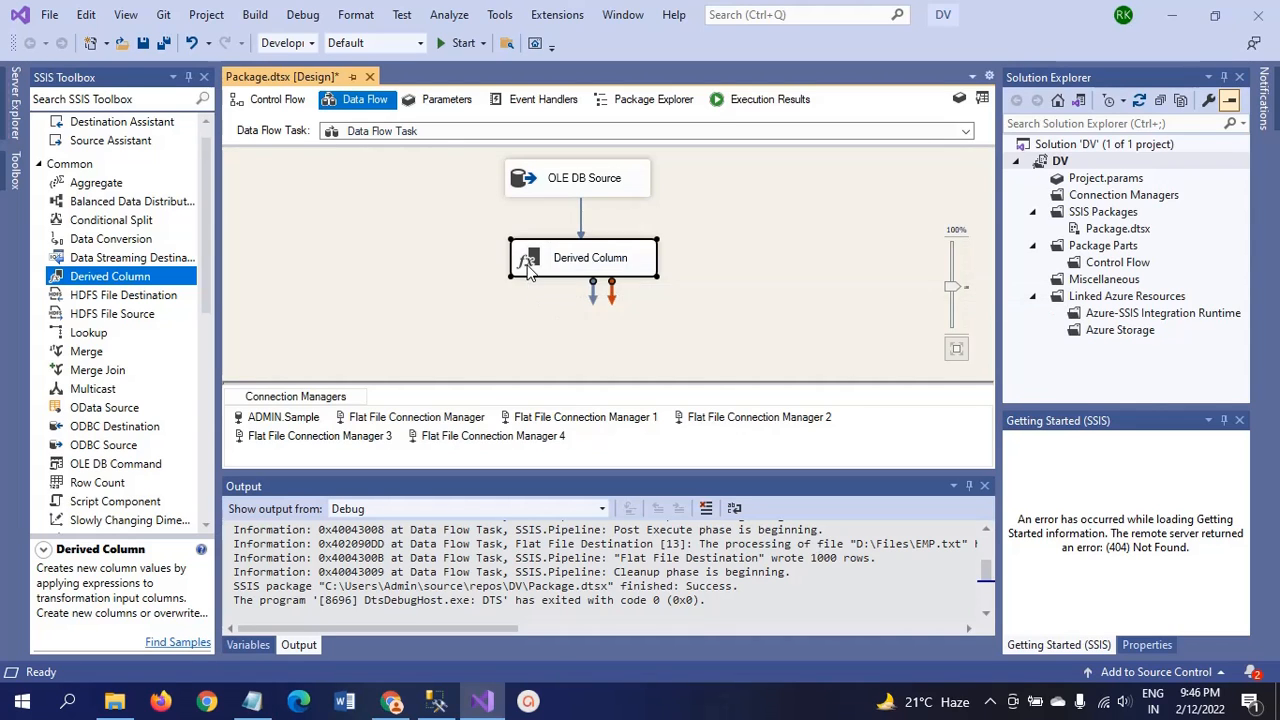
# Build the Derived Column expression [first_name]+" "+[last_name].
pyautogui.doubleClick(590, 257)
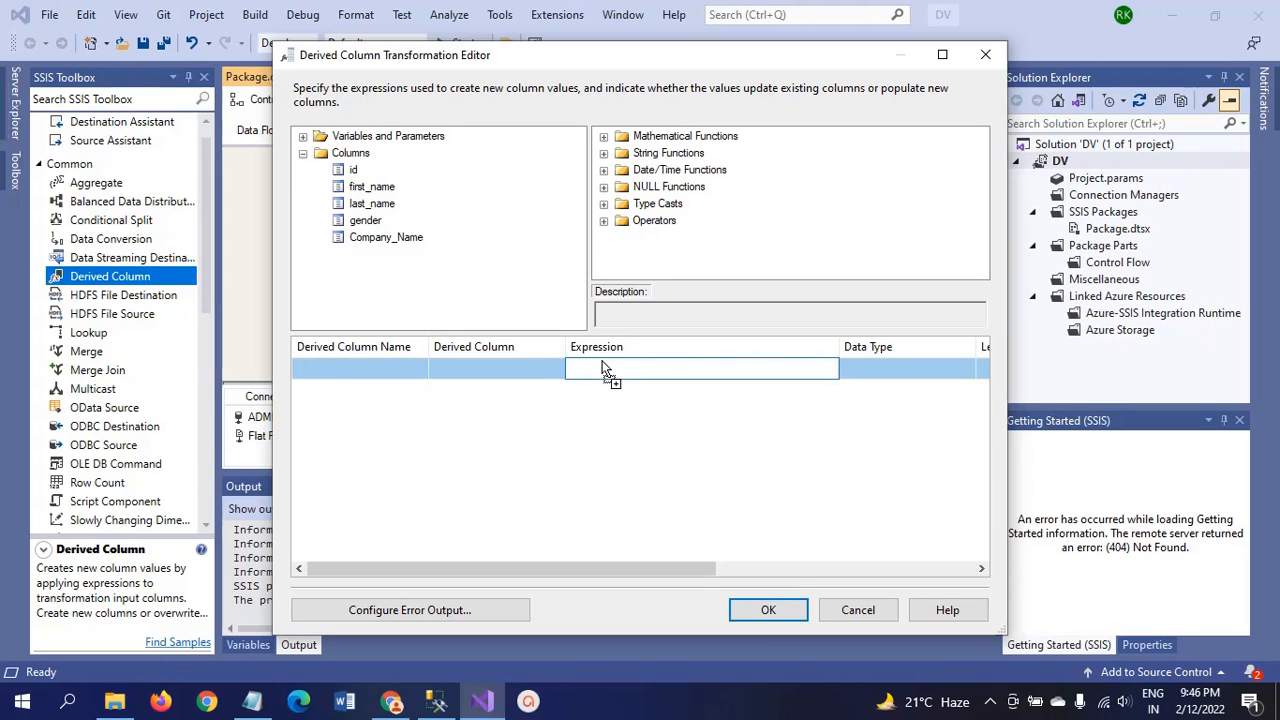
pyautogui.moveTo(372, 186); pyautogui.dragTo(700, 367)
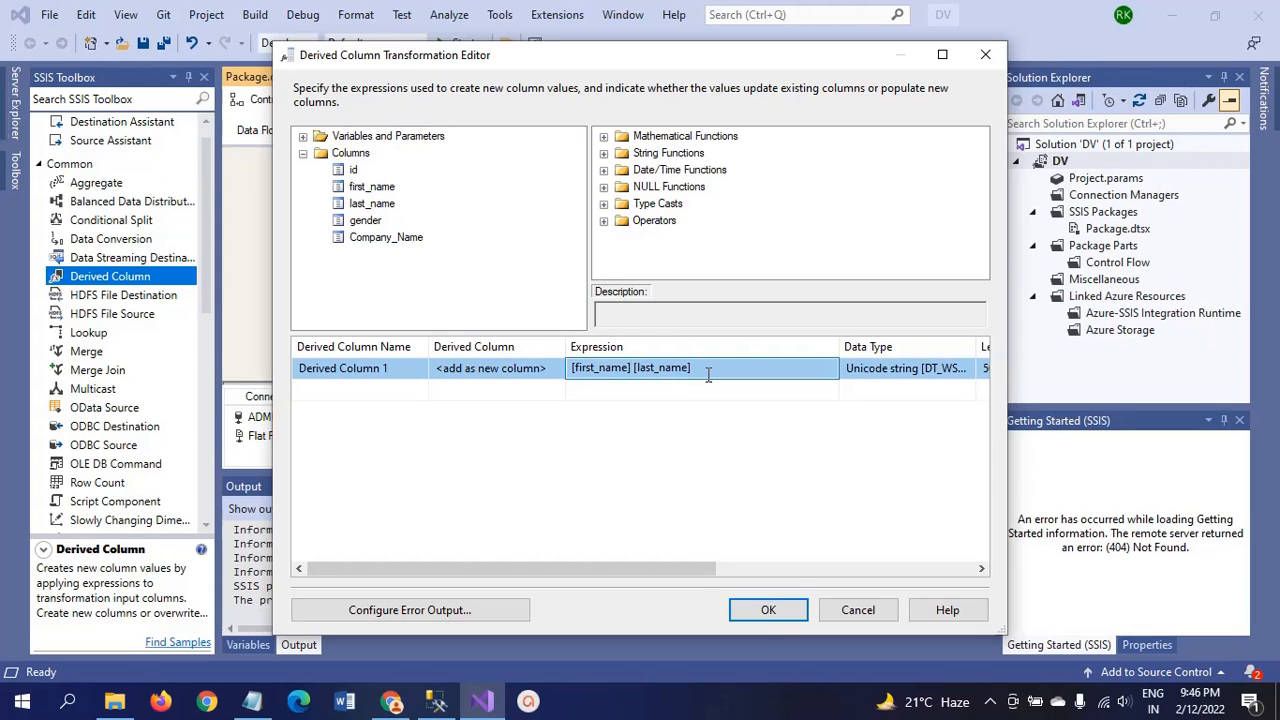
pyautogui.write('+')
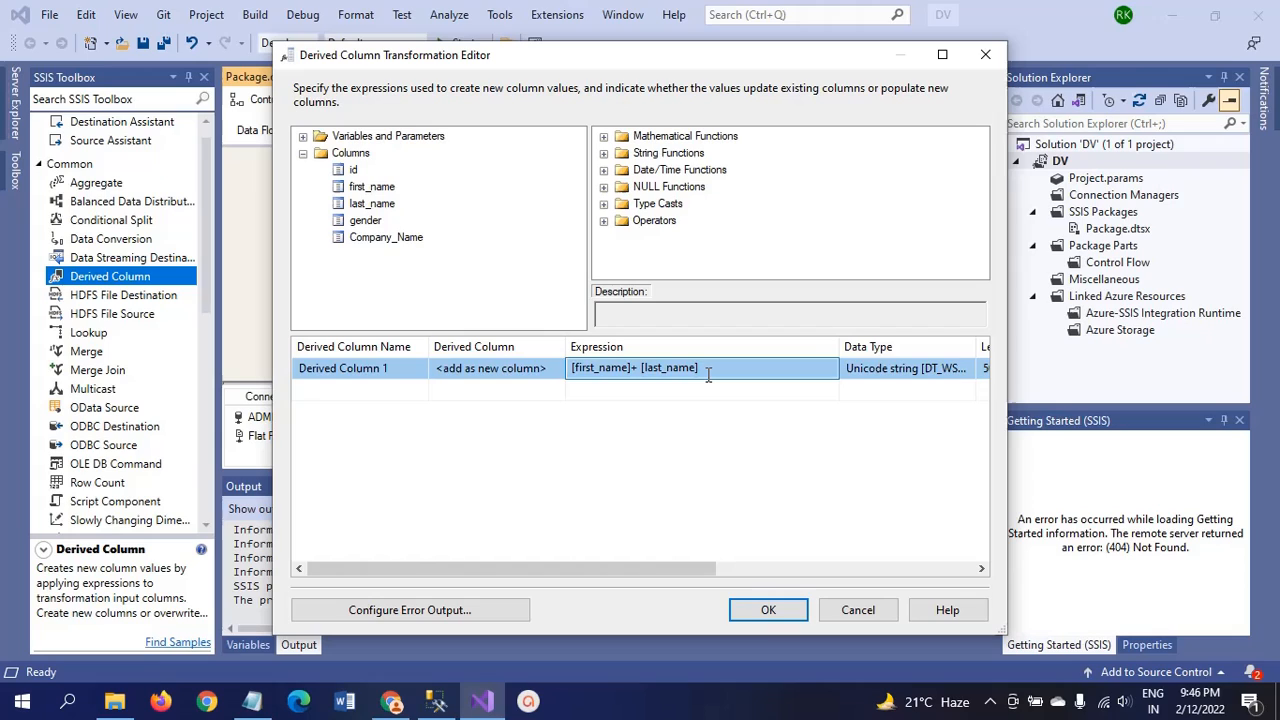
pyautogui.write('"')
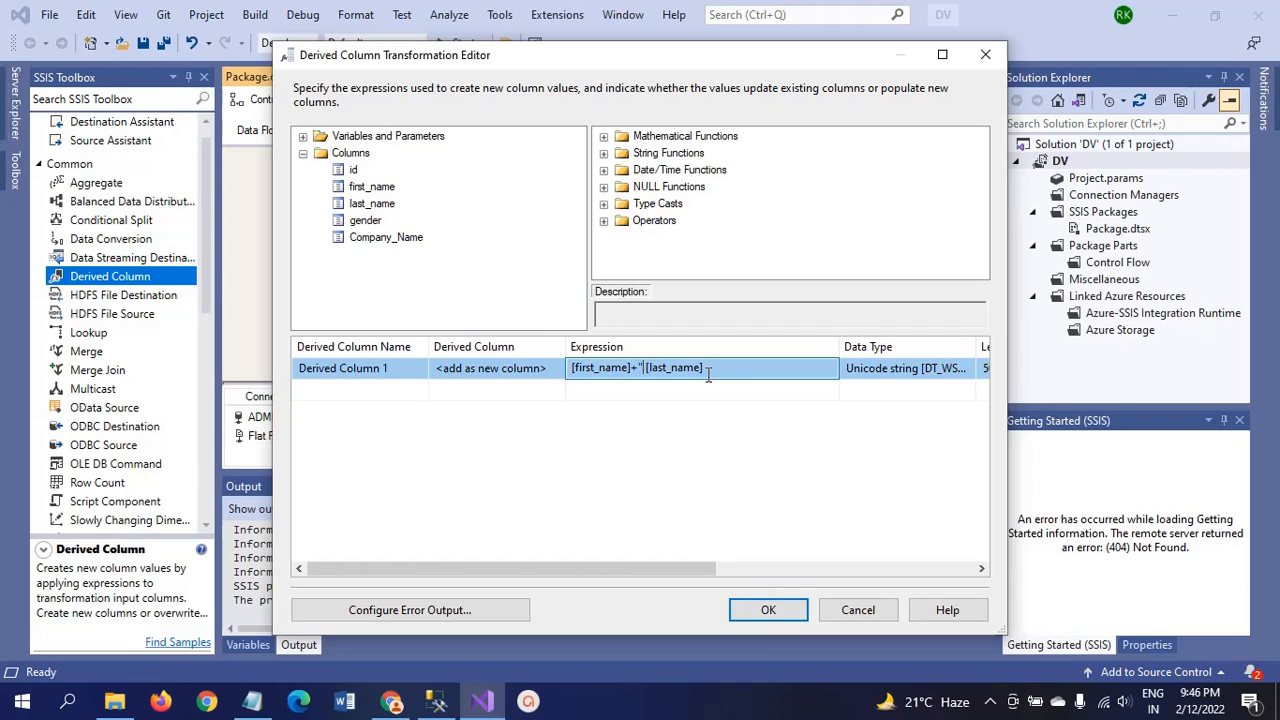
pyautogui.write('" "')
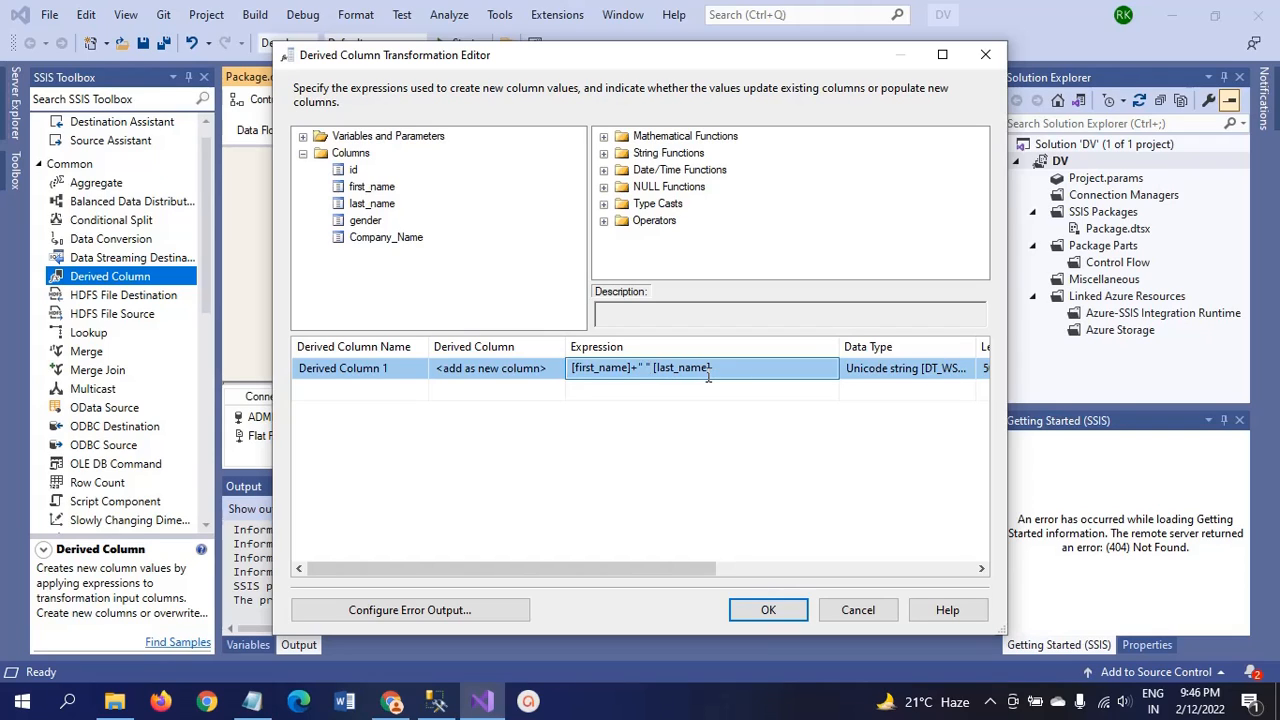
pyautogui.write('+')
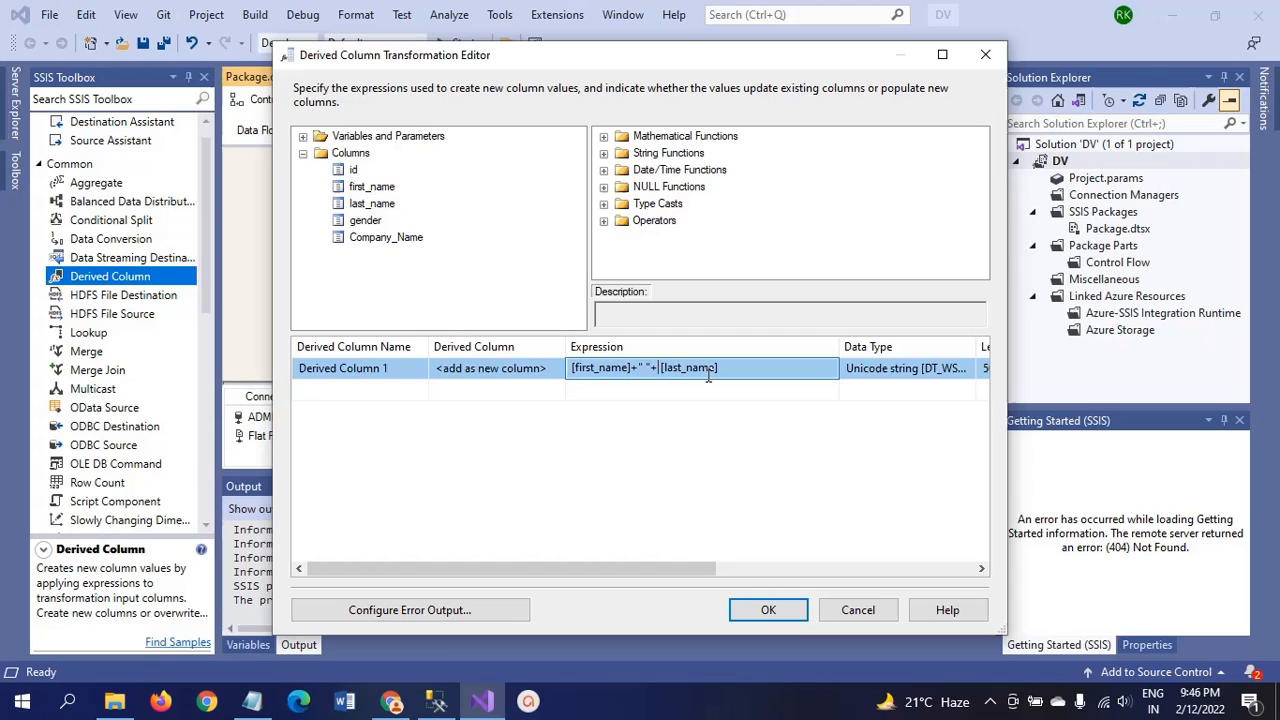
# Name the derived column Full_Name, keep <add as new column>, and confirm.
pyautogui.click(355, 368)
pyautogui.write('F')
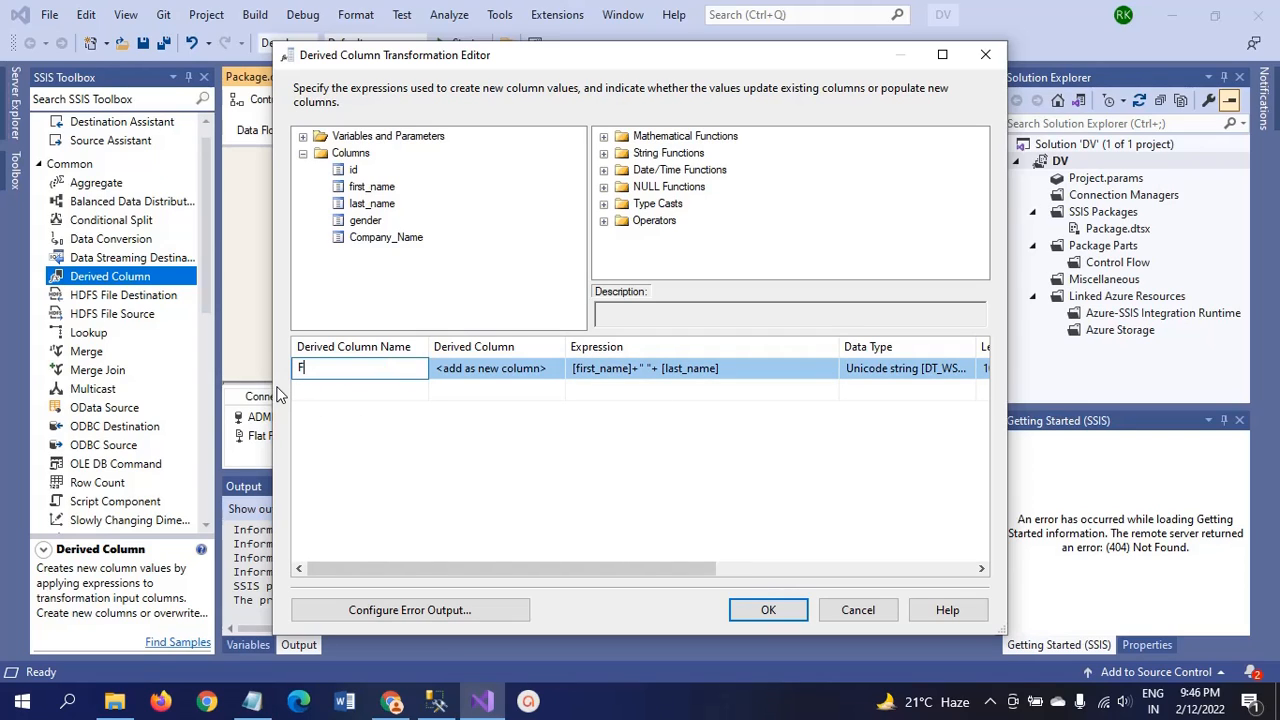
pyautogui.write('i')
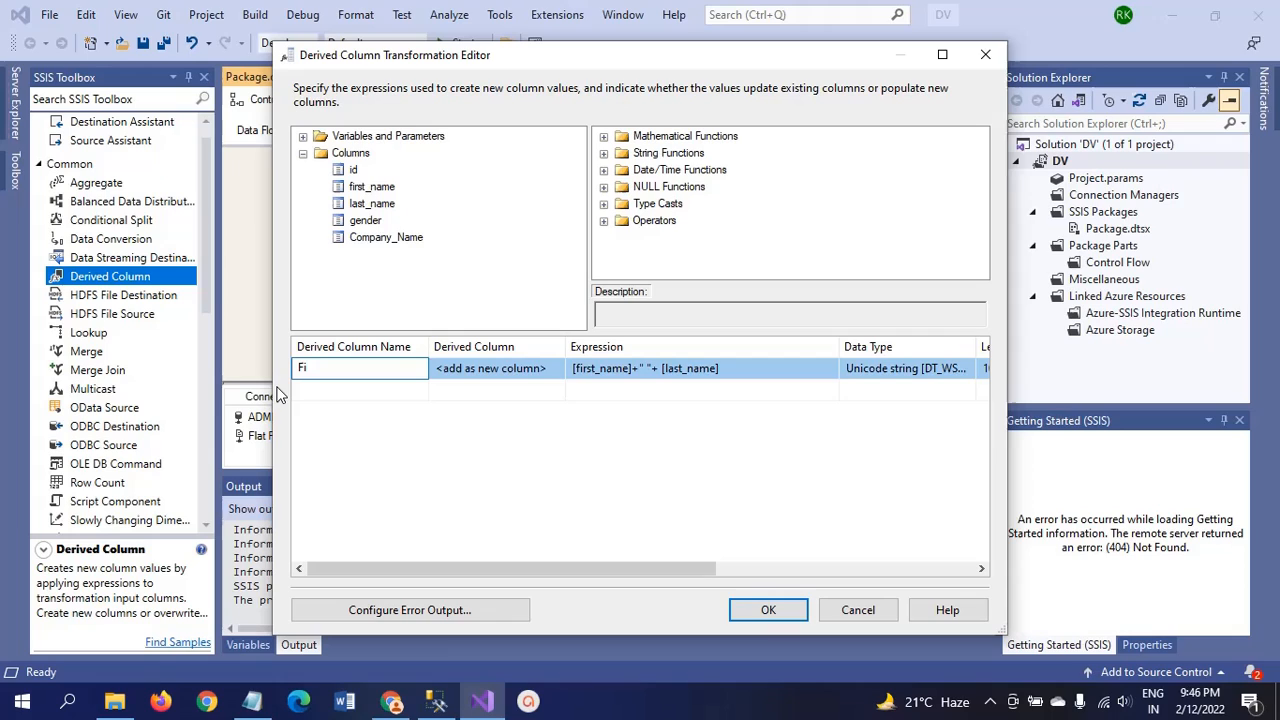
pyautogui.write('Full_')
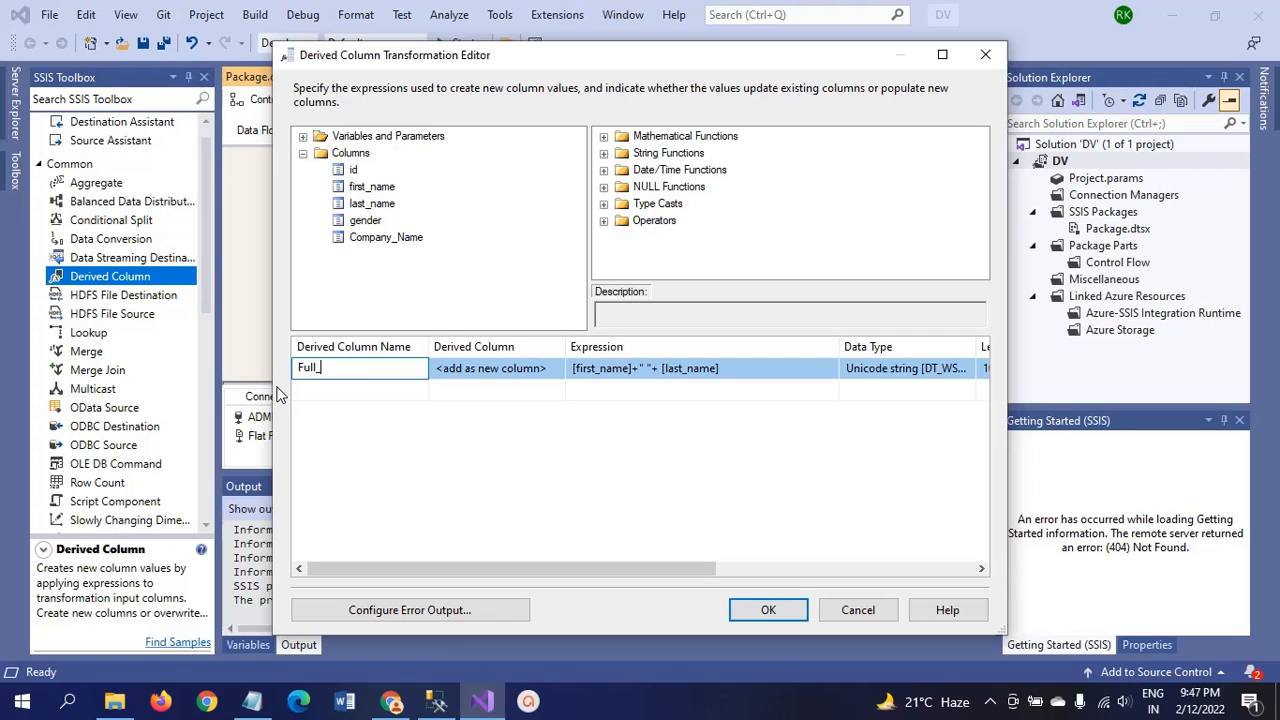
pyautogui.write('Name')
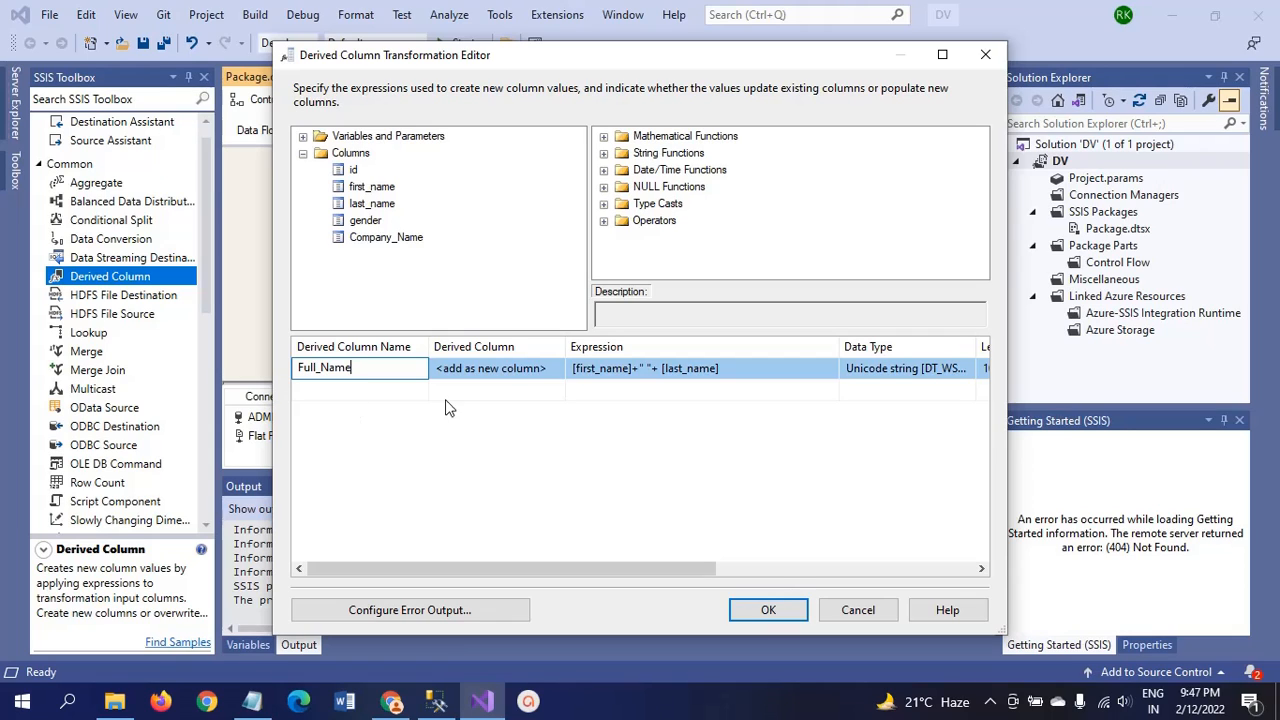
pyautogui.click(558, 368)
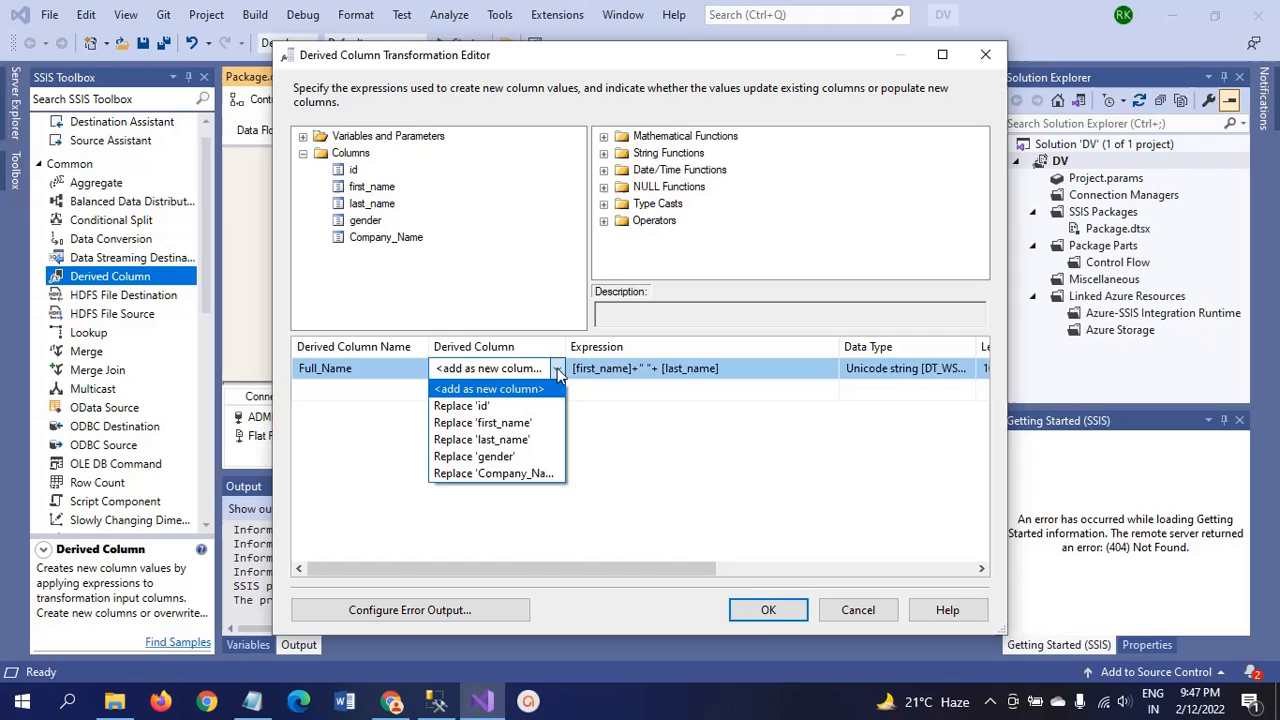
pyautogui.click(488, 388)
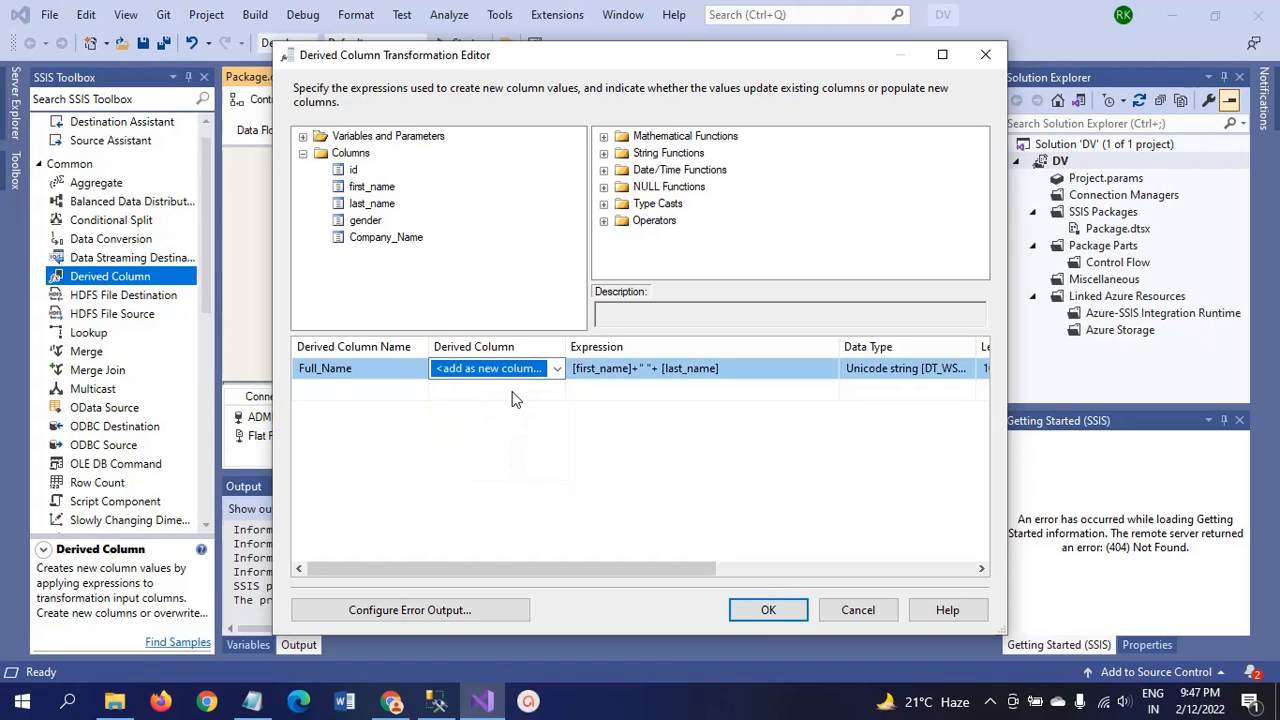
pyautogui.moveTo(875, 380)
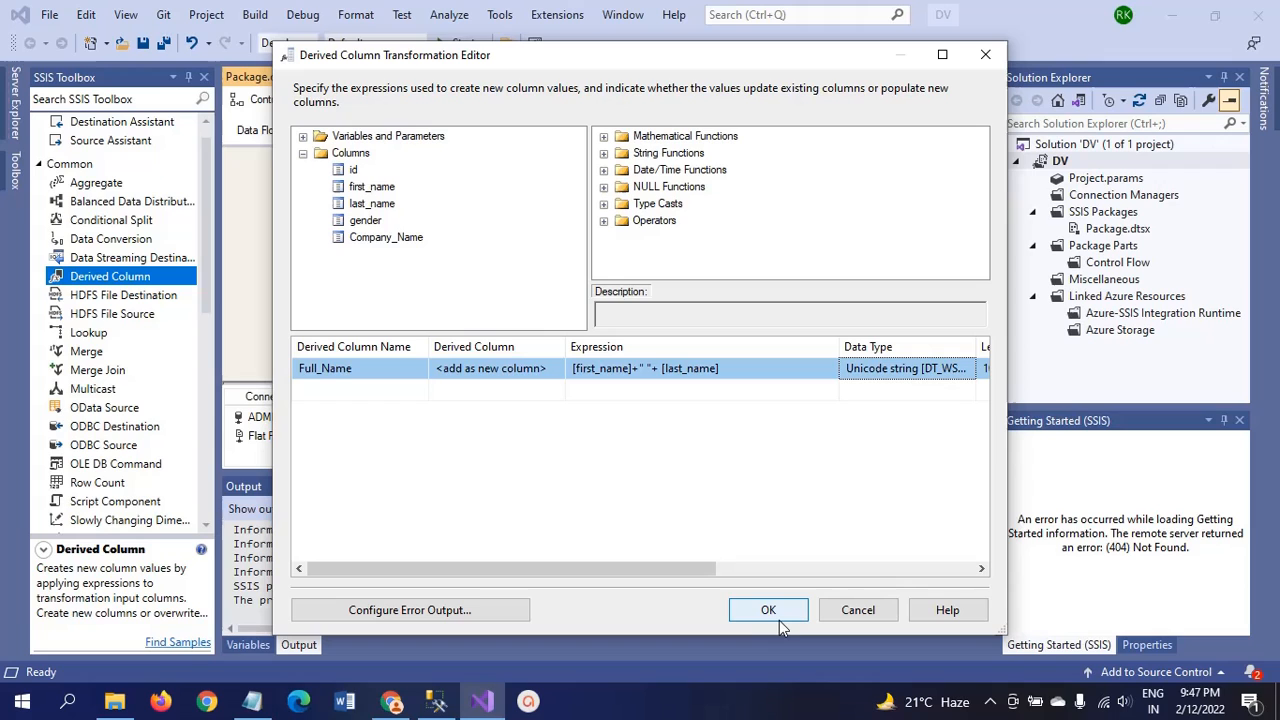
pyautogui.click(768, 610)
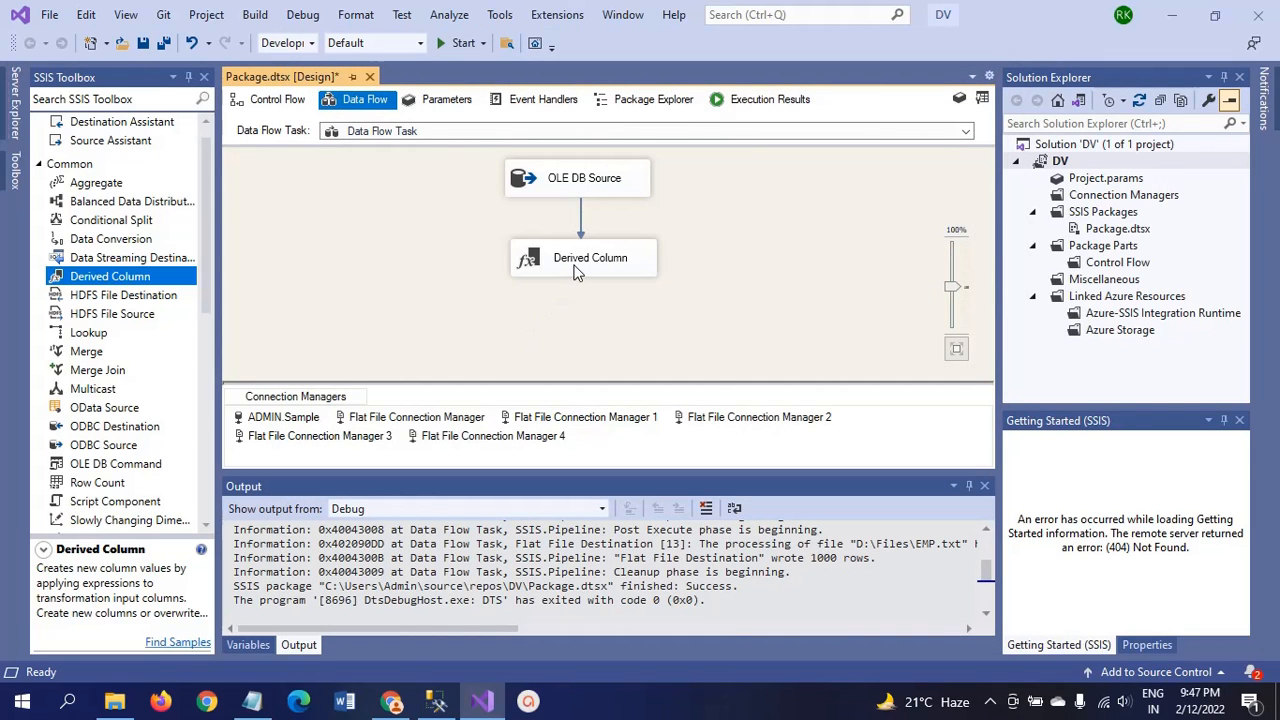
# Add a Flat File Destination below Derived Column and connect Derived Column's output to it.
pyautogui.click(585, 257)
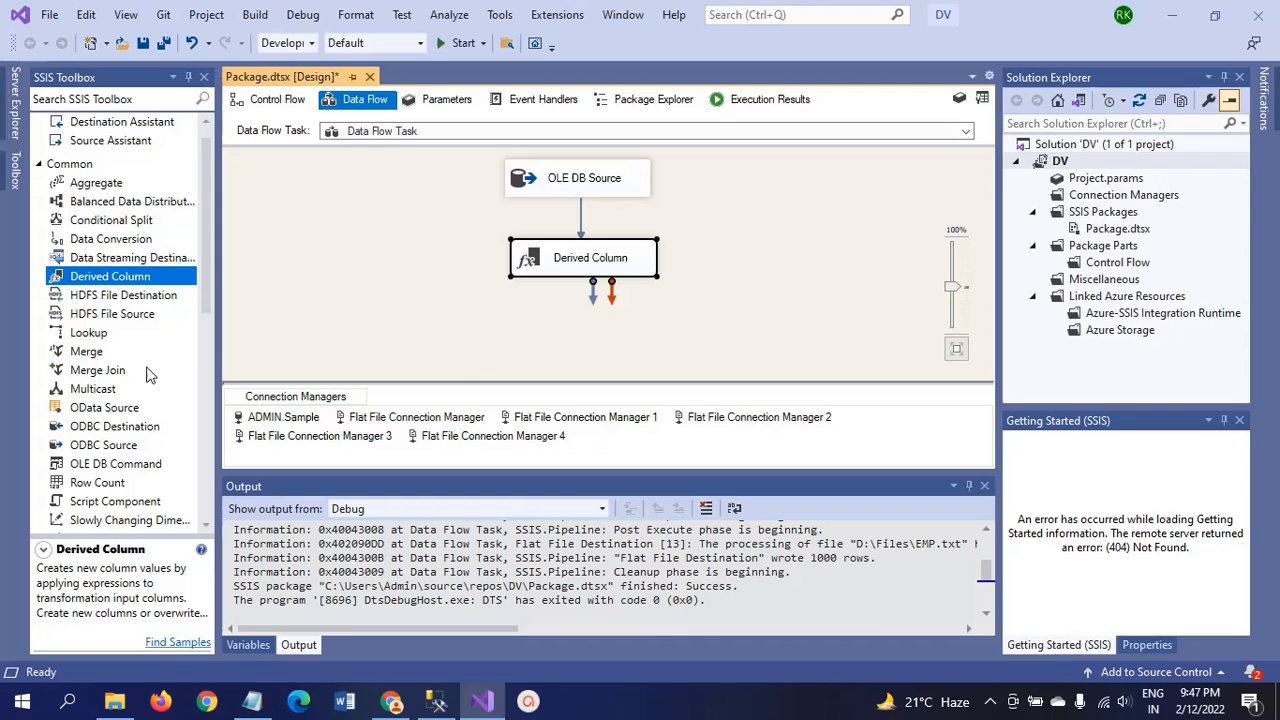
pyautogui.scroll(-3)
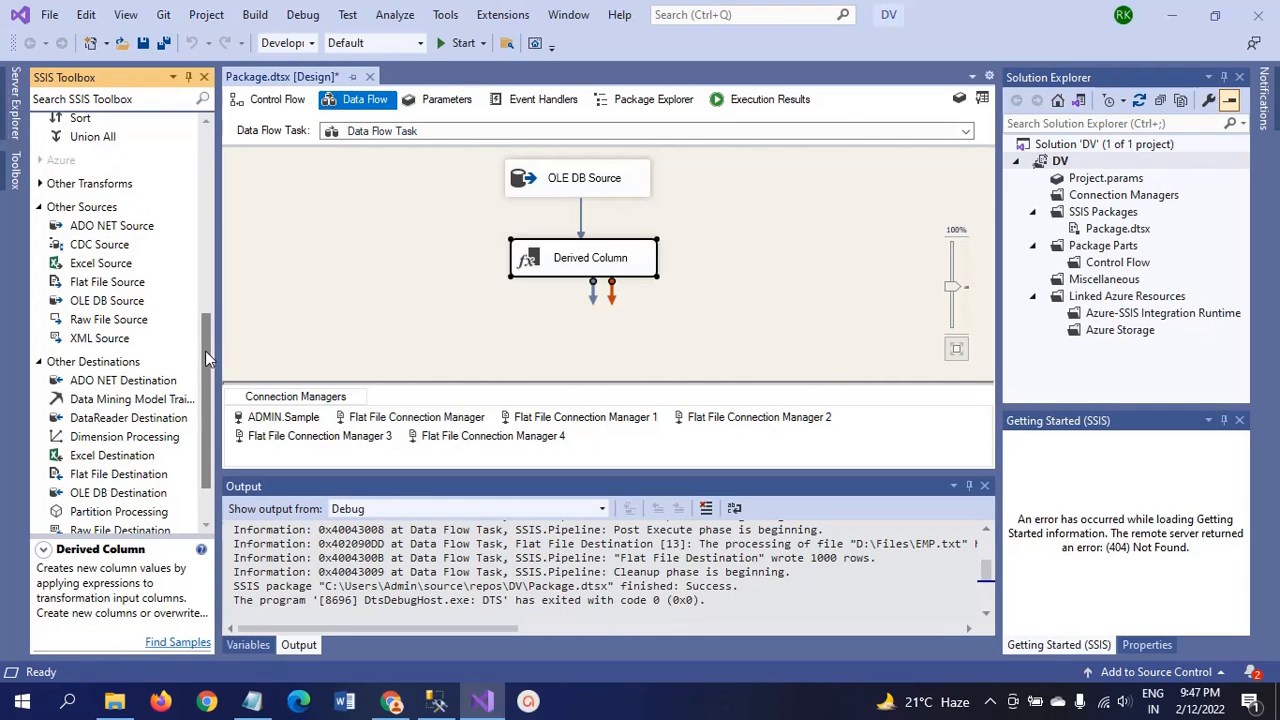
pyautogui.scroll(-3)
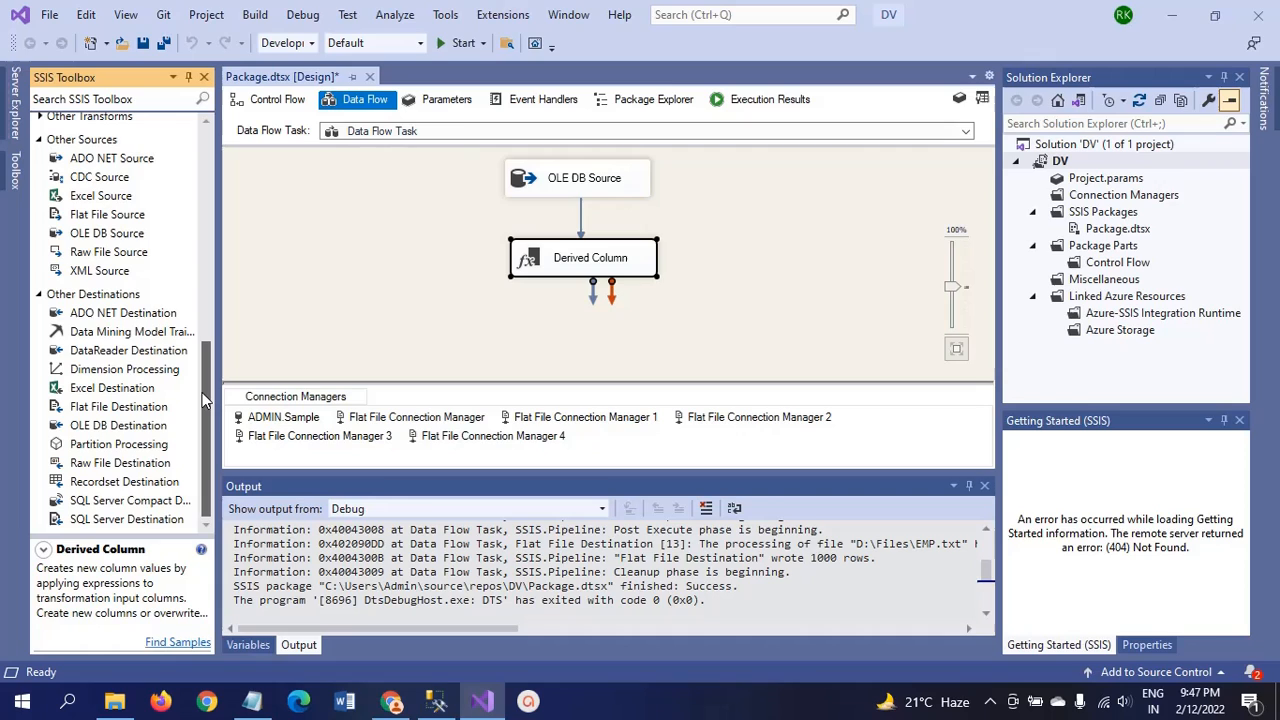
pyautogui.click(118, 406)
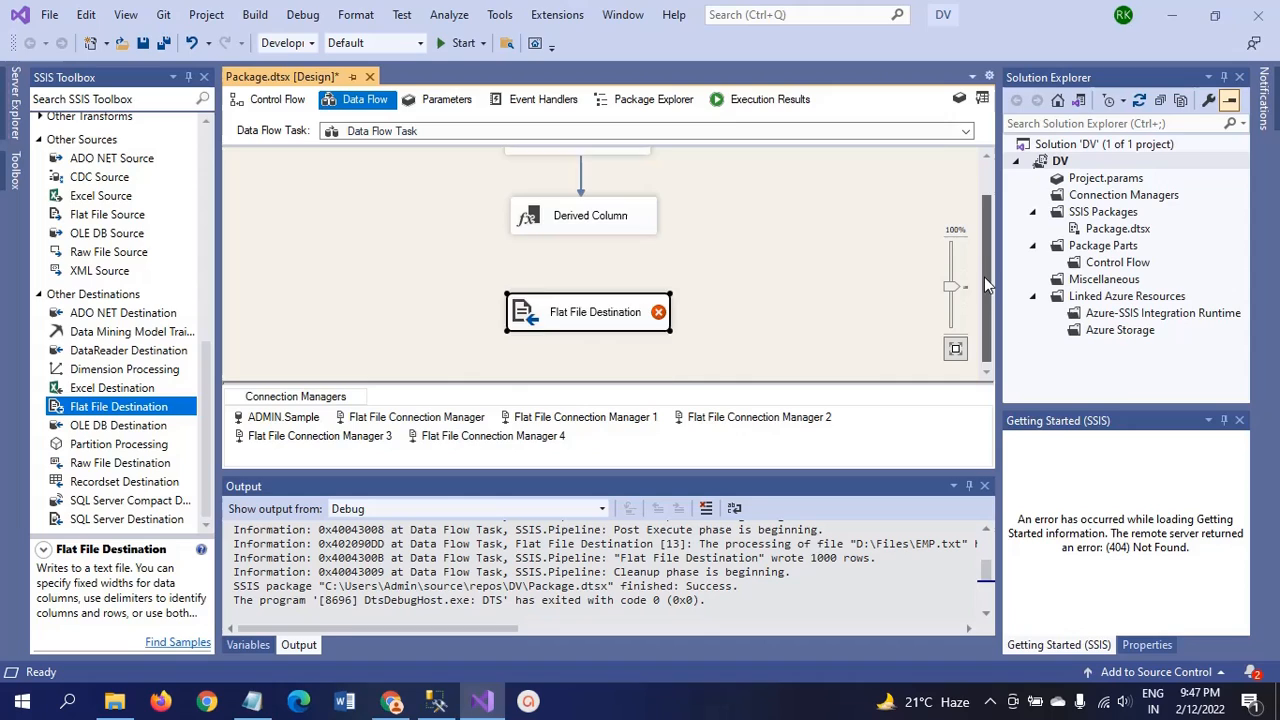
pyautogui.scroll(3)
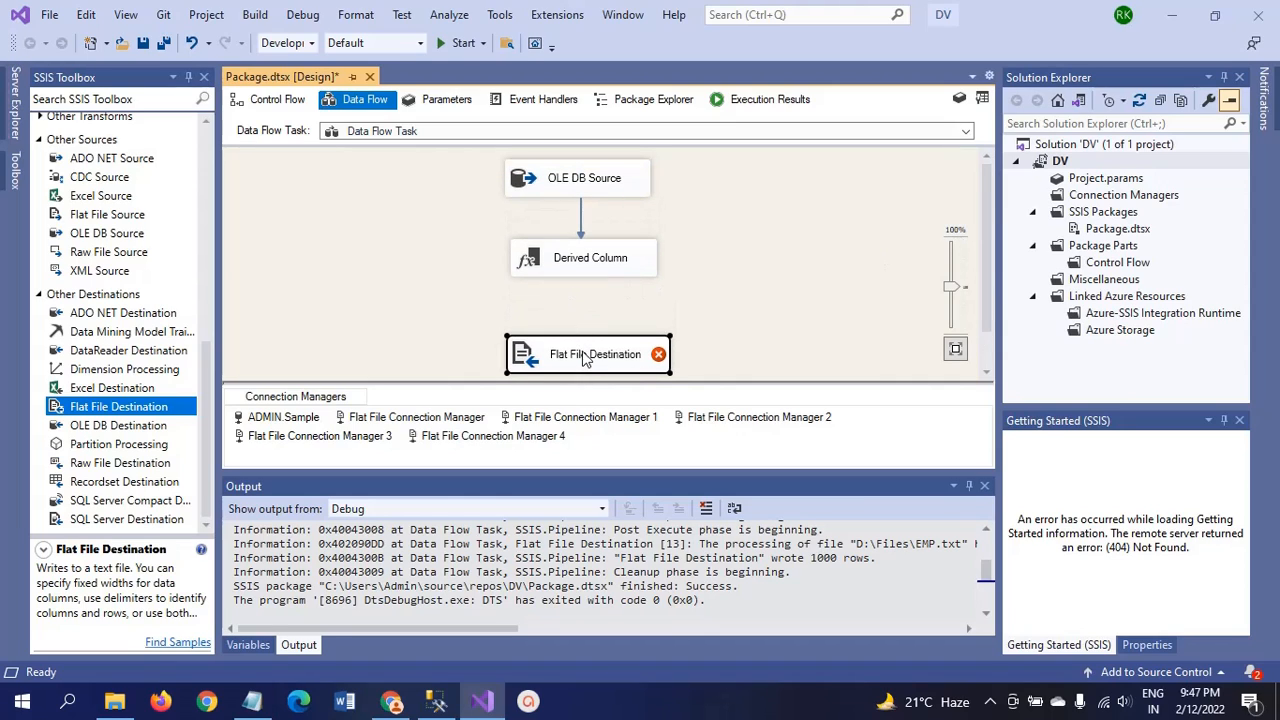
pyautogui.moveTo(588, 354); pyautogui.dragTo(584, 341)
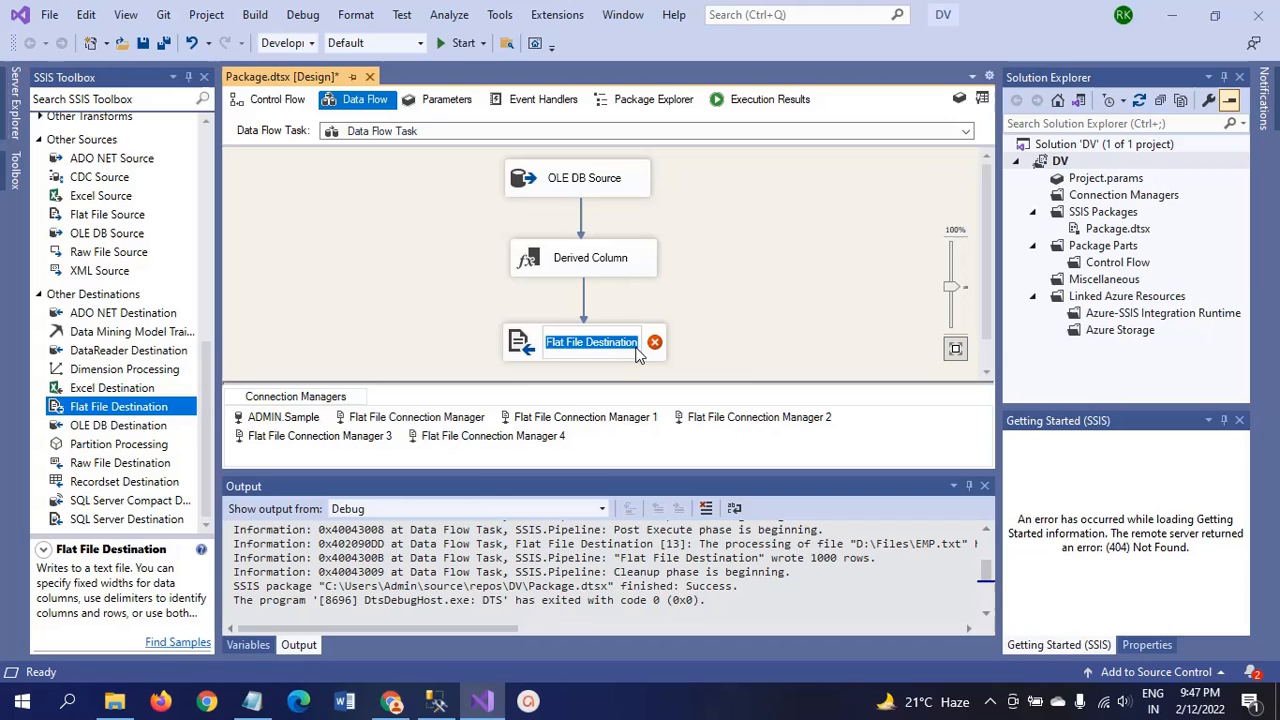
pyautogui.doubleClick(591, 341)
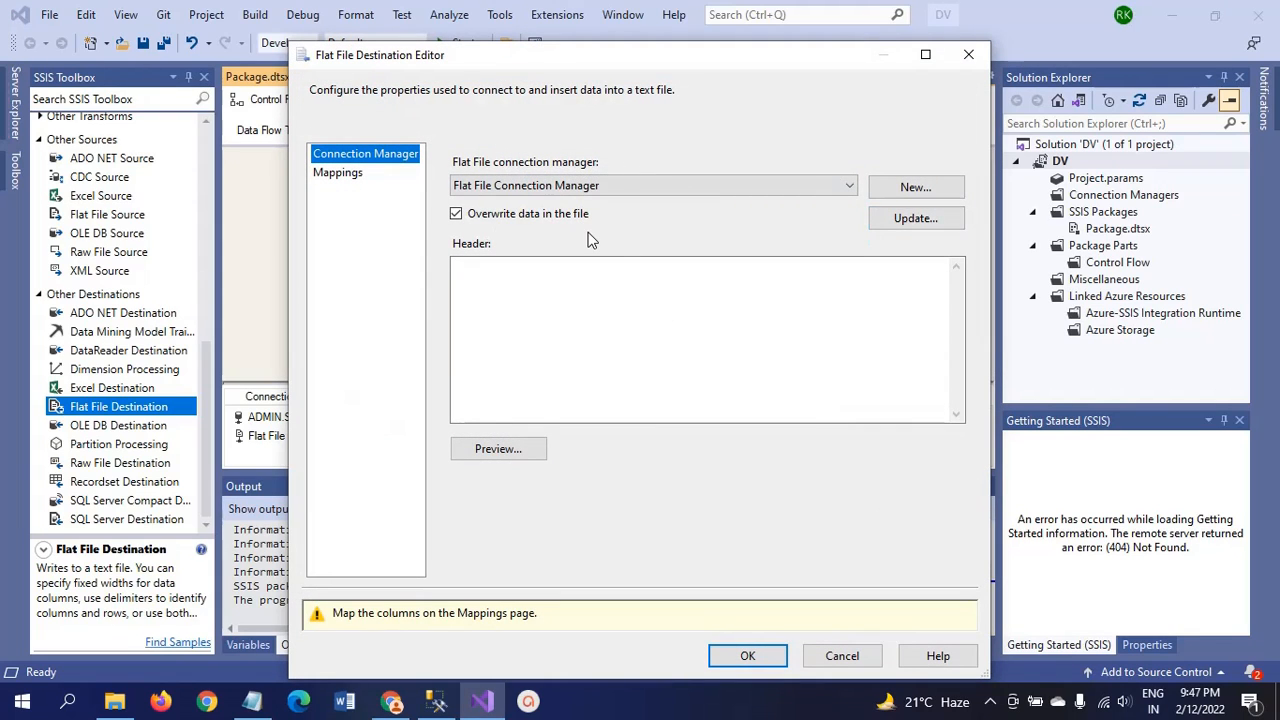
# Create a new flat file connection manager using the Delimited format.
pyautogui.click(915, 187)
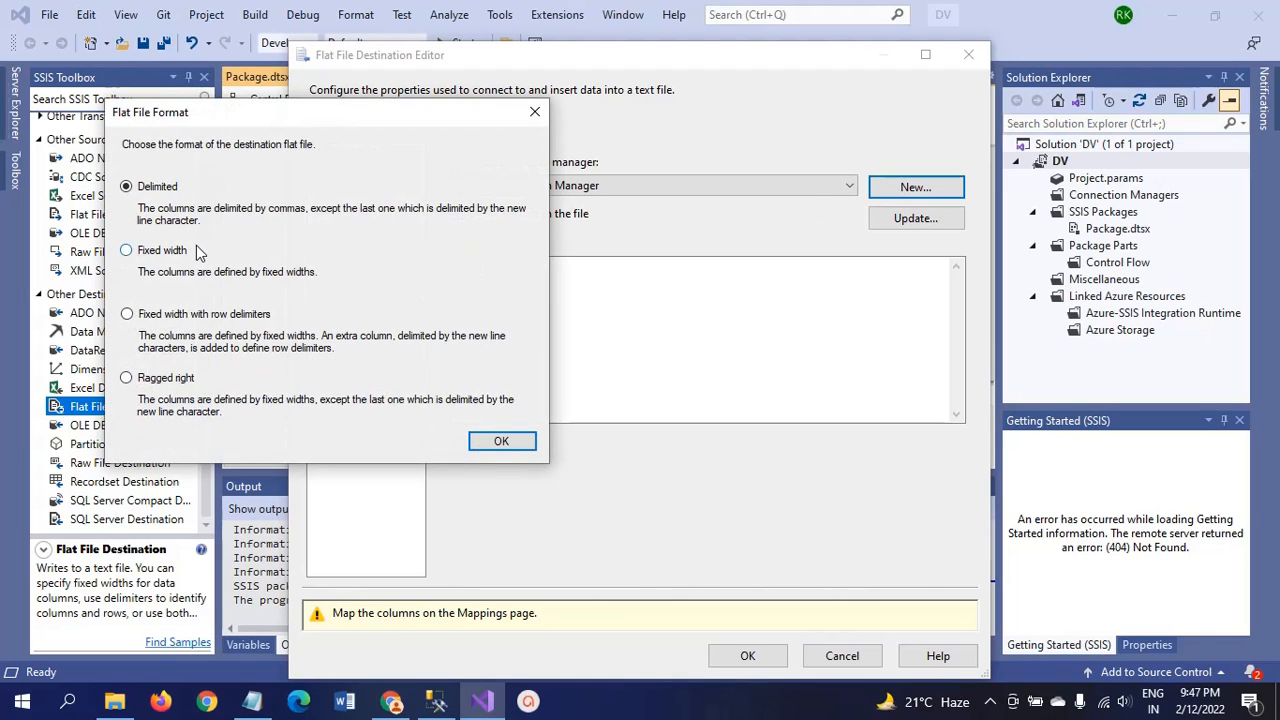
pyautogui.moveTo(170, 205)
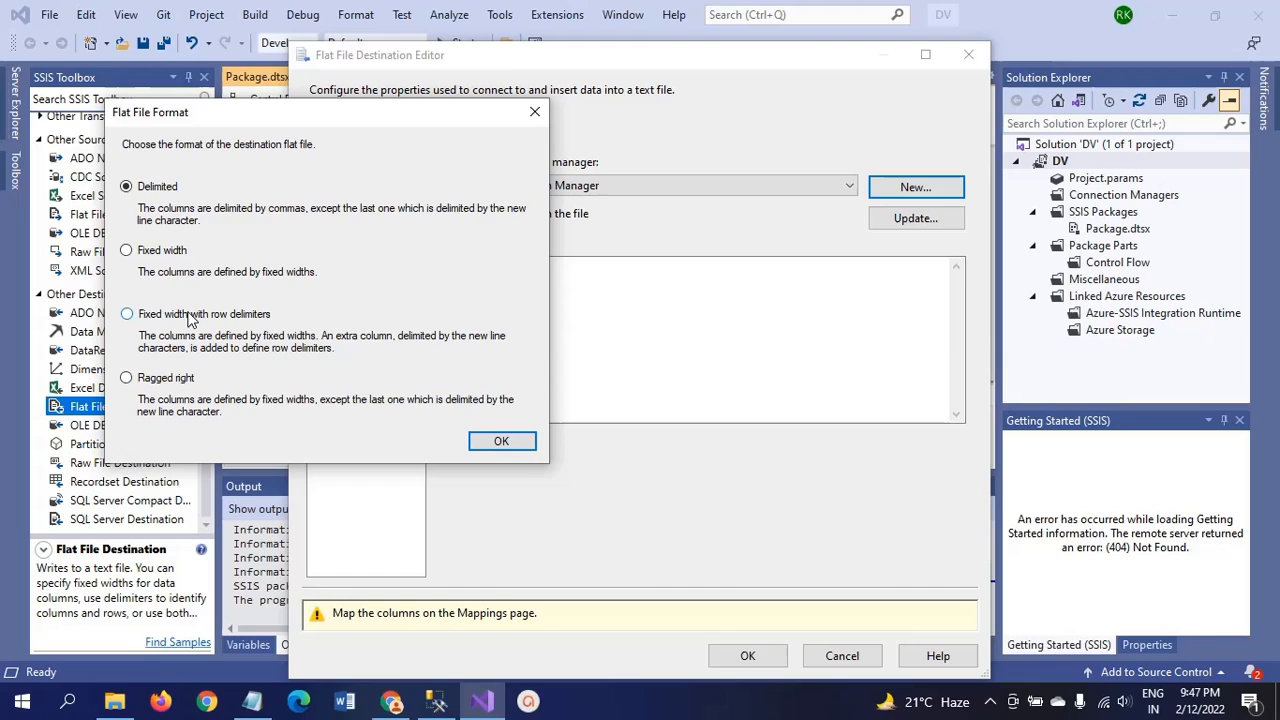
pyautogui.moveTo(293, 238)
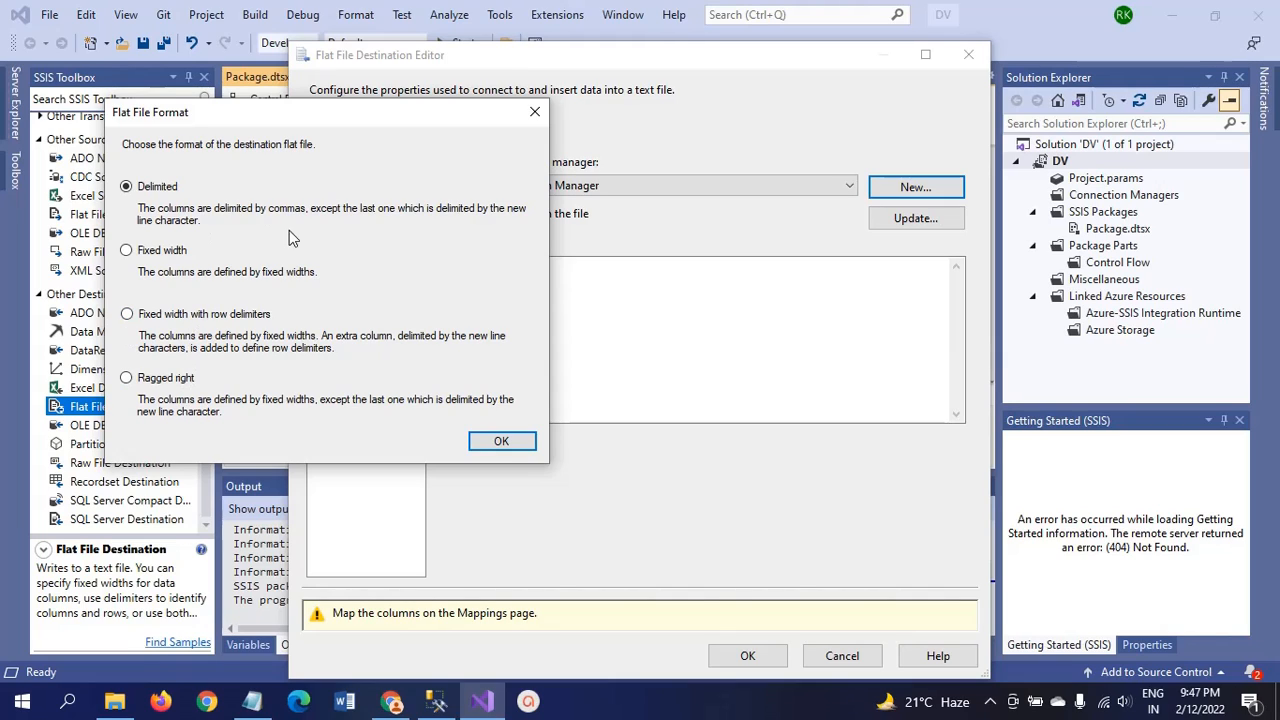
pyautogui.moveTo(193, 351)
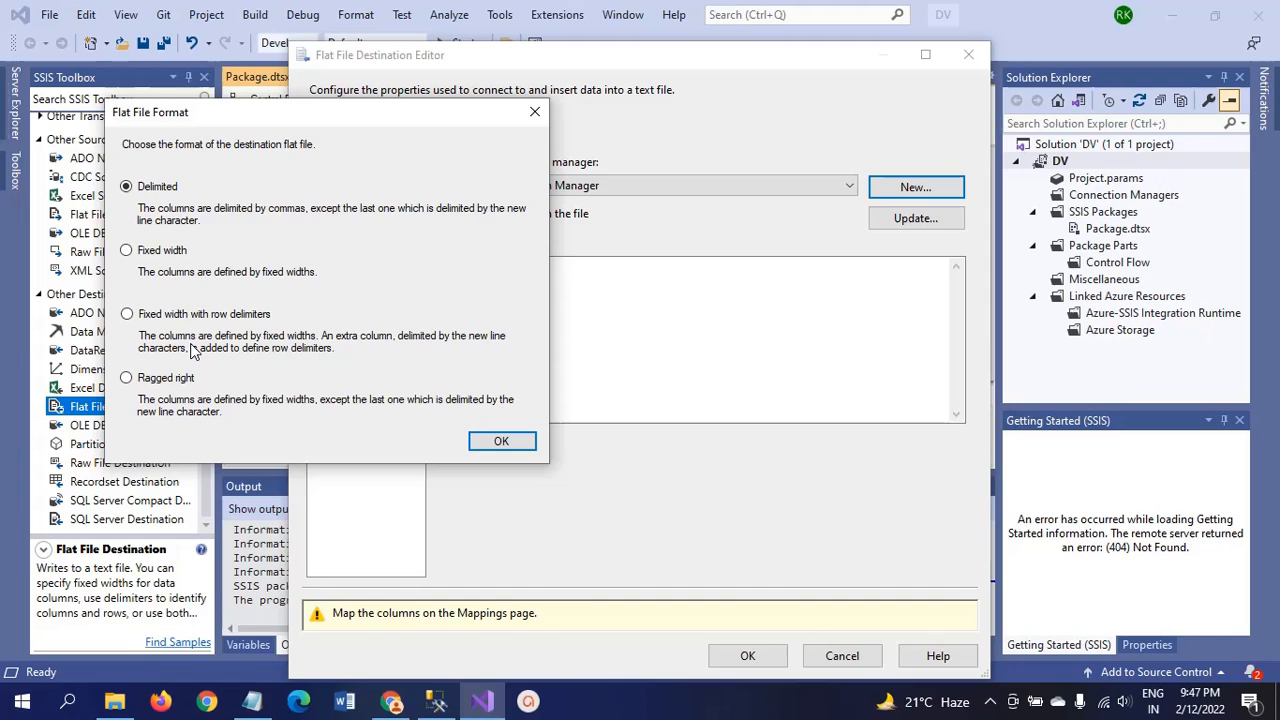
pyautogui.moveTo(295, 250)
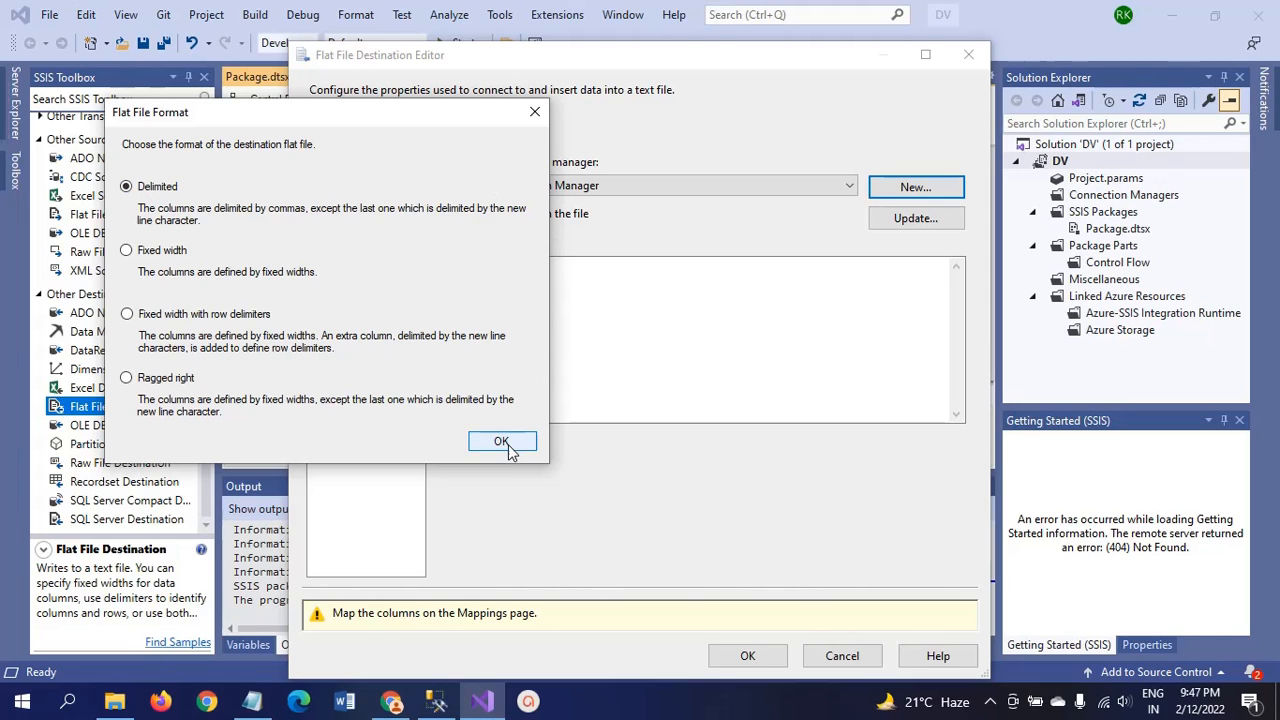
pyautogui.click(501, 441)
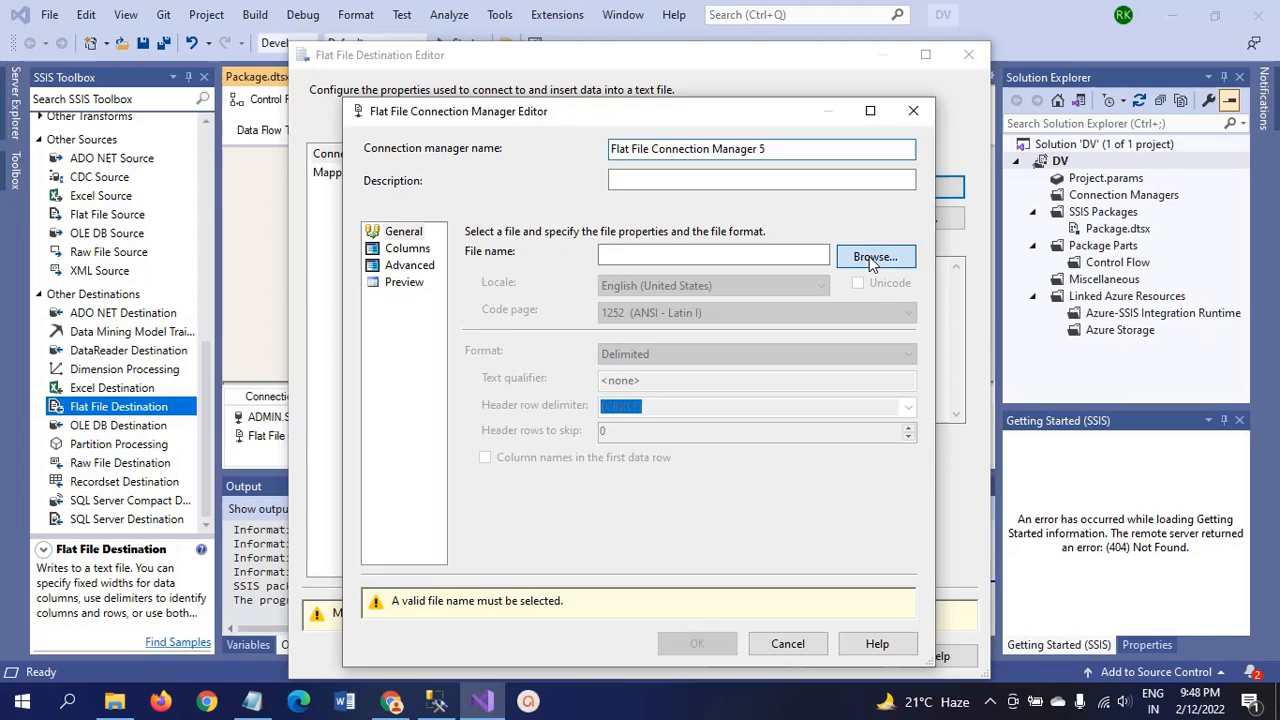
# Point the flat file connection at a newly created D:\Files\EMP.csv as a CSV file.
pyautogui.click(874, 257)
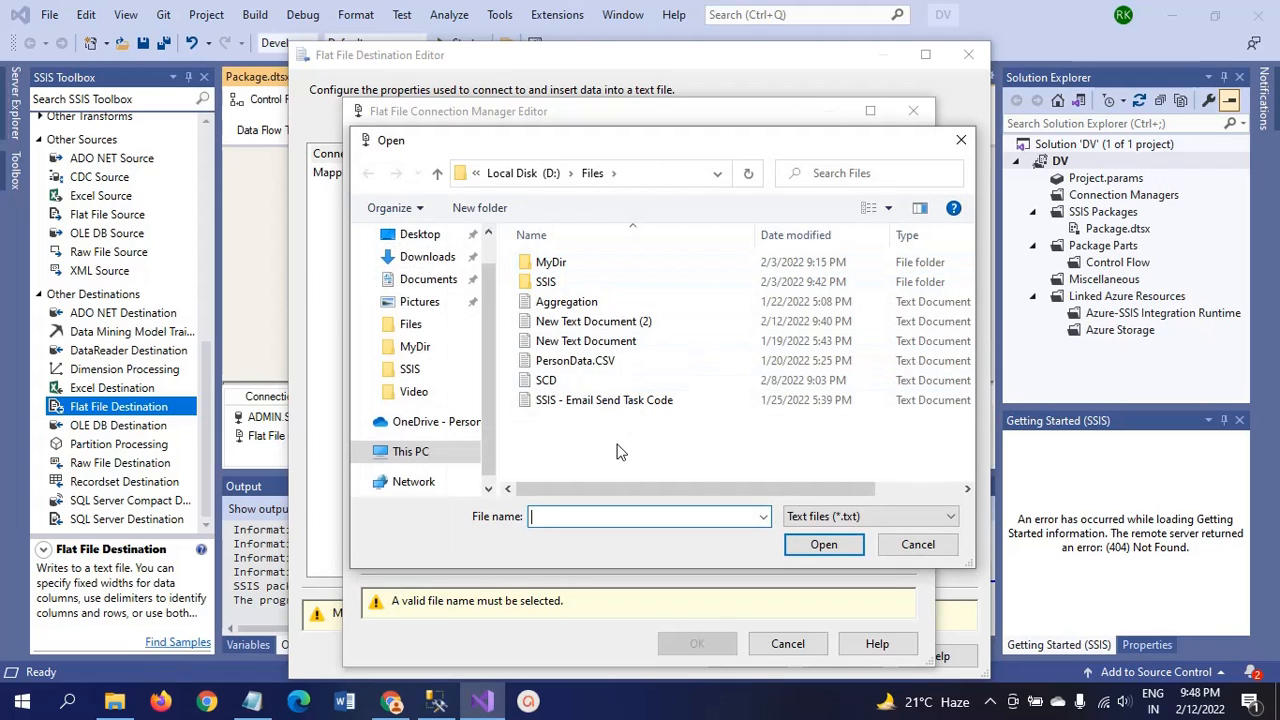
pyautogui.moveTo(547, 444)
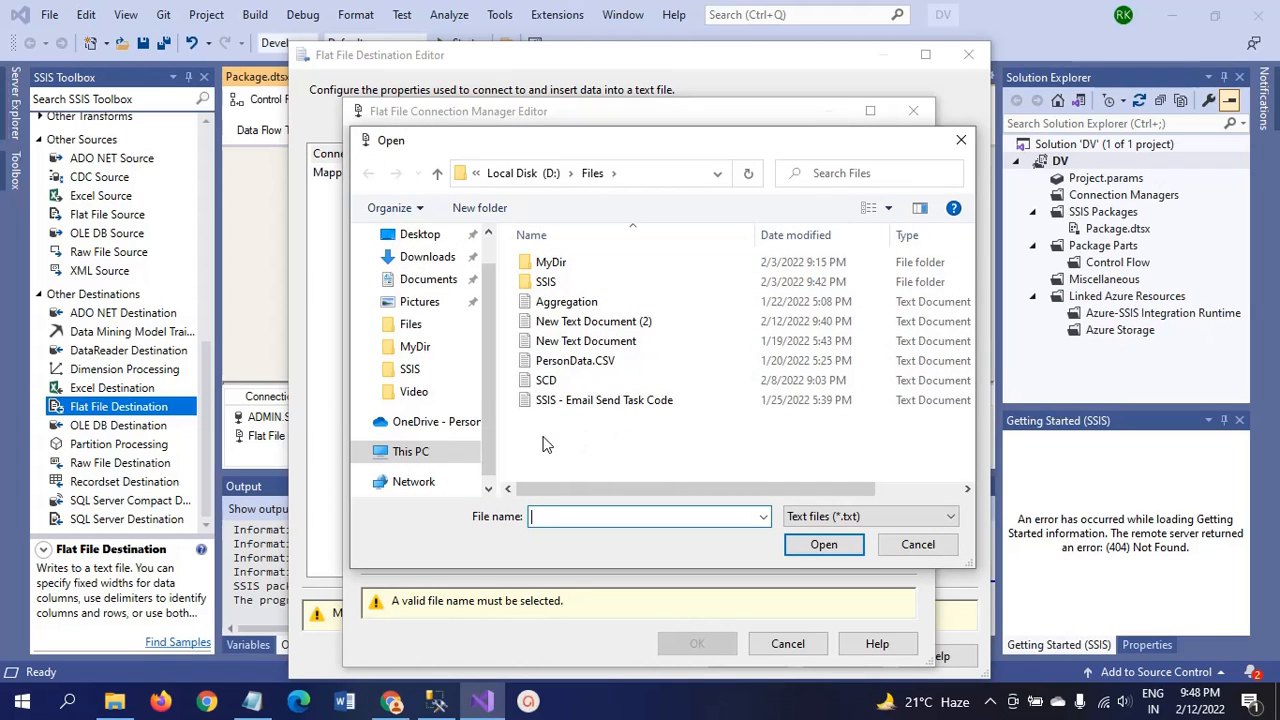
pyautogui.rightClick(547, 445)
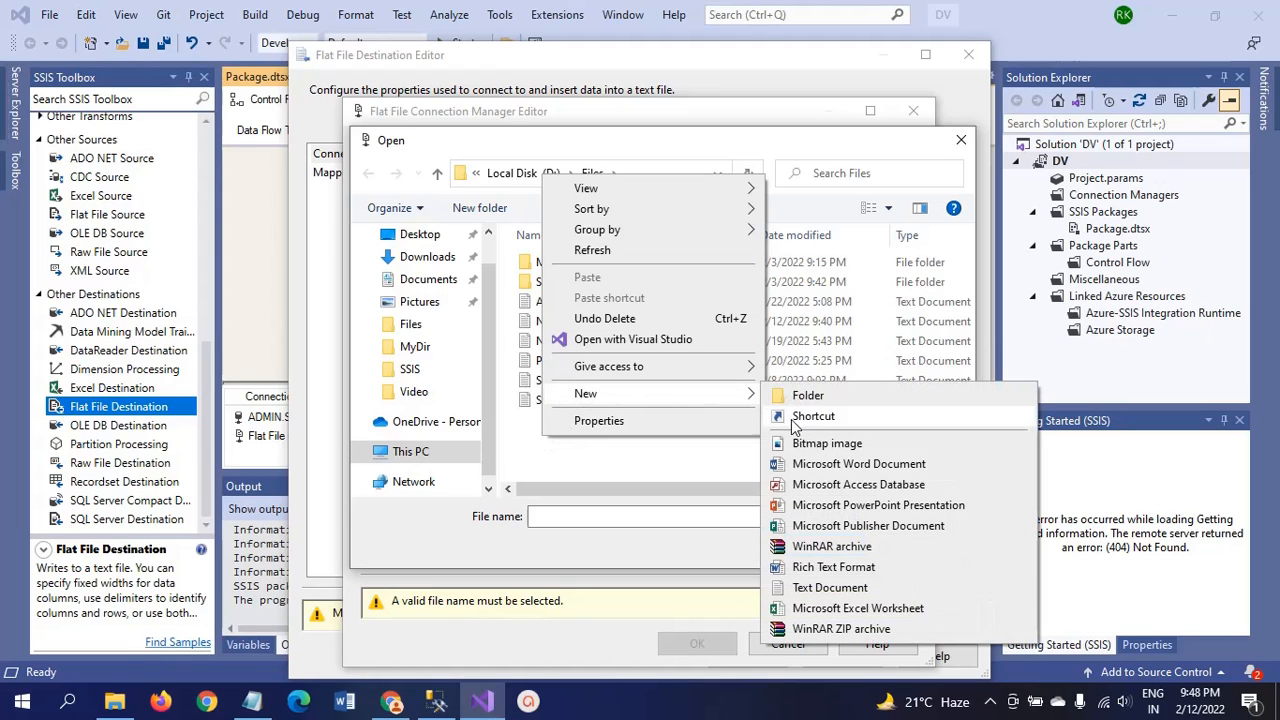
pyautogui.moveTo(830, 587)
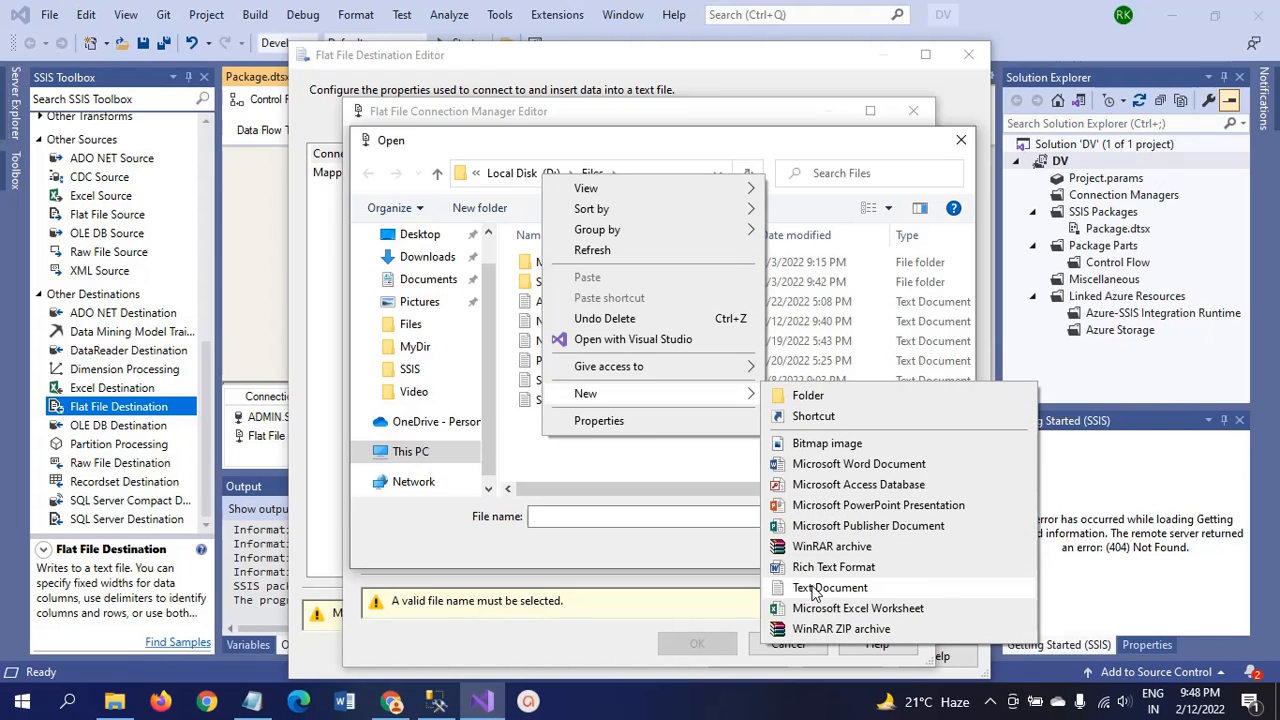
pyautogui.click(829, 587)
pyautogui.write('E')
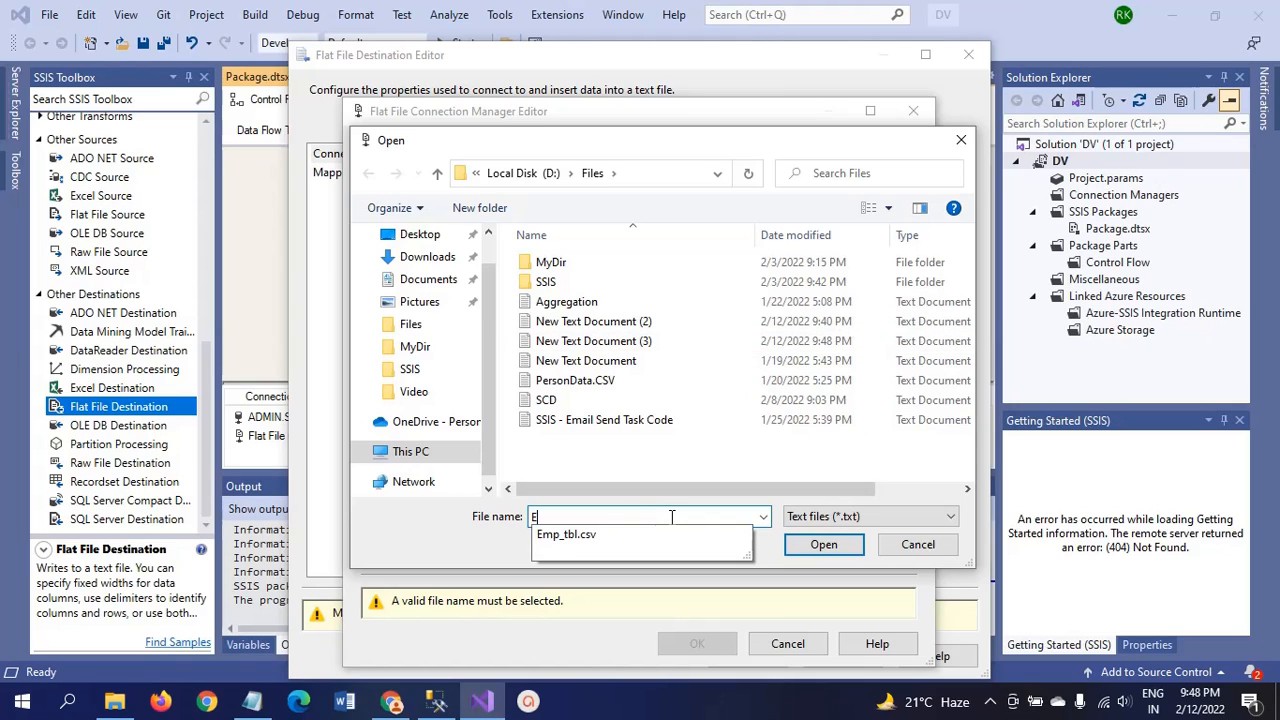
pyautogui.write('MP')
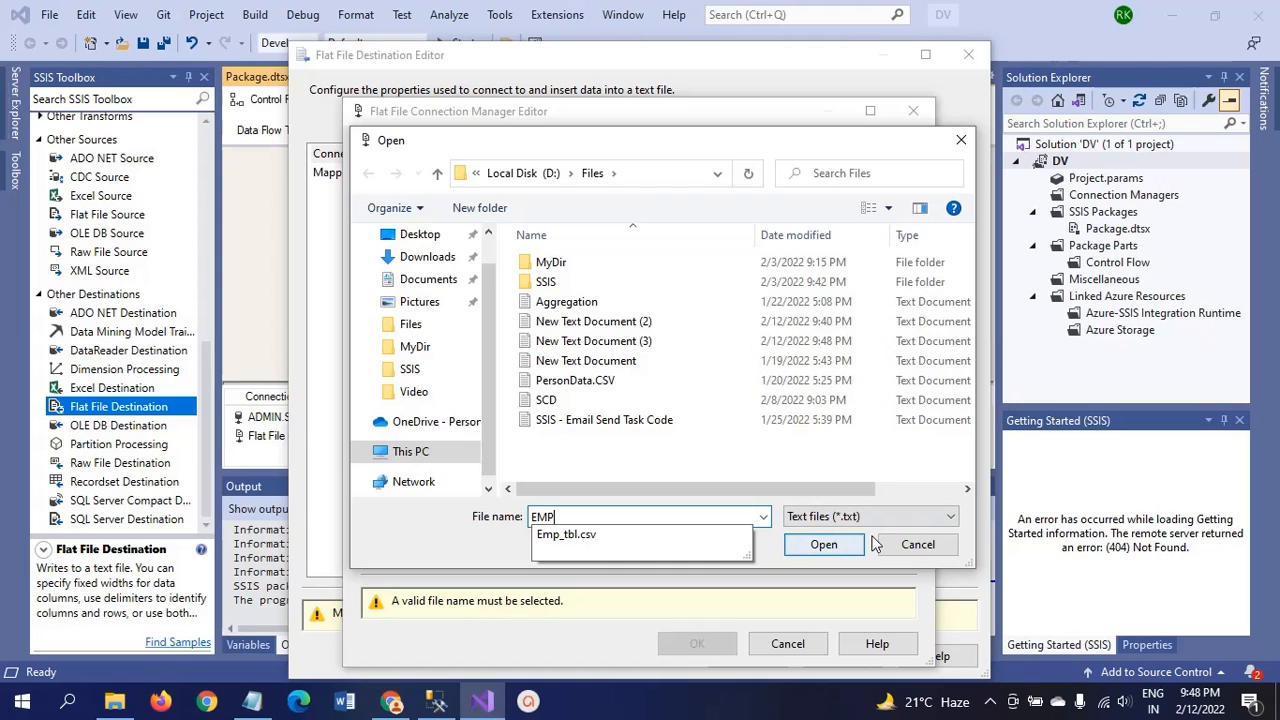
pyautogui.click(947, 516)
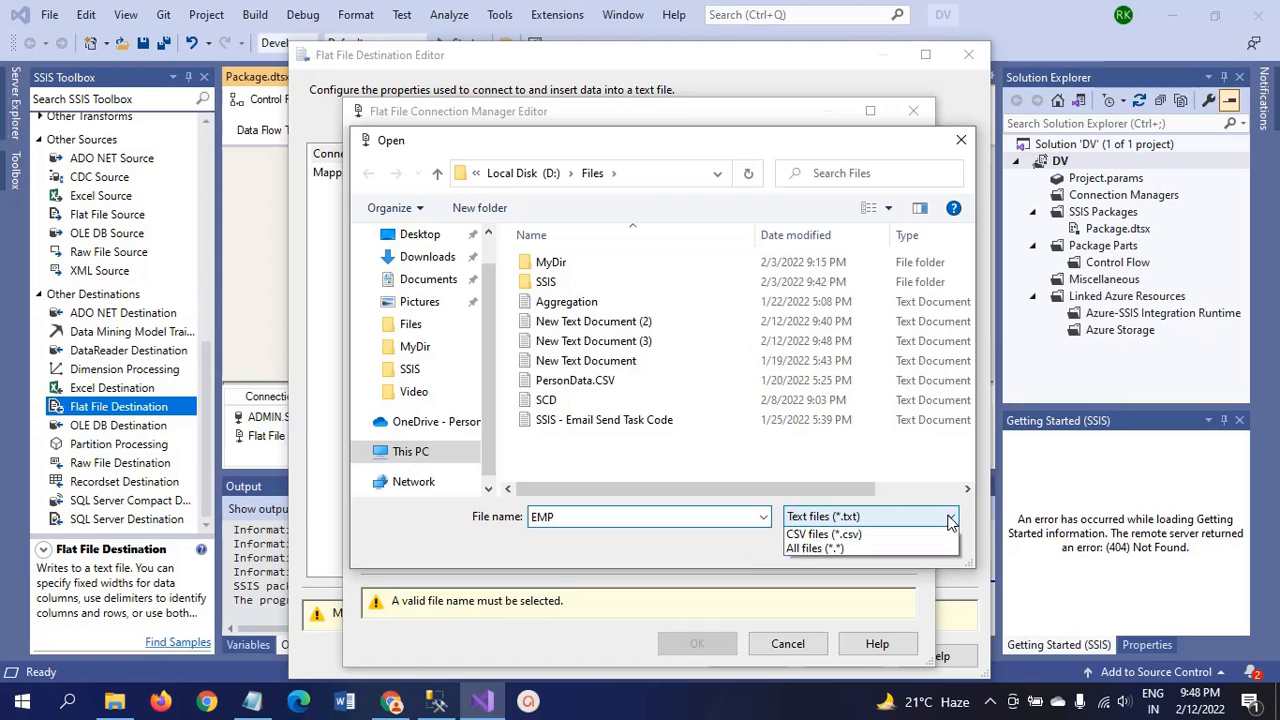
pyautogui.click(823, 534)
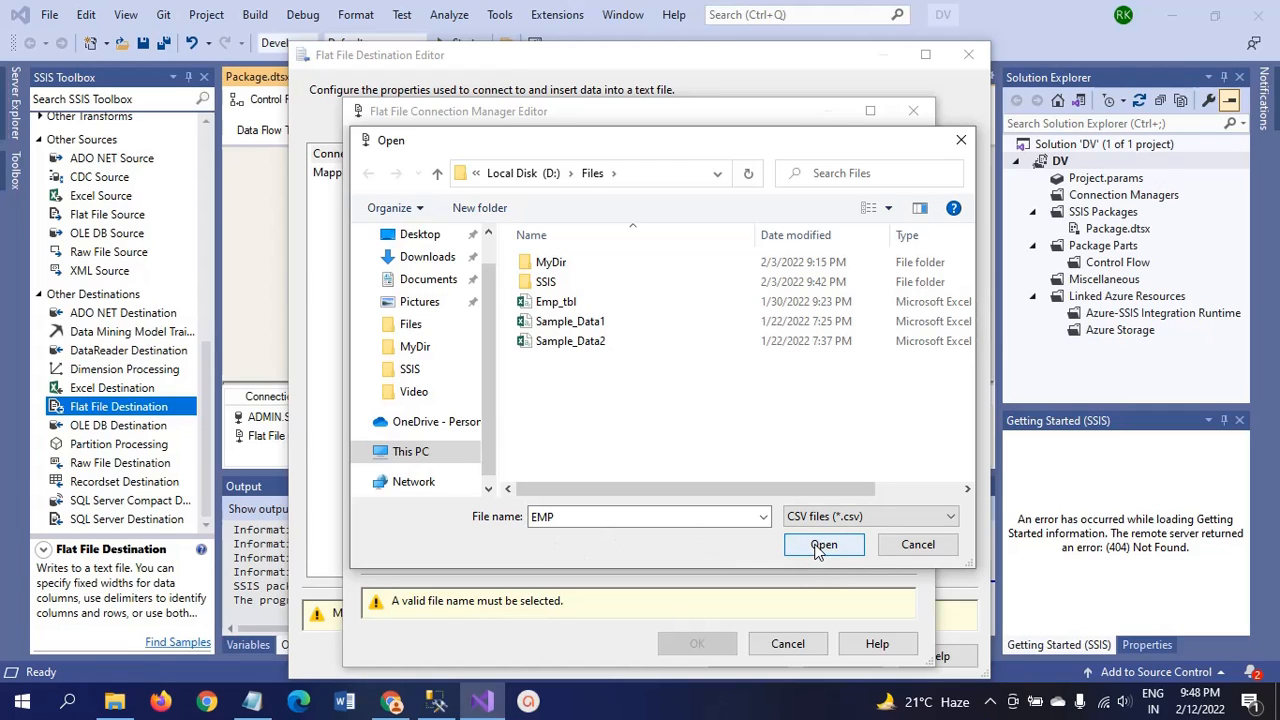
pyautogui.click(823, 544)
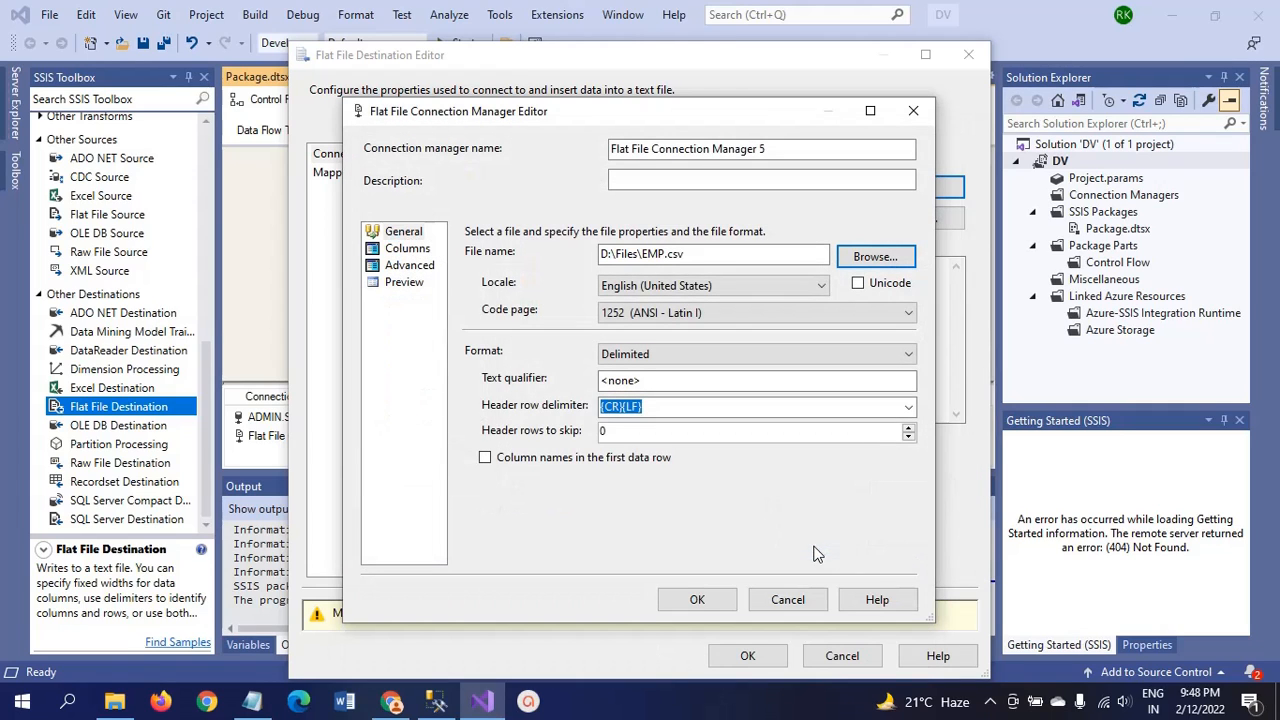
# Write column names in the first row and accept mappings for all six columns, including Full_Name.
pyautogui.click(407, 248)
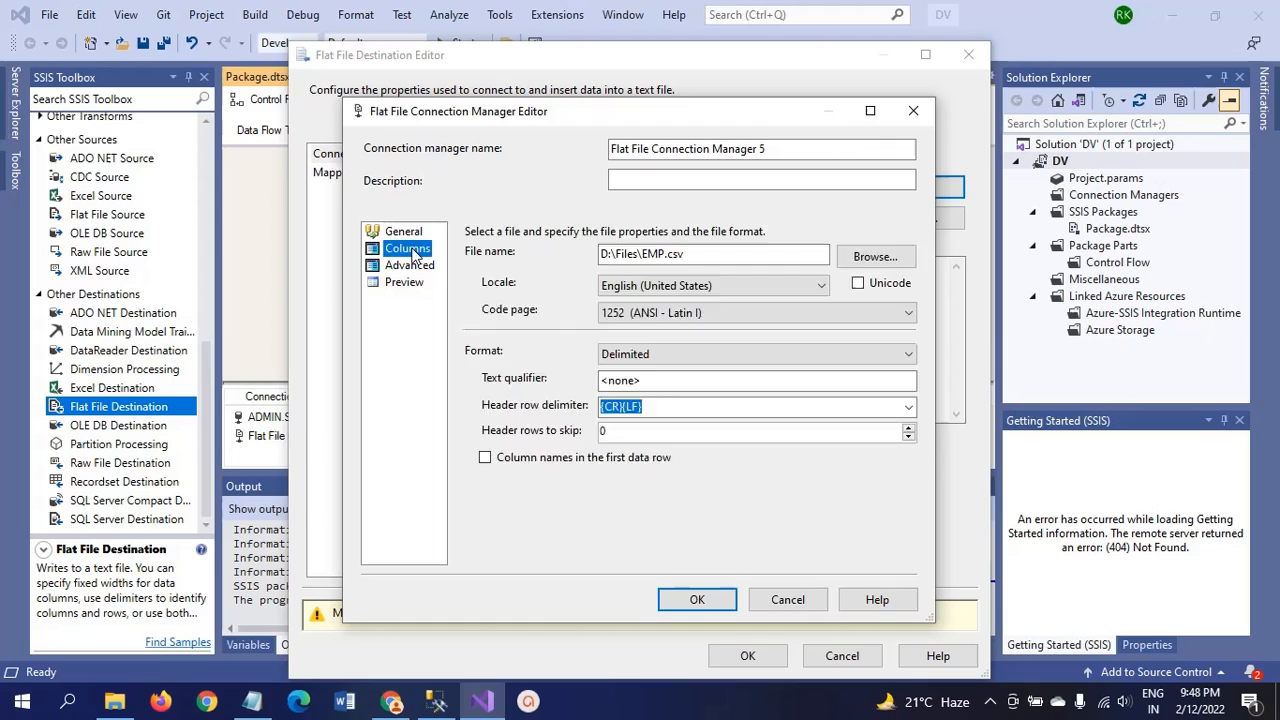
pyautogui.click(403, 231)
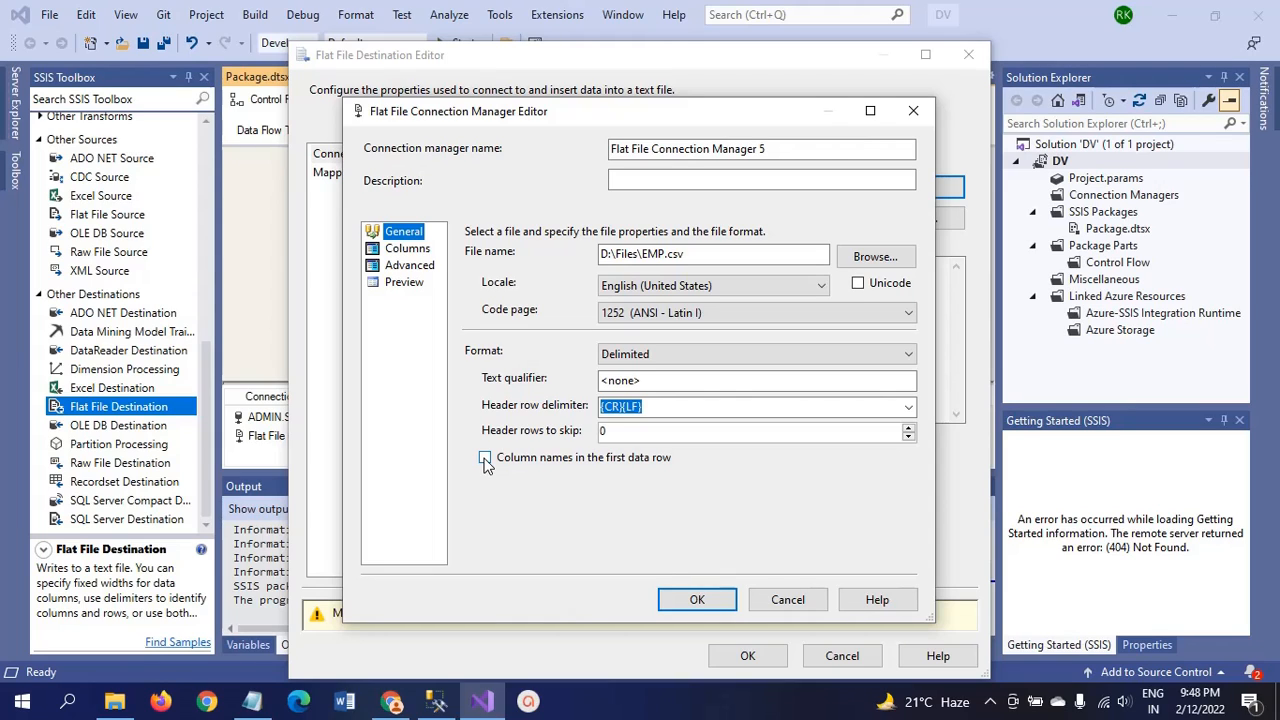
pyautogui.click(485, 457)
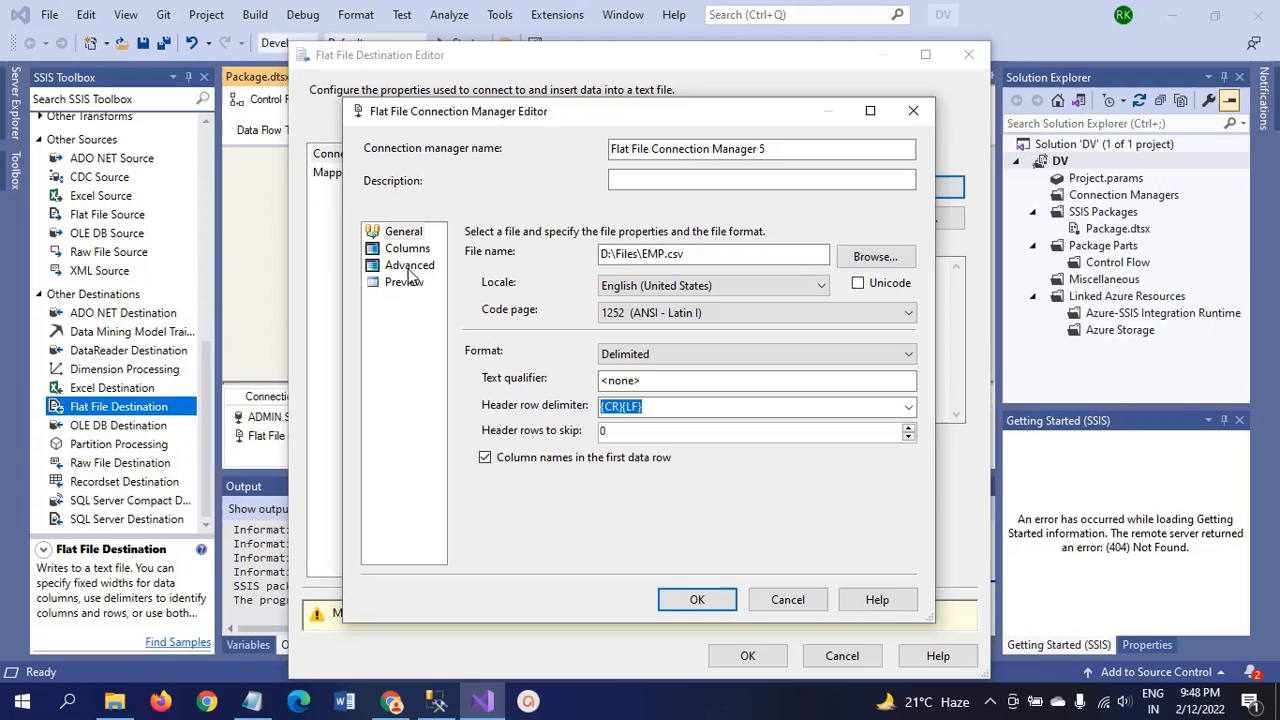
pyautogui.click(409, 265)
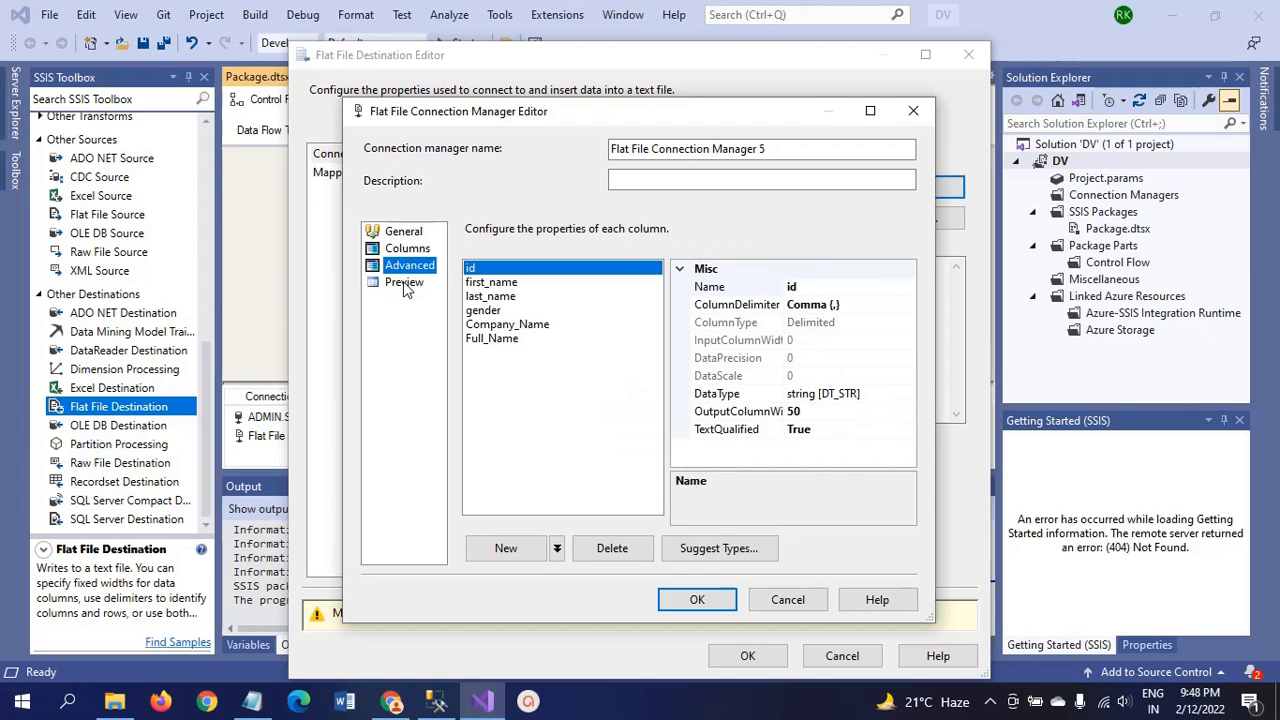
pyautogui.click(404, 282)
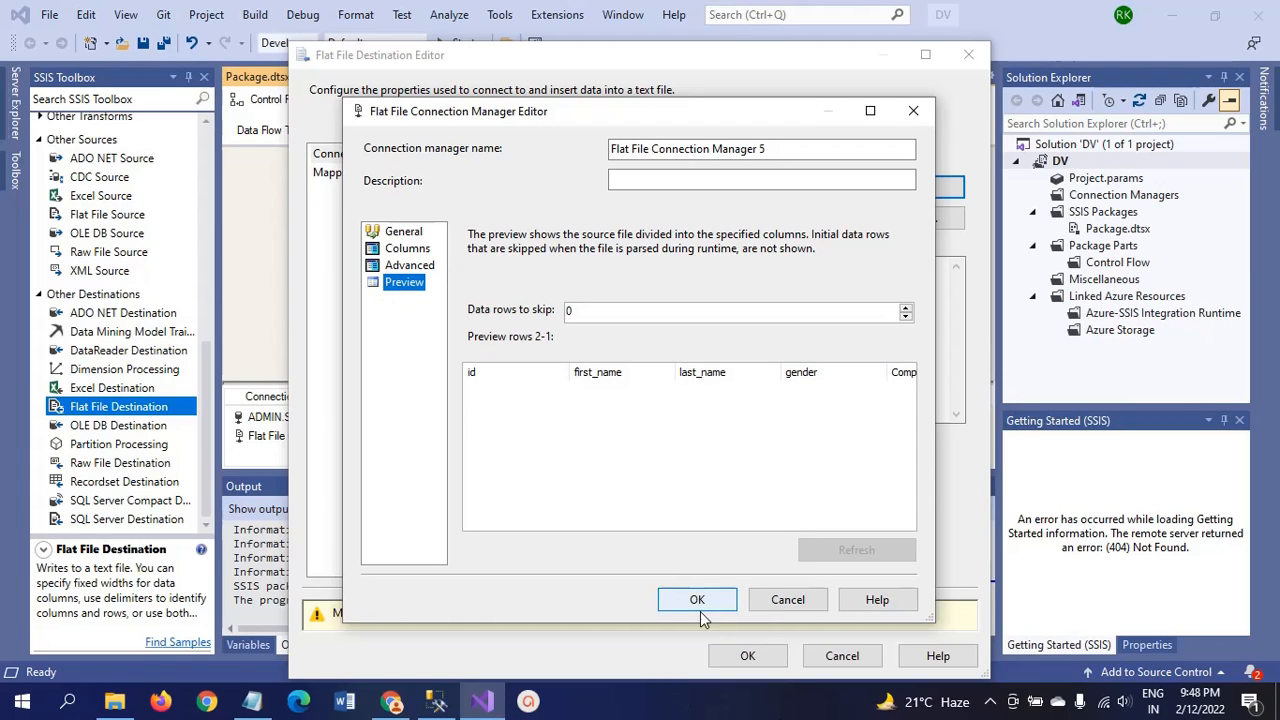
pyautogui.click(697, 599)
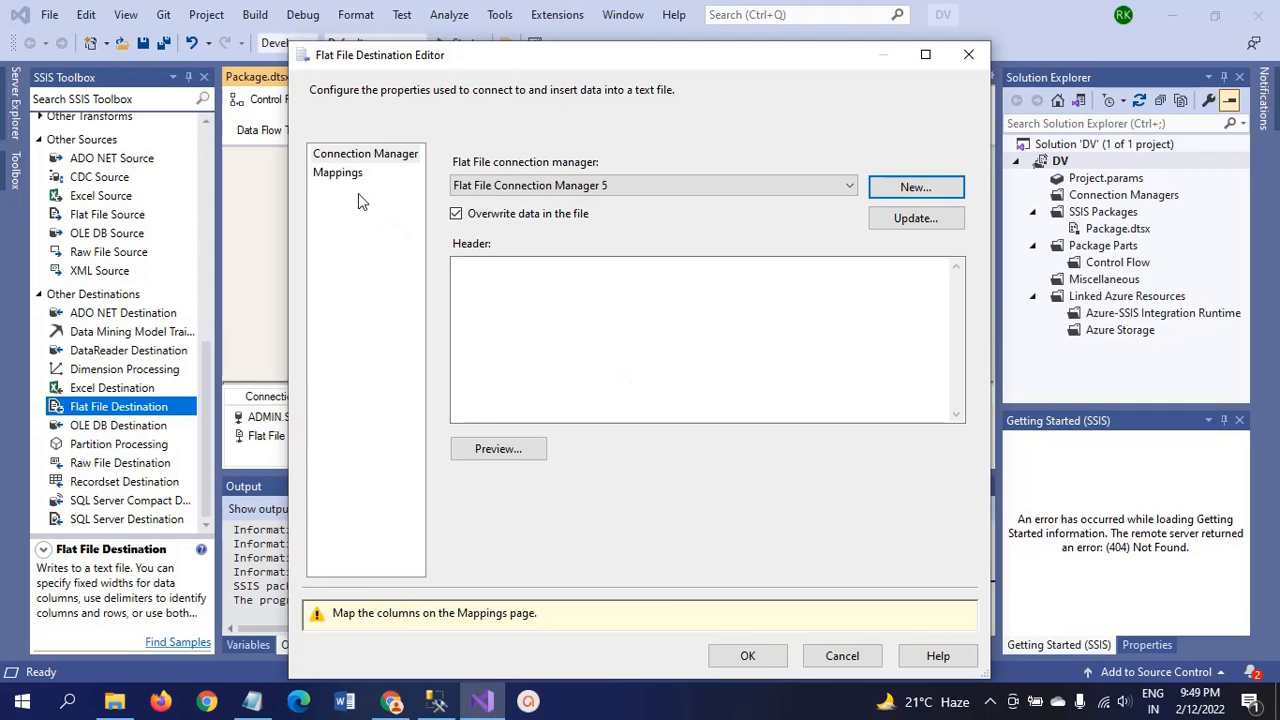
pyautogui.click(337, 172)
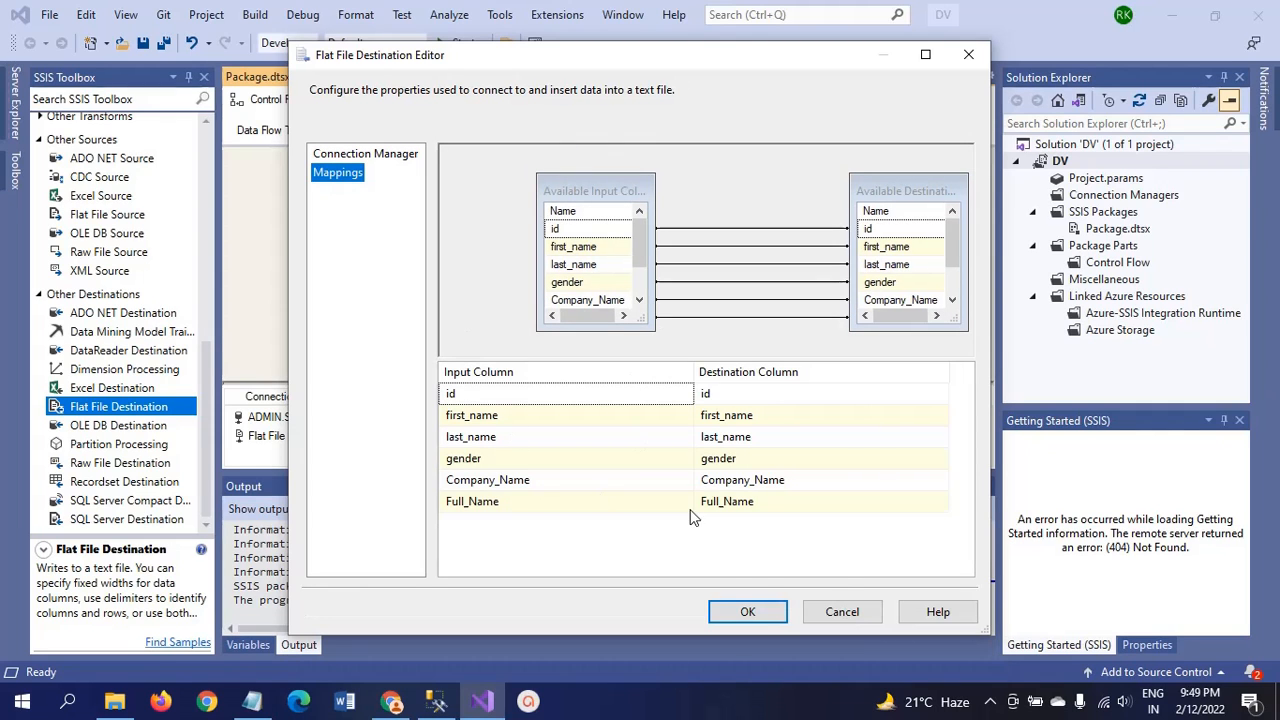
pyautogui.click(747, 611)
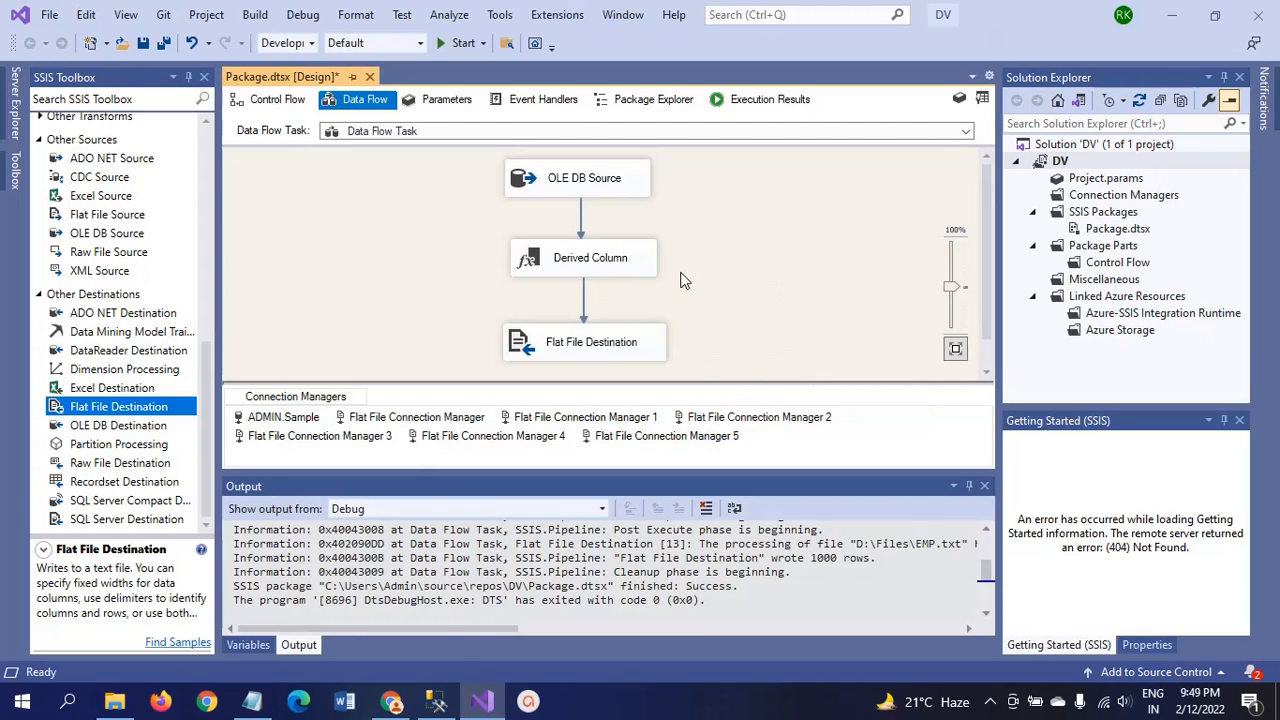
pyautogui.moveTo(675, 283)
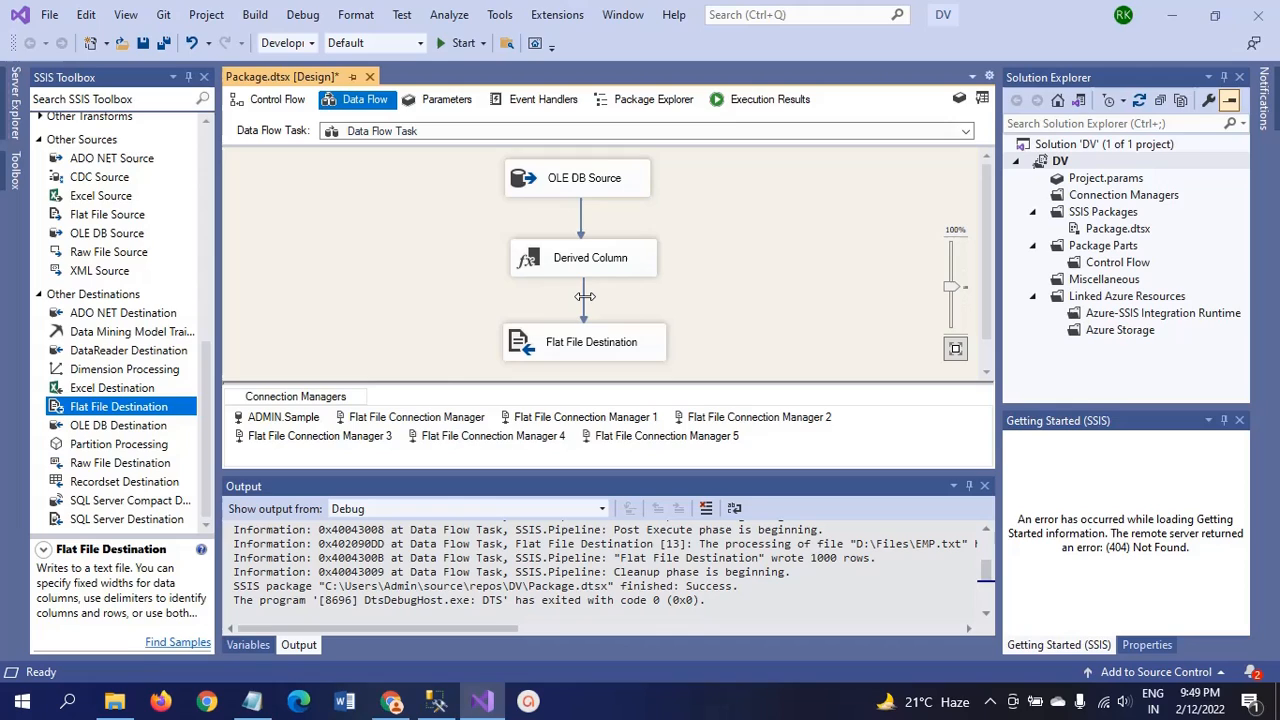
# Enable a data viewer on the Derived Column to Flat File Destination path.
pyautogui.rightClick(585, 296)
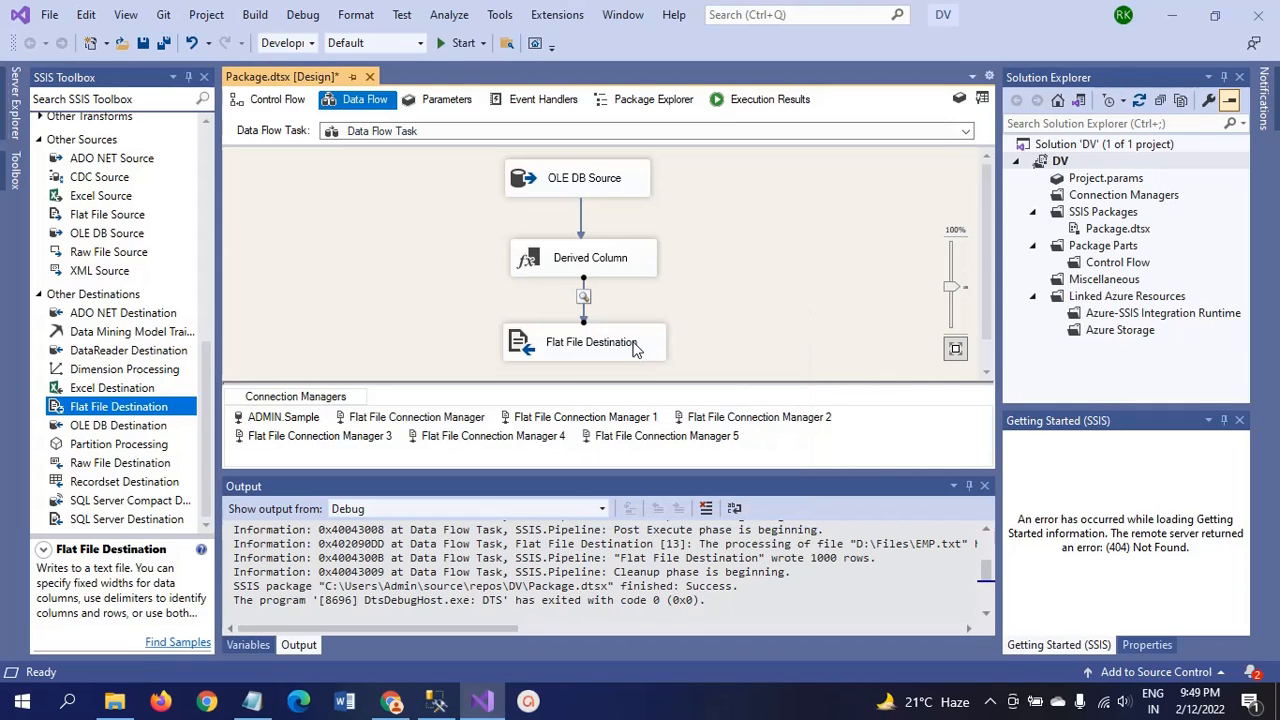
pyautogui.moveTo(728, 310)
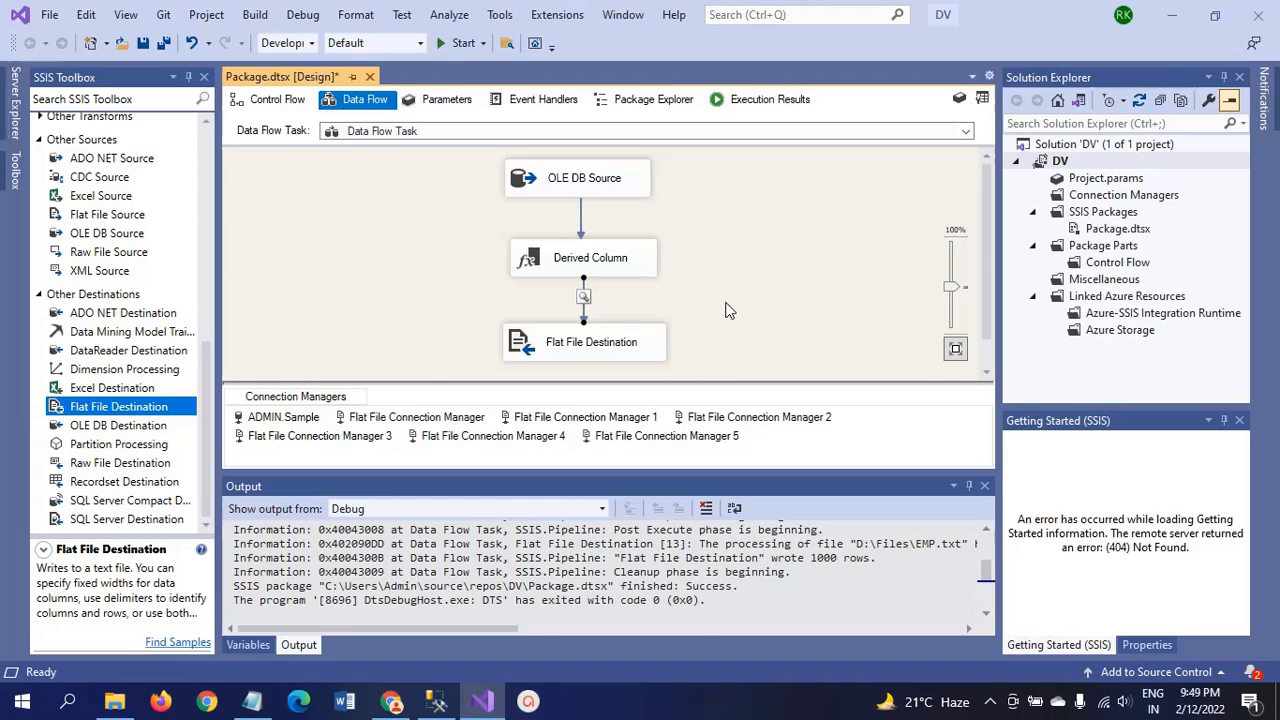
pyautogui.moveTo(673, 265)
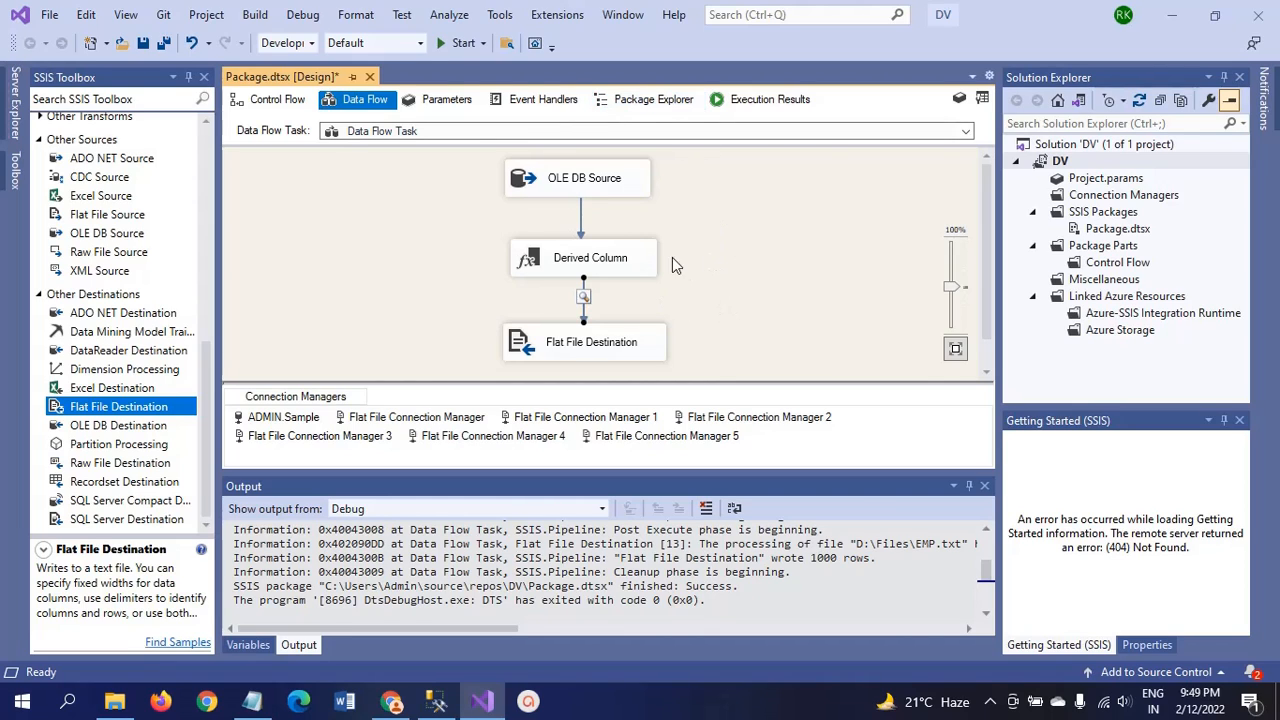
pyautogui.moveTo(585, 177)
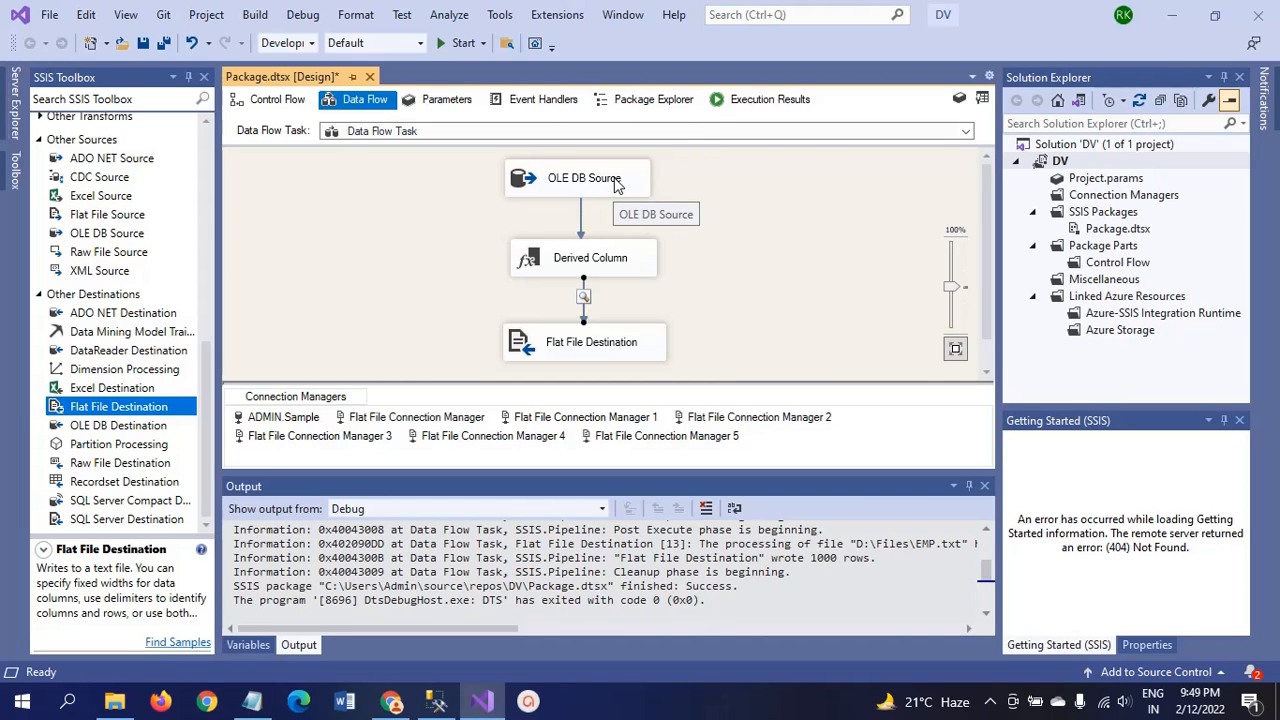
pyautogui.moveTo(600, 265)
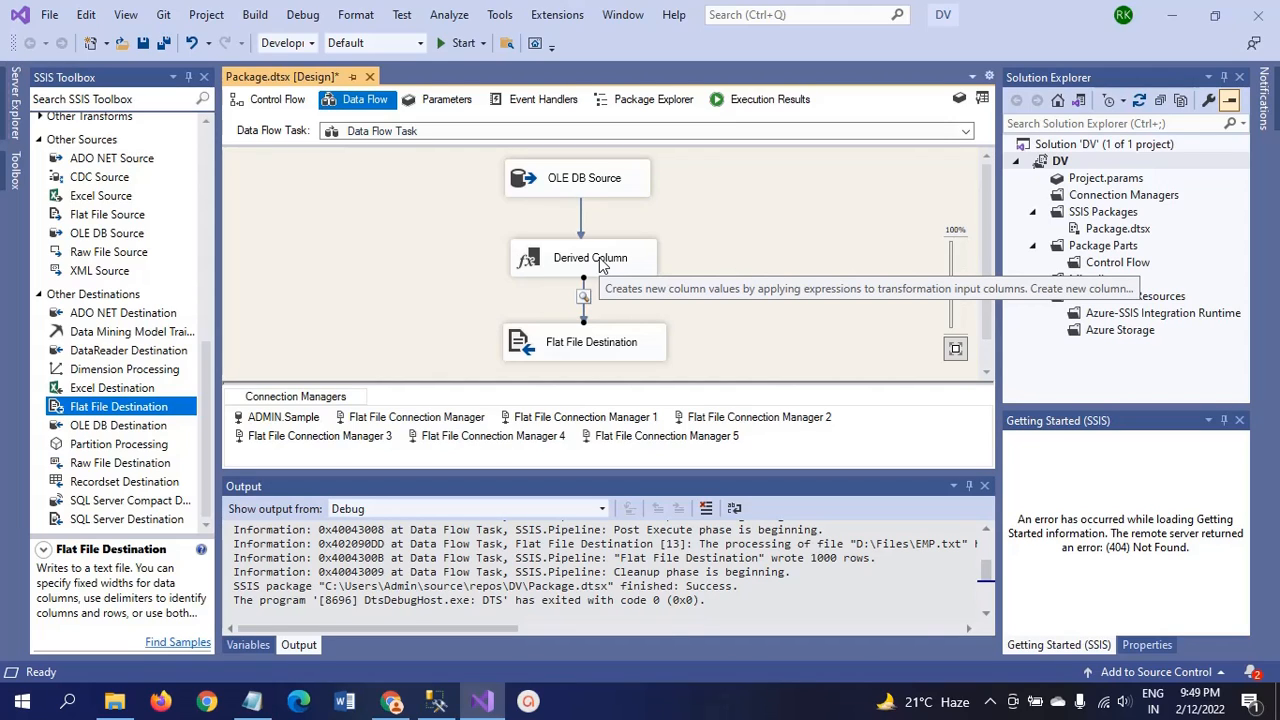
pyautogui.moveTo(591, 342)
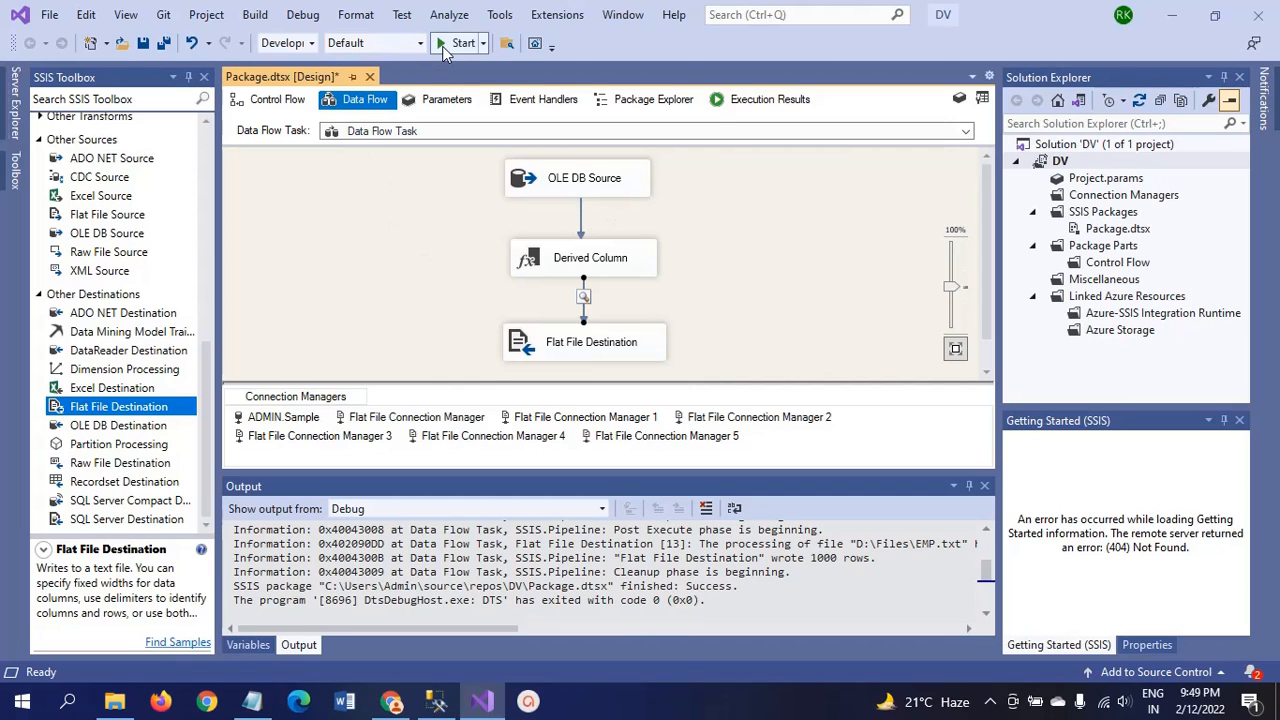
# Run the package, review Full_Name rows in the data viewer, then close it and stop debugging.
pyautogui.click(460, 43)
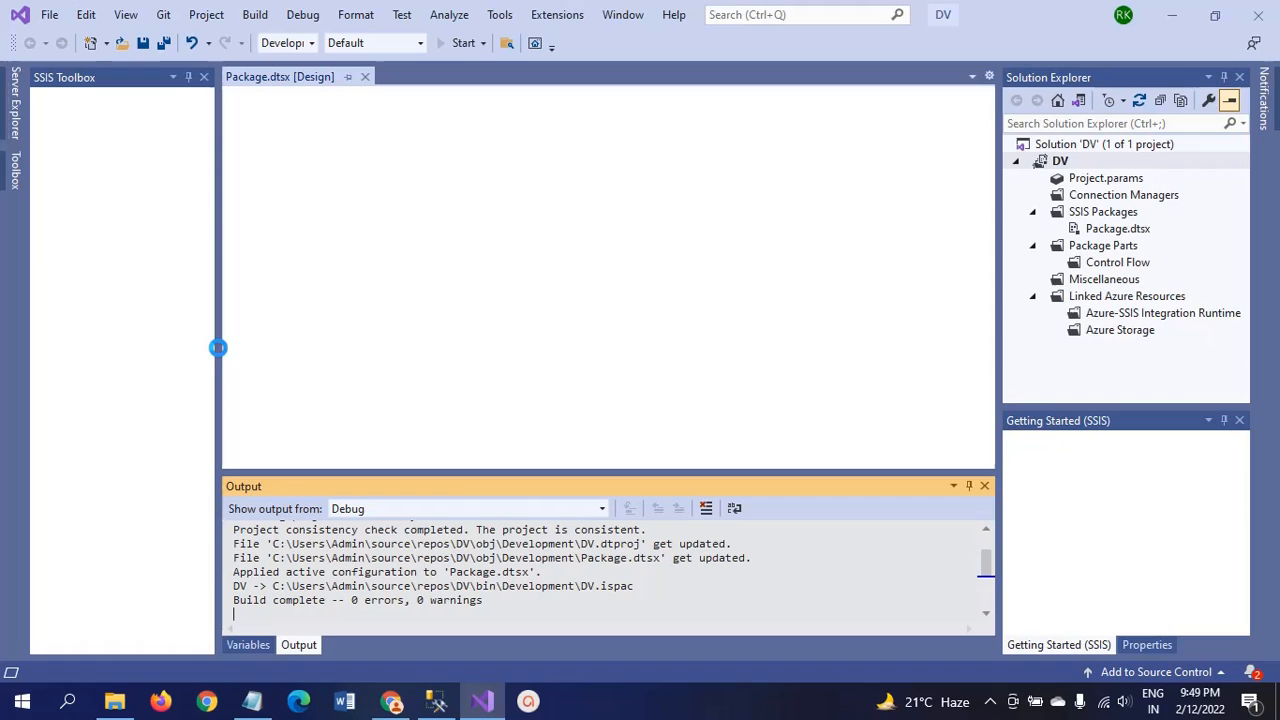
pyautogui.click(463, 42)
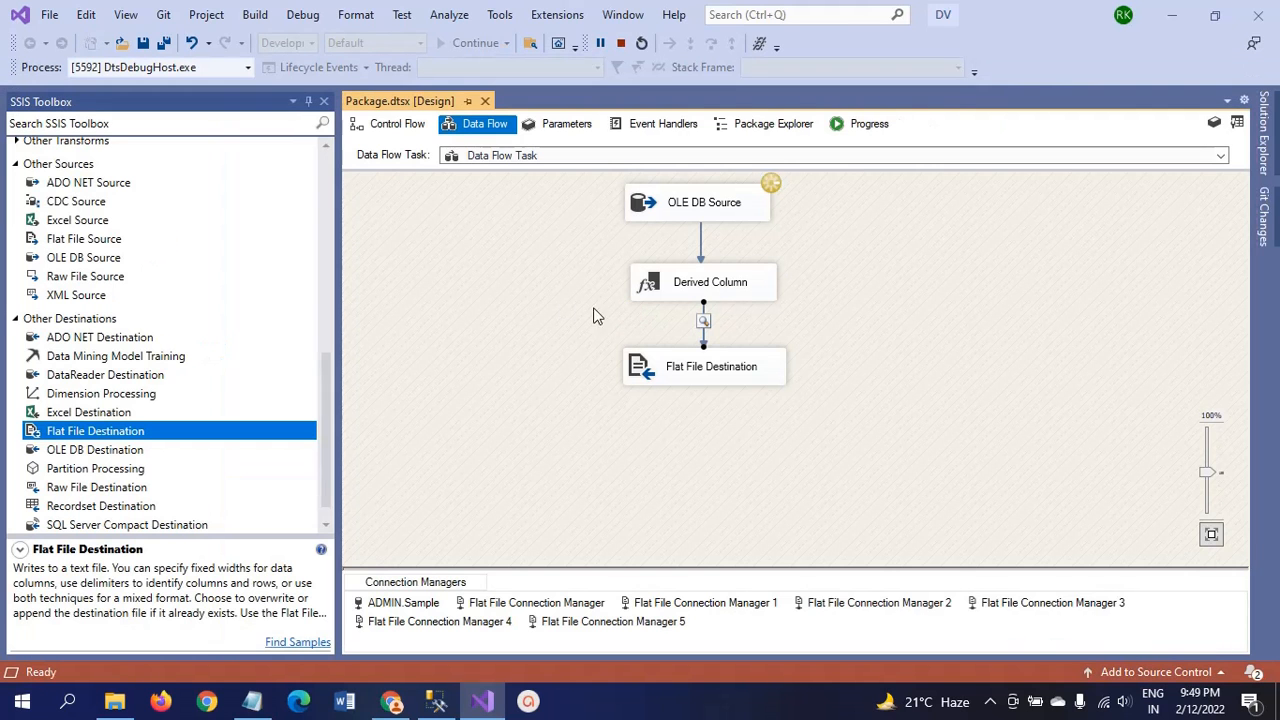
pyautogui.click(703, 320)
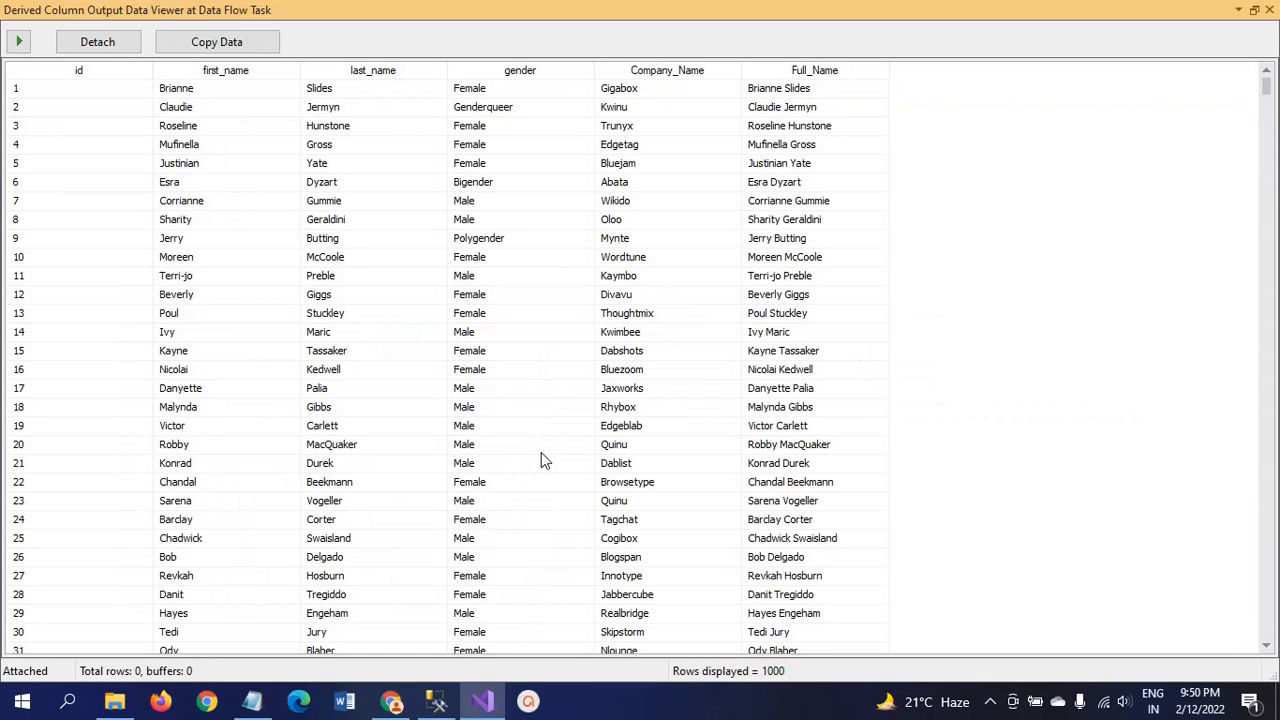
pyautogui.moveTo(347, 310)
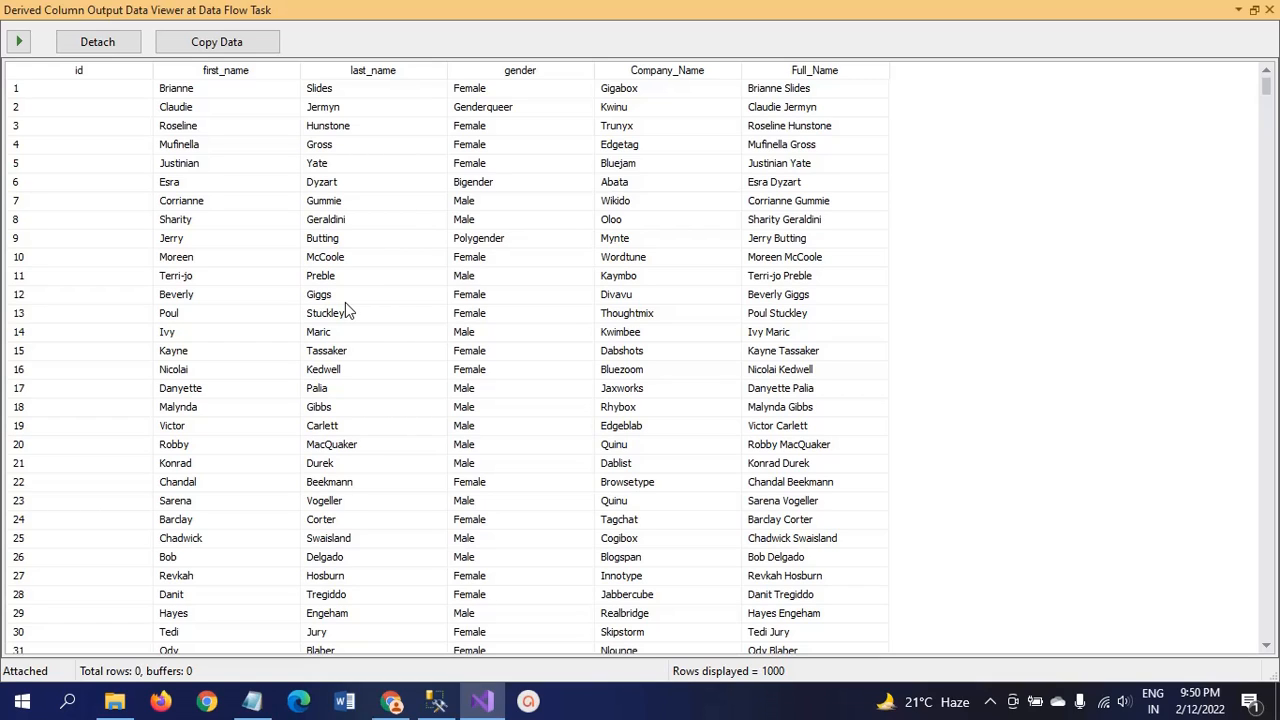
pyautogui.moveTo(347, 311)
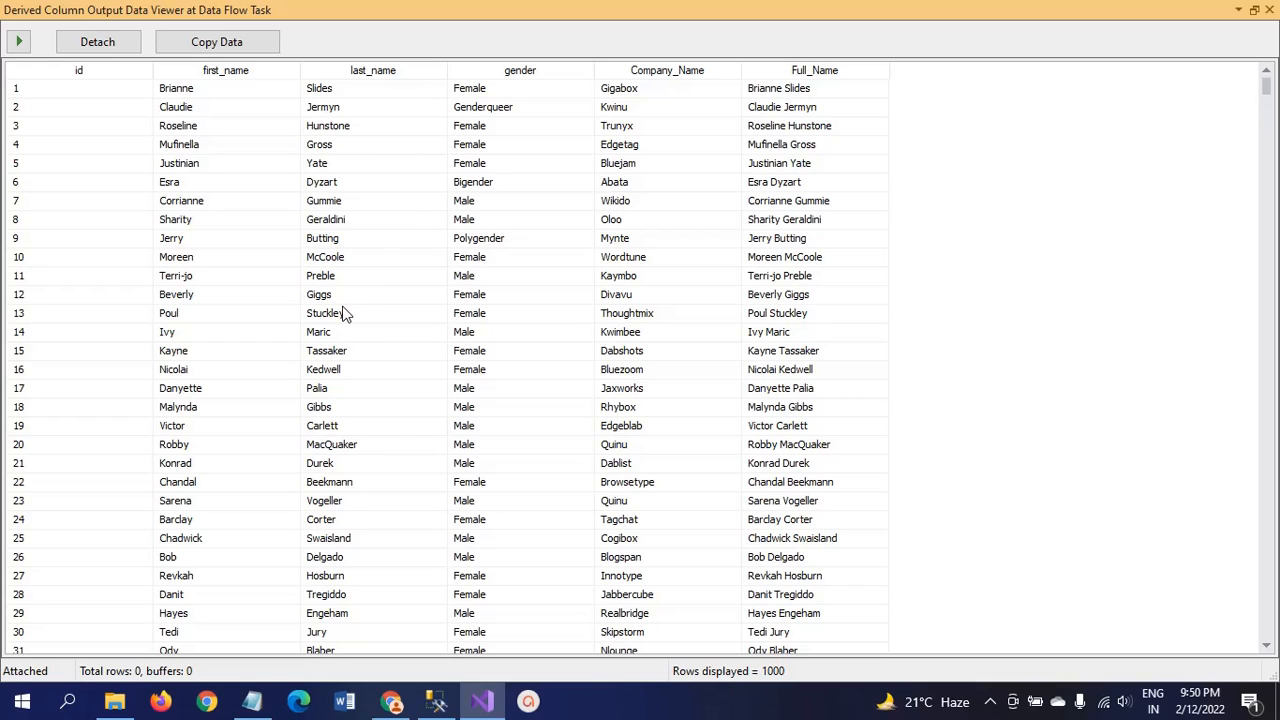
pyautogui.moveTo(775, 120)
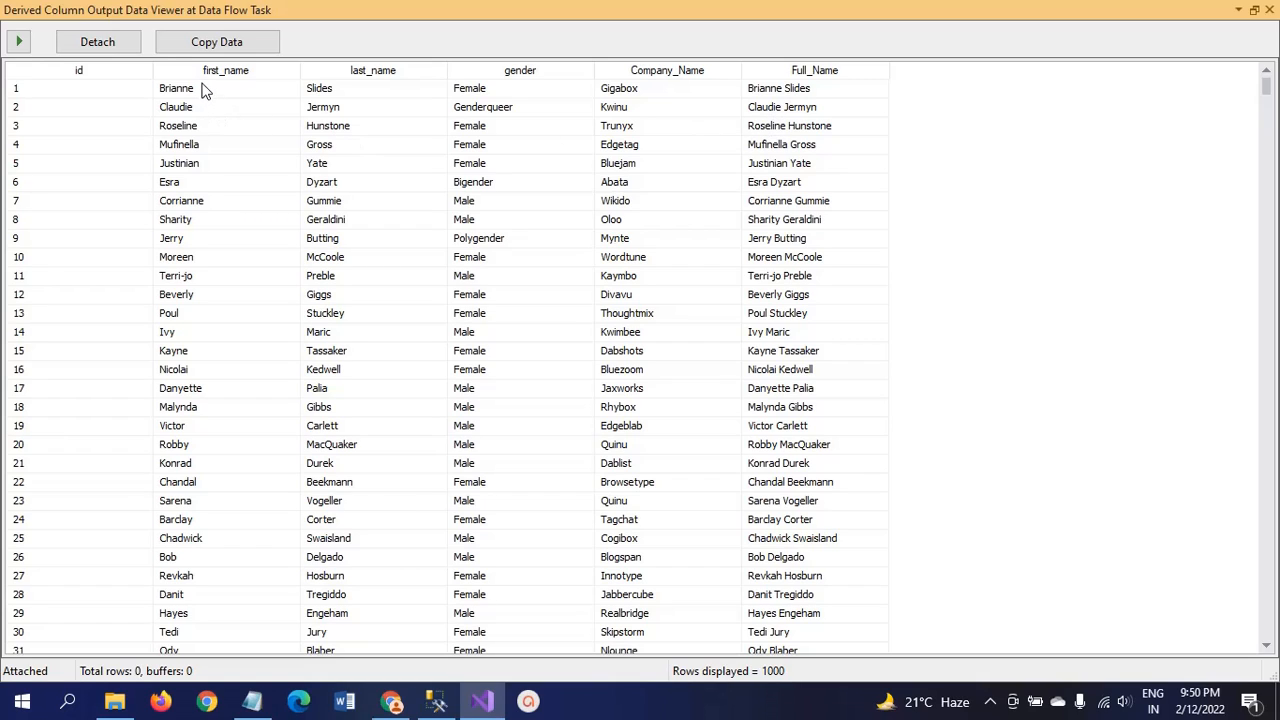
pyautogui.moveTo(75, 102)
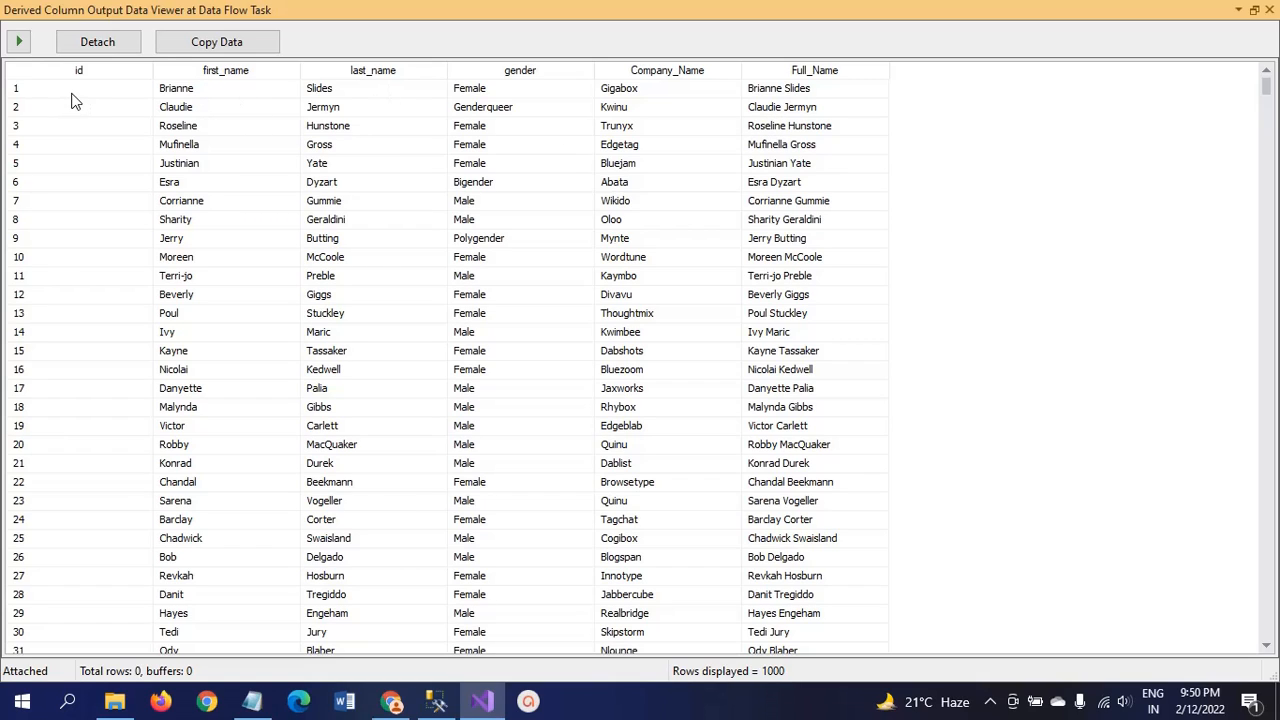
pyautogui.moveTo(88, 80)
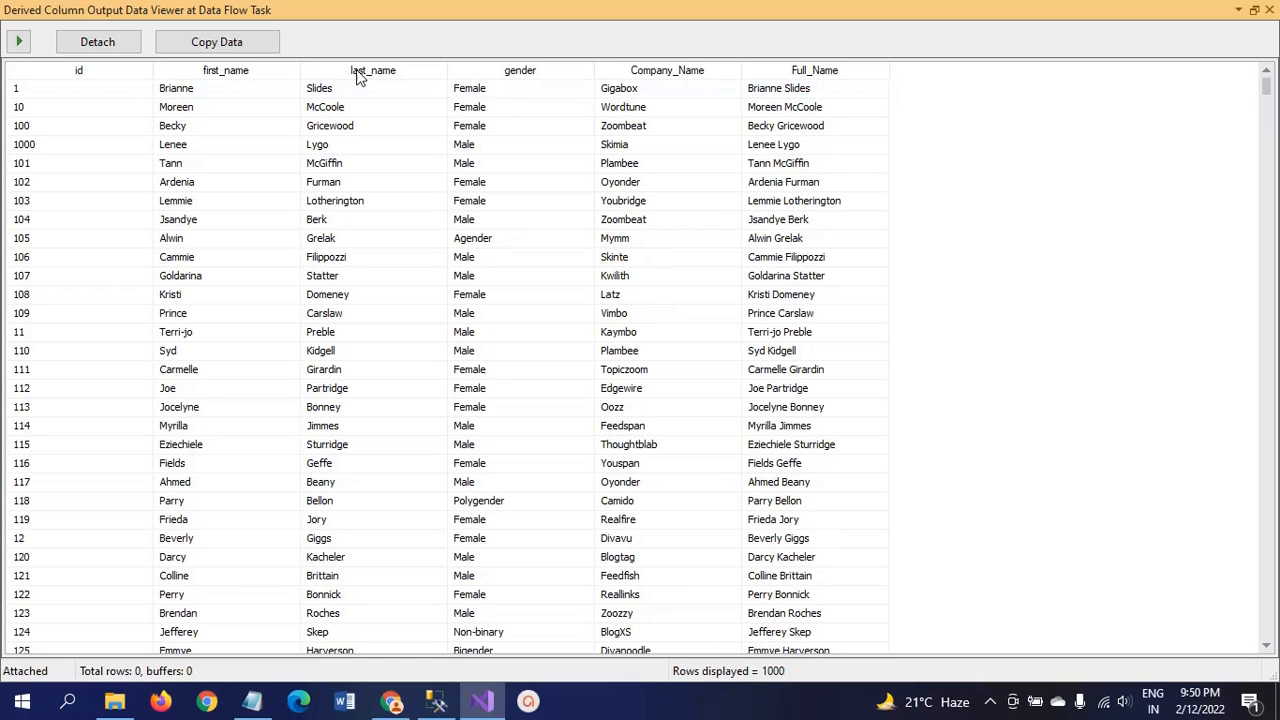
pyautogui.moveTo(818, 84)
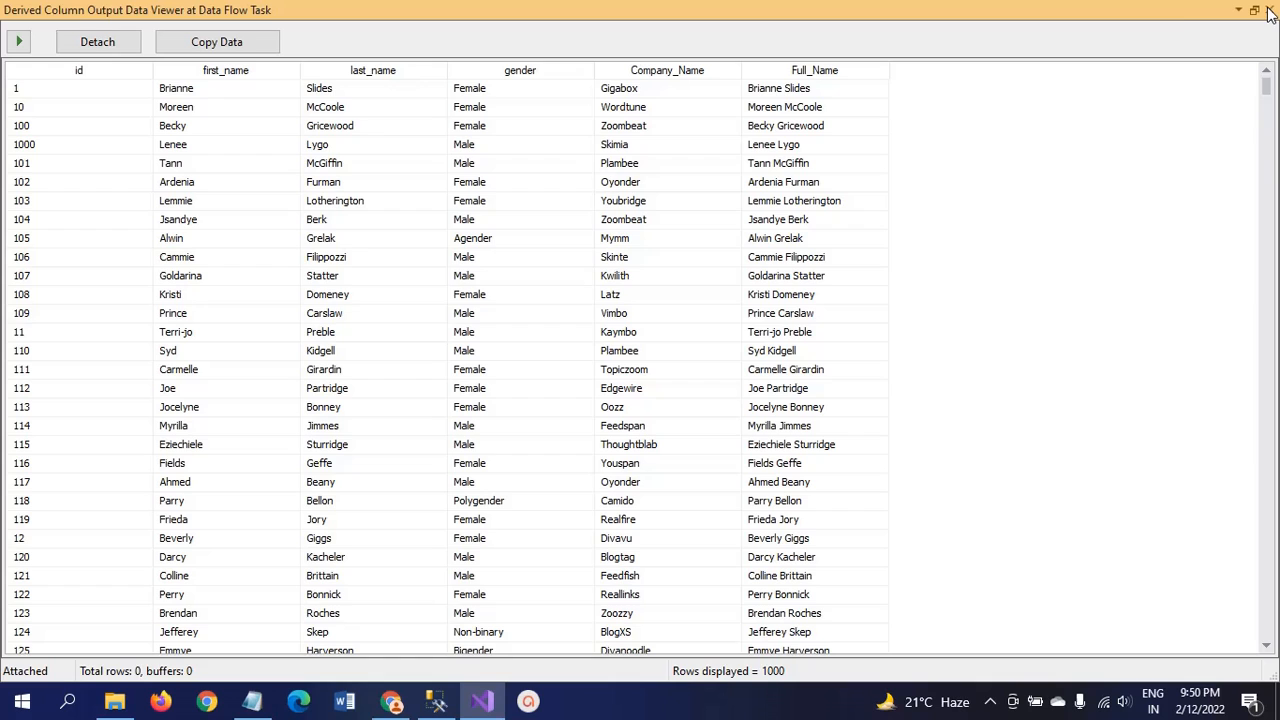
pyautogui.click(1268, 10)
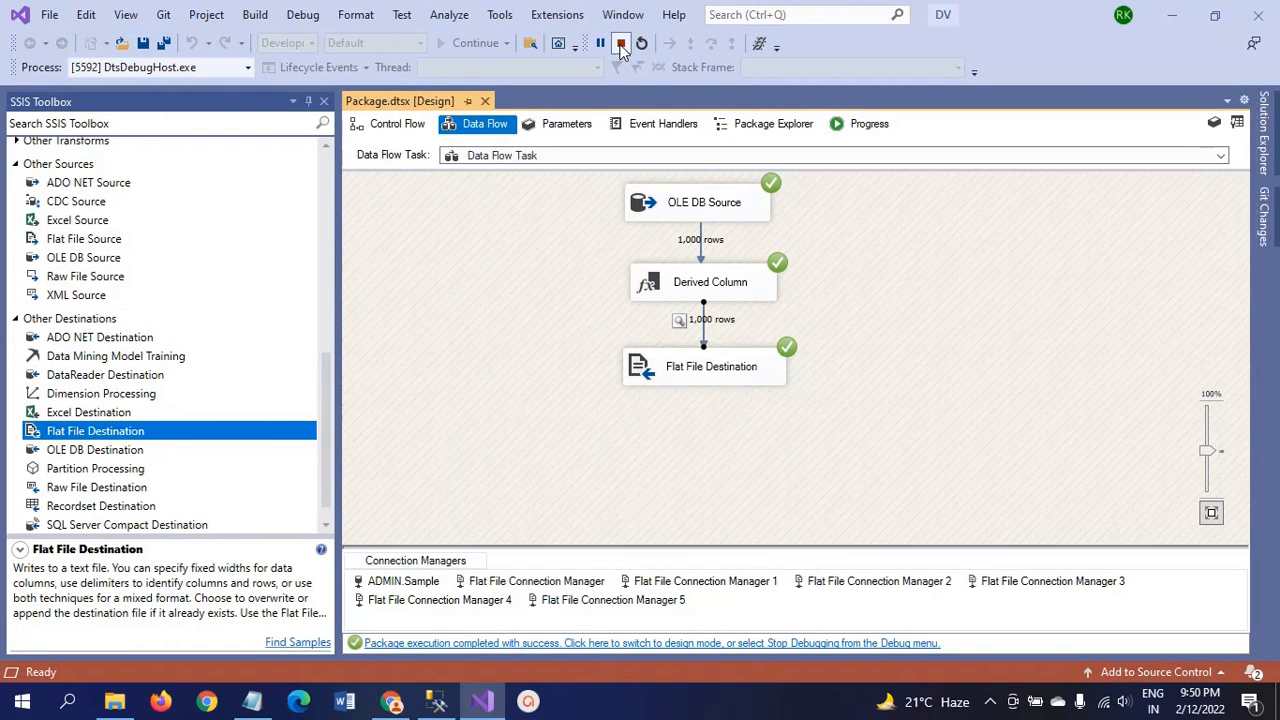
pyautogui.click(621, 43)
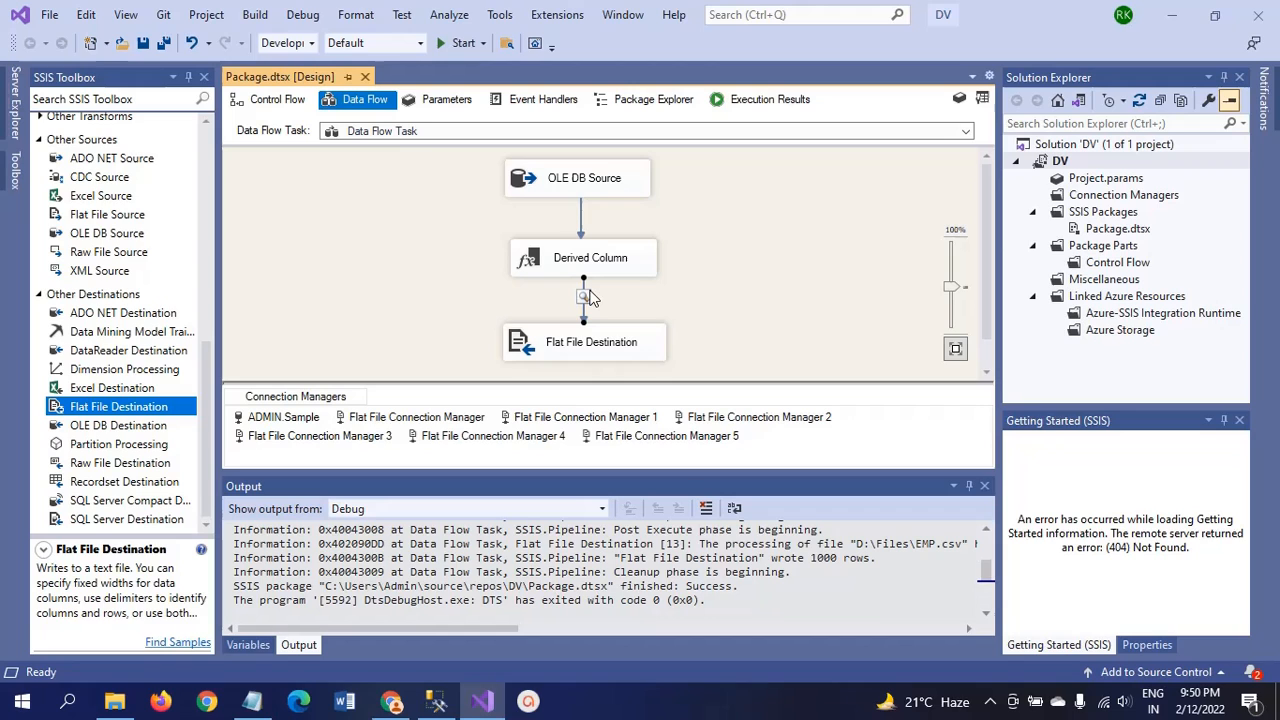
pyautogui.moveTo(115, 700)
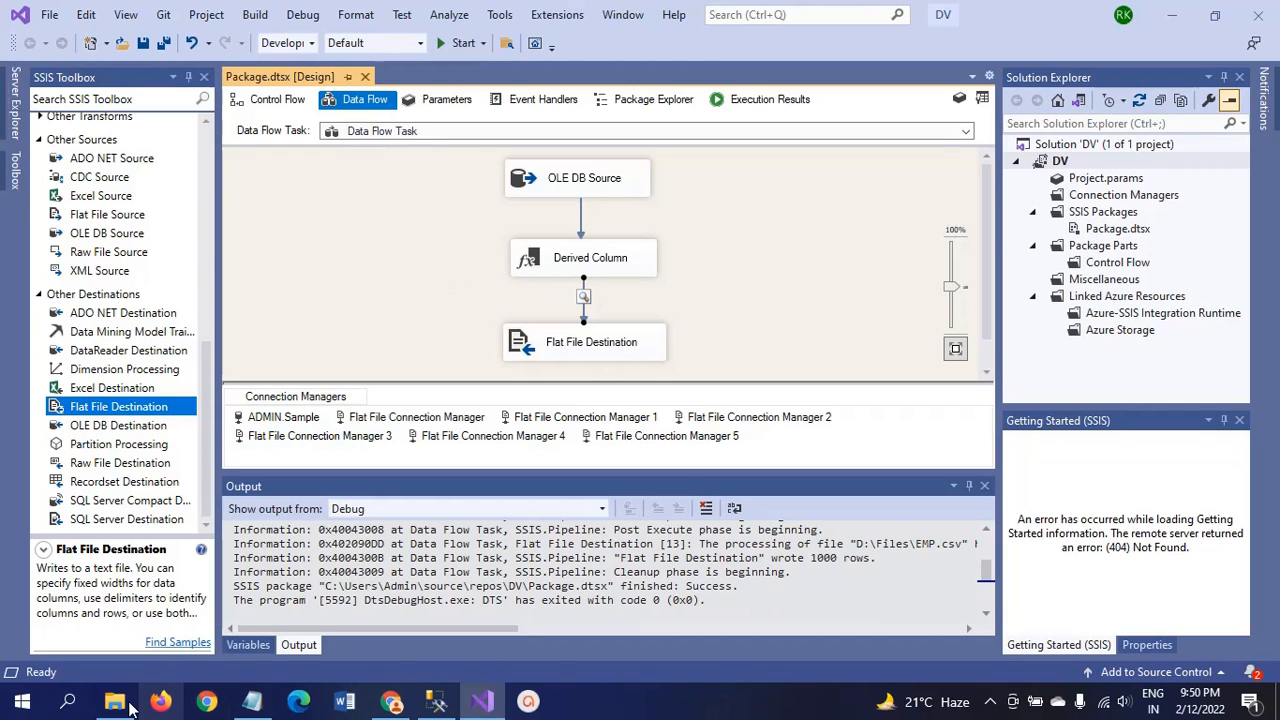
# Find EMP.csv in D:\Files using File Explorer and open it in Excel.
pyautogui.click(114, 700)
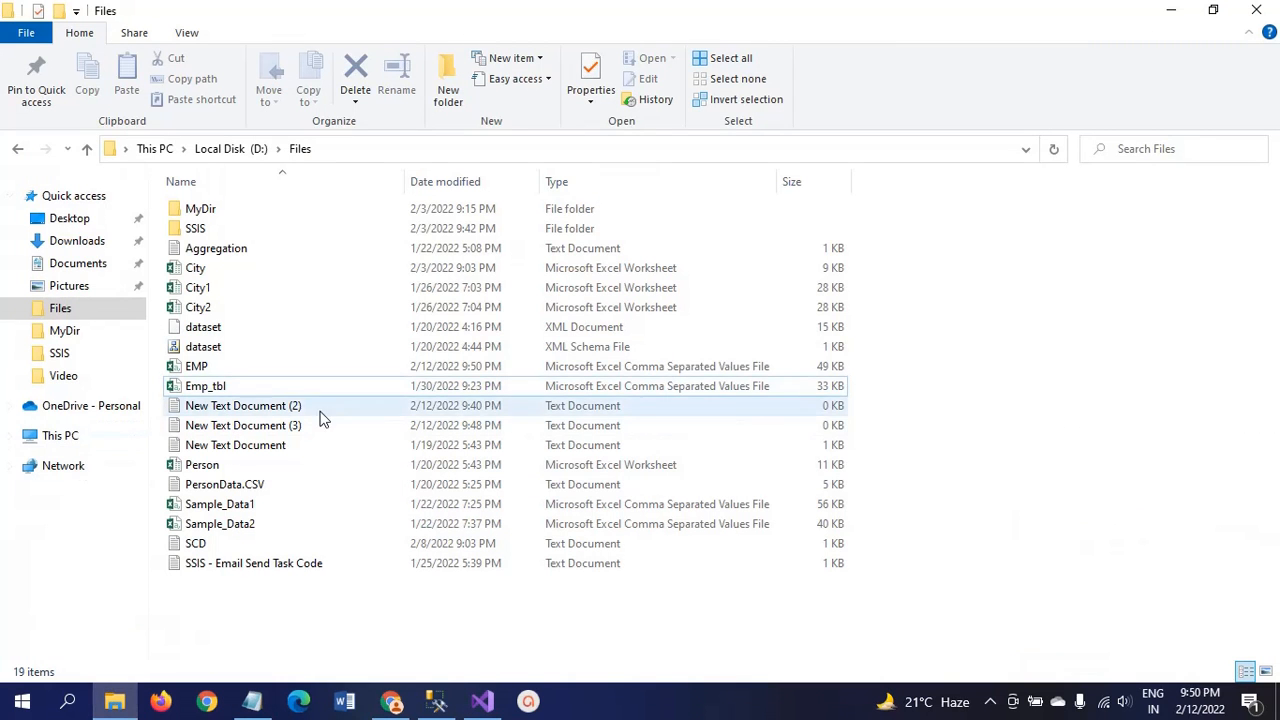
pyautogui.click(197, 366)
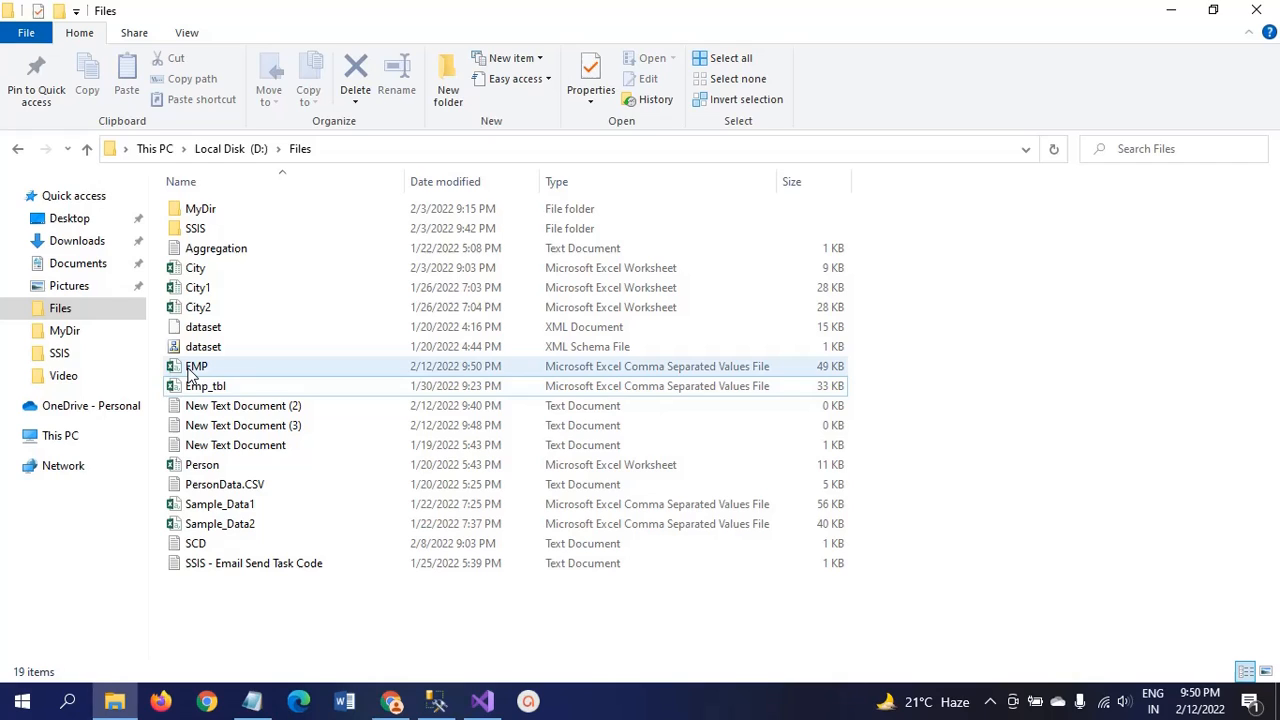
pyautogui.click(197, 366)
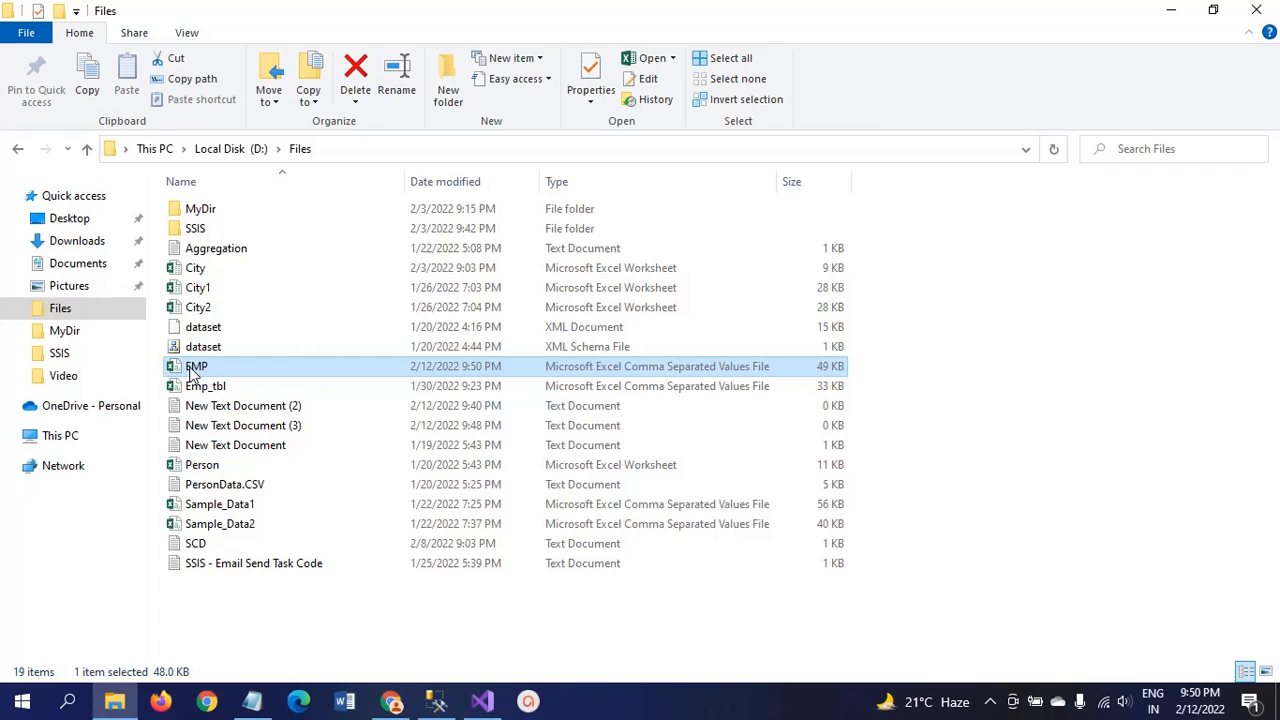
pyautogui.moveTo(197, 366)
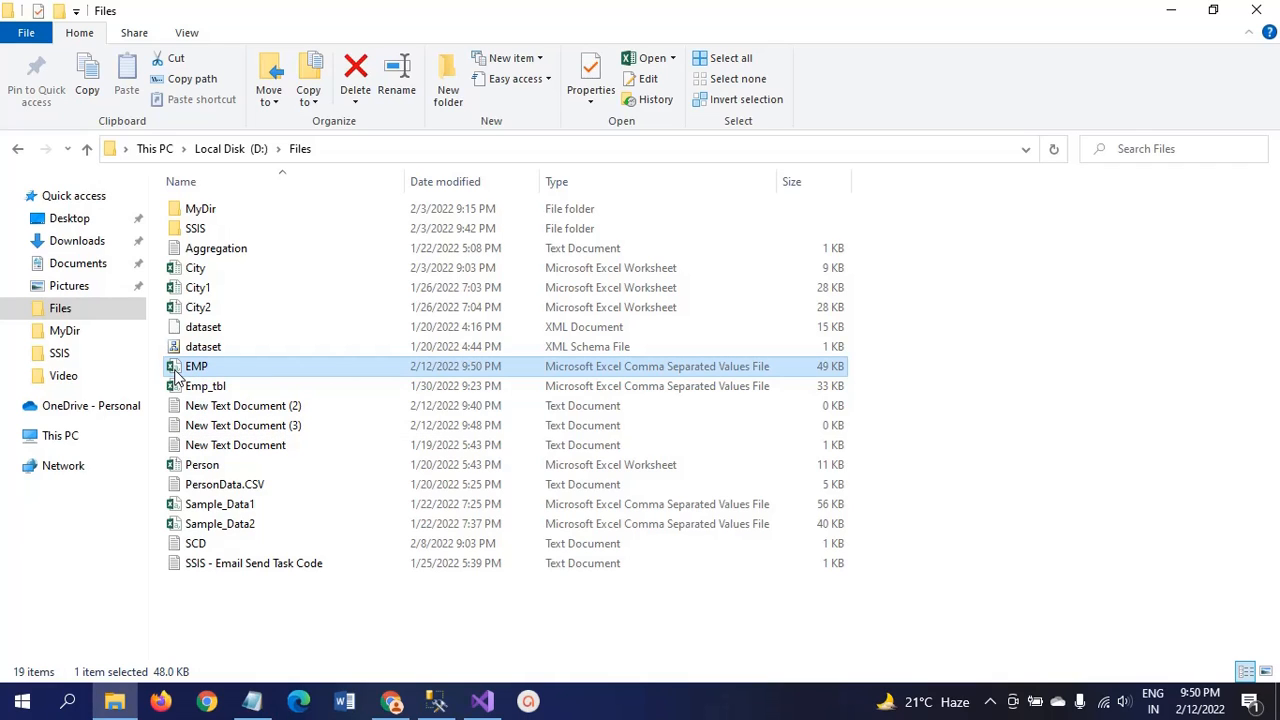
pyautogui.doubleClick(197, 366)
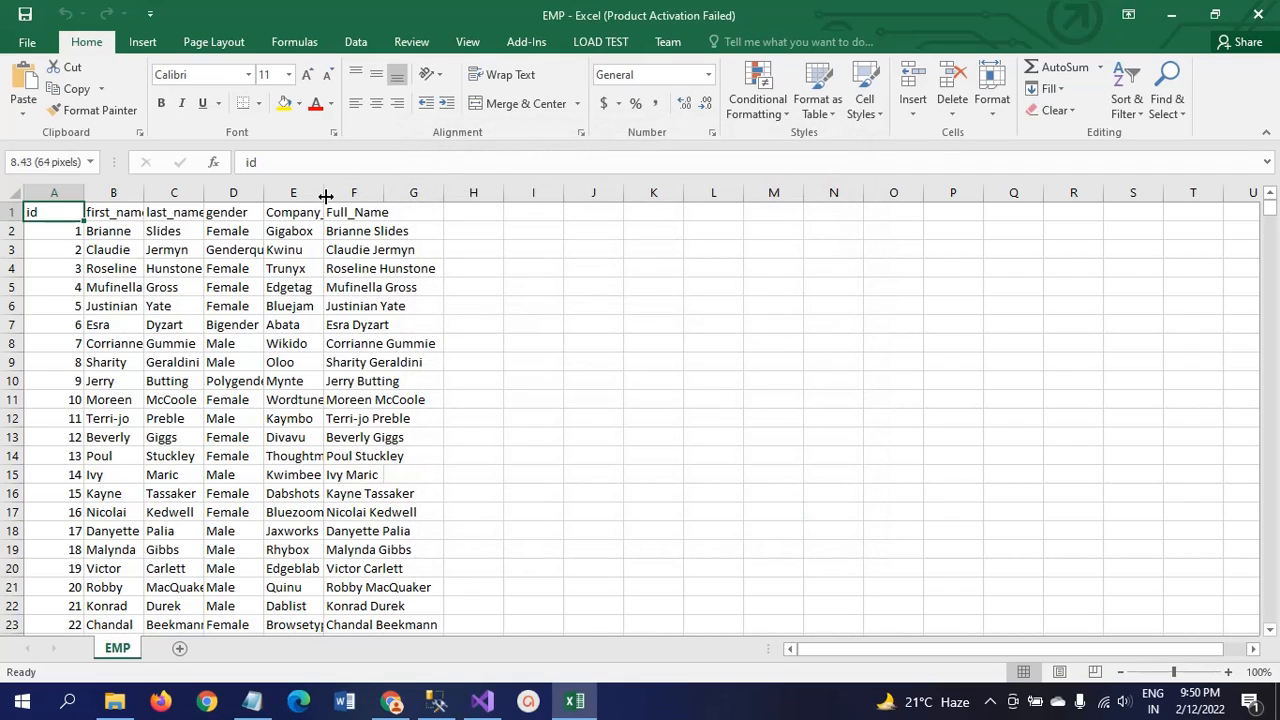
# Check EMP.csv's gender and Full_Name columns against Brianne's row in the EMP_tbl query results.
pyautogui.click(113, 211)
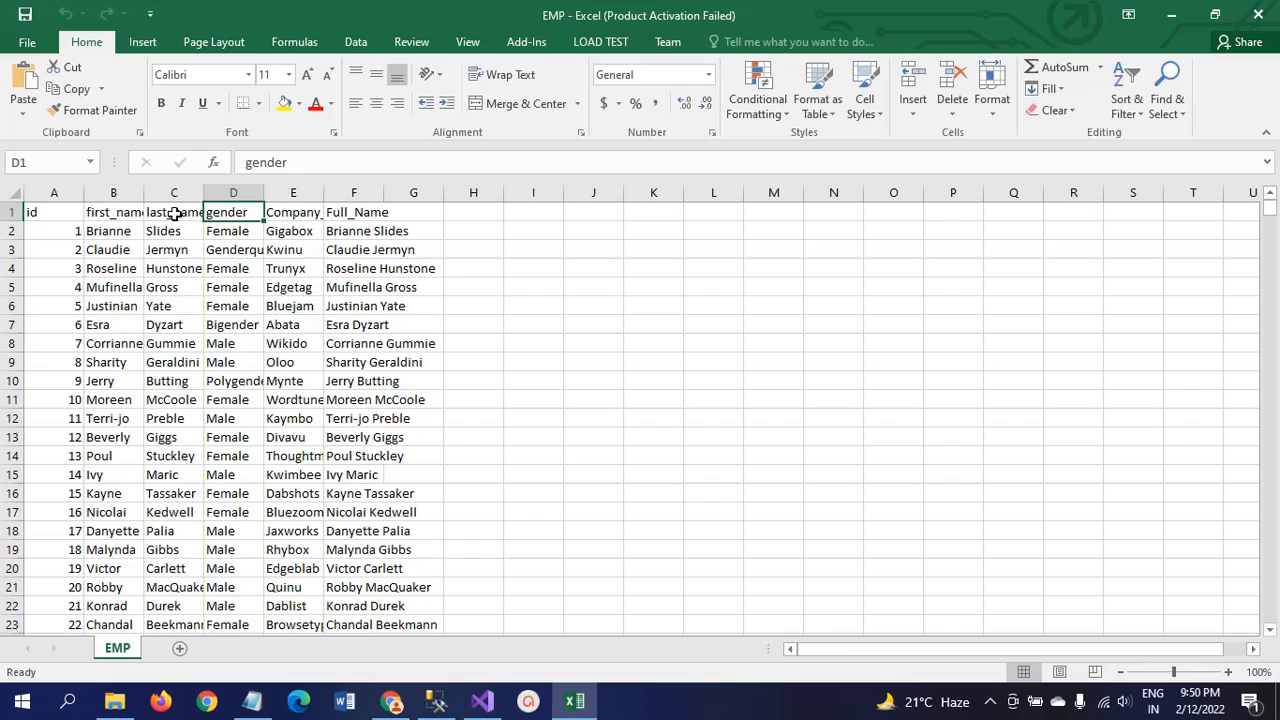
pyautogui.click(354, 212)
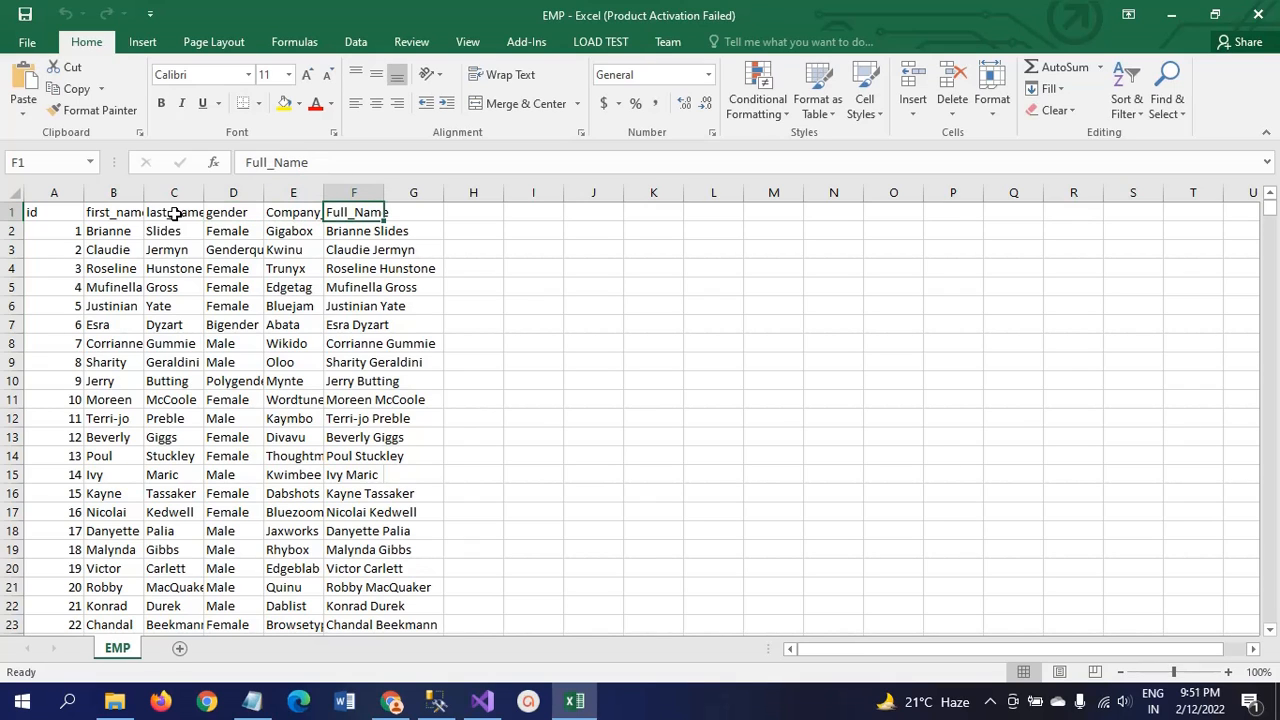
pyautogui.press('alt+tab')
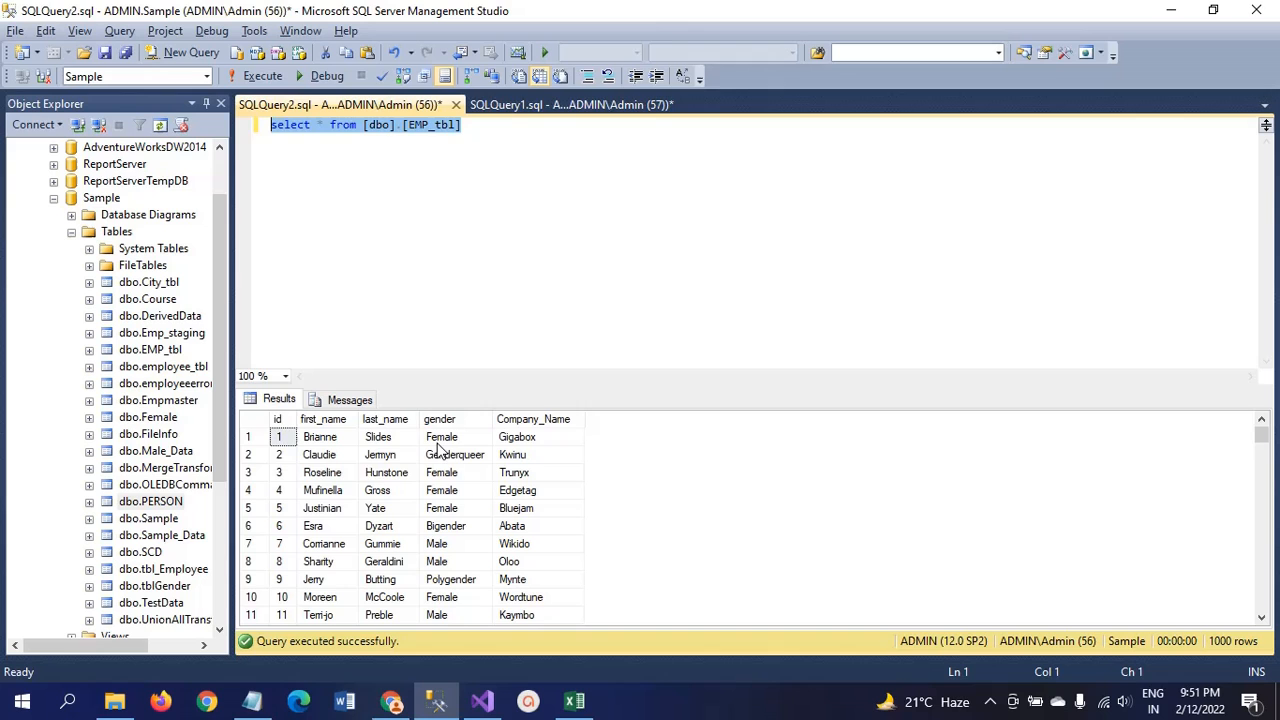
pyautogui.click(320, 437)
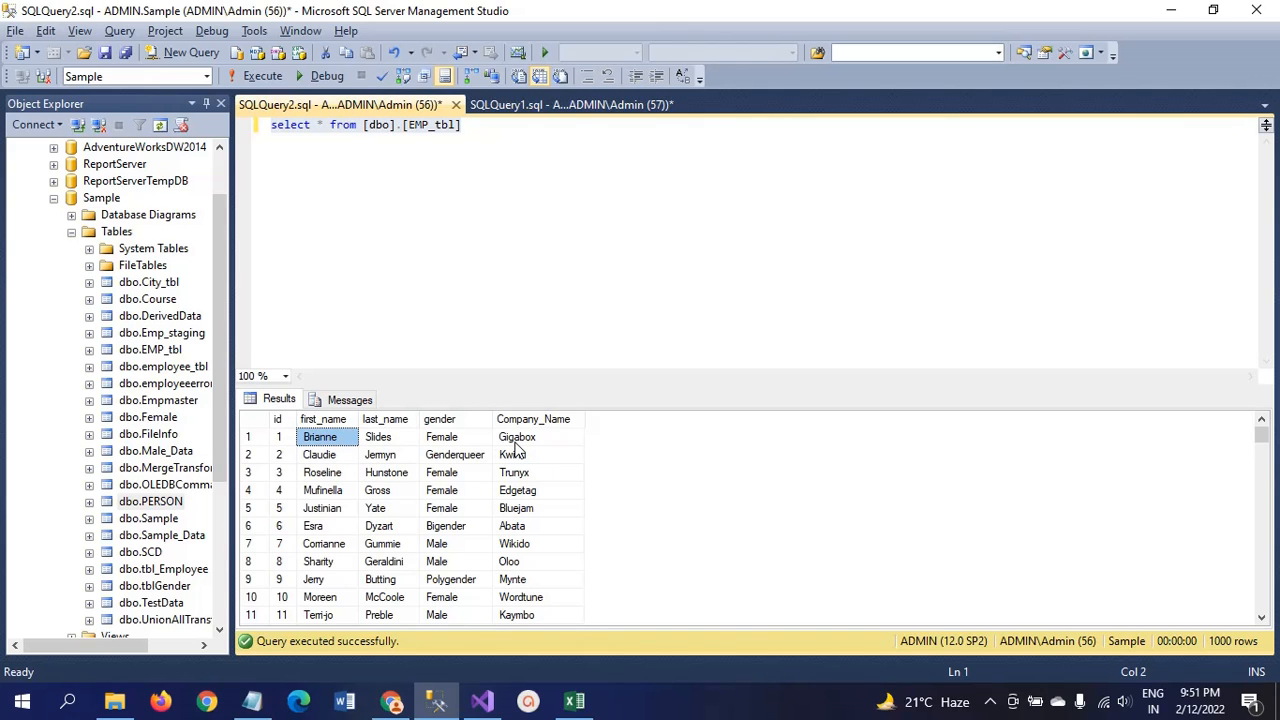
pyautogui.click(573, 700)
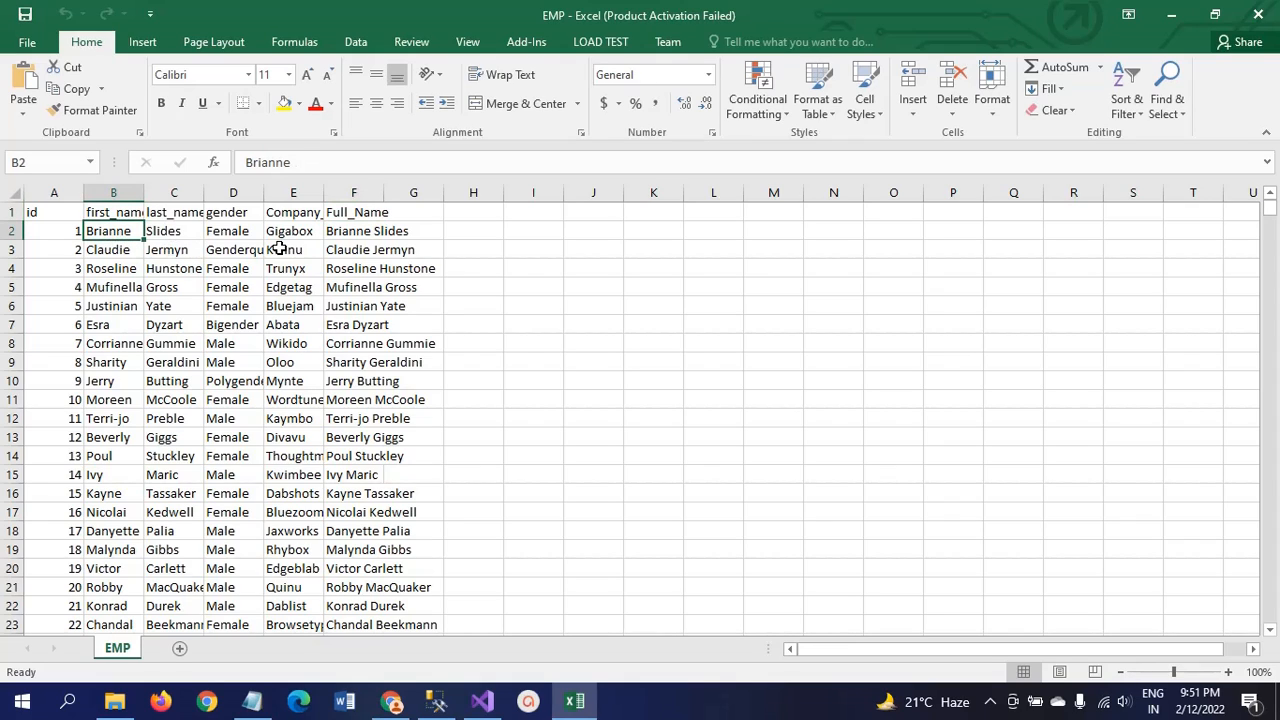
pyautogui.click(293, 230)
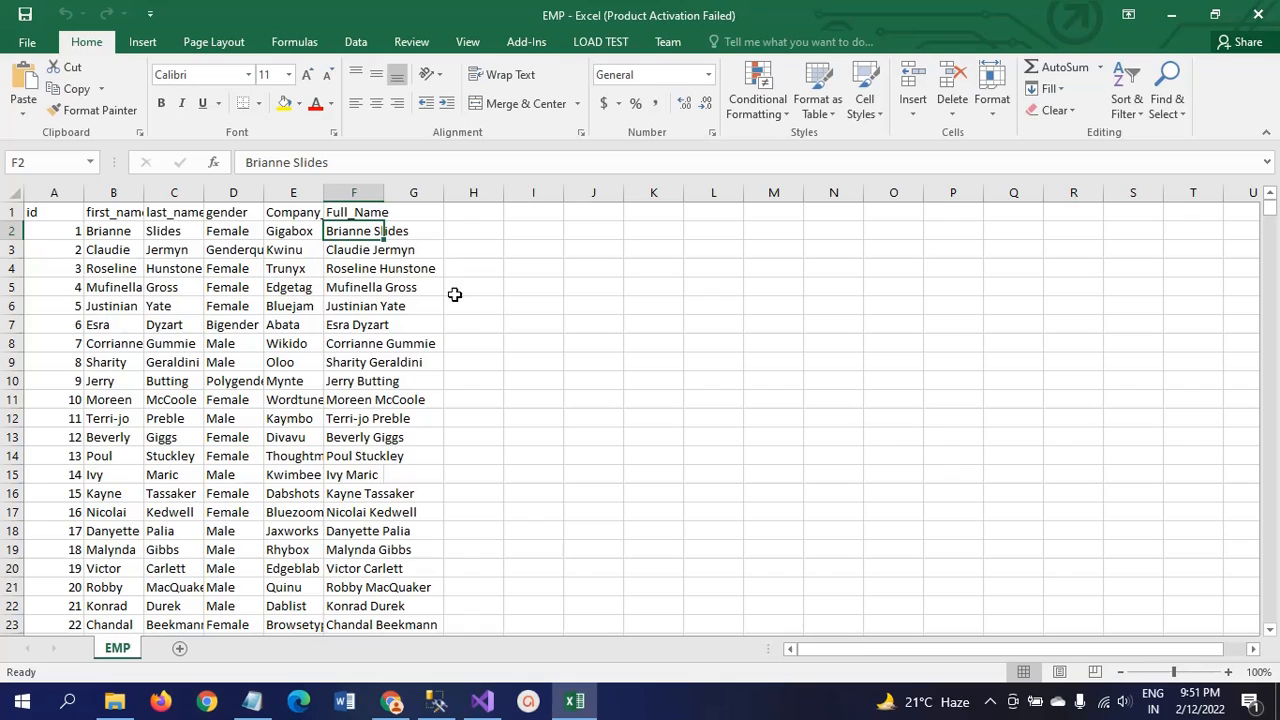
pyautogui.click(435, 700)
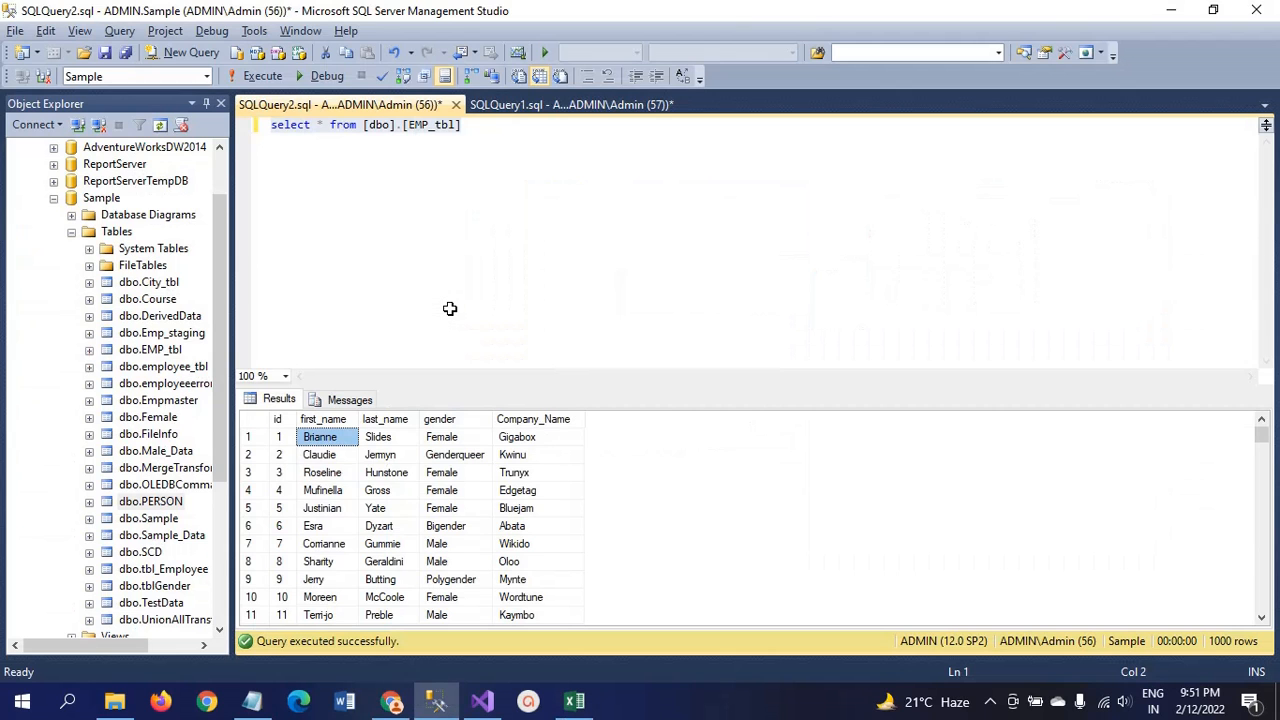
# Return to the SSIS package in Visual Studio.
pyautogui.press('alt+tab')
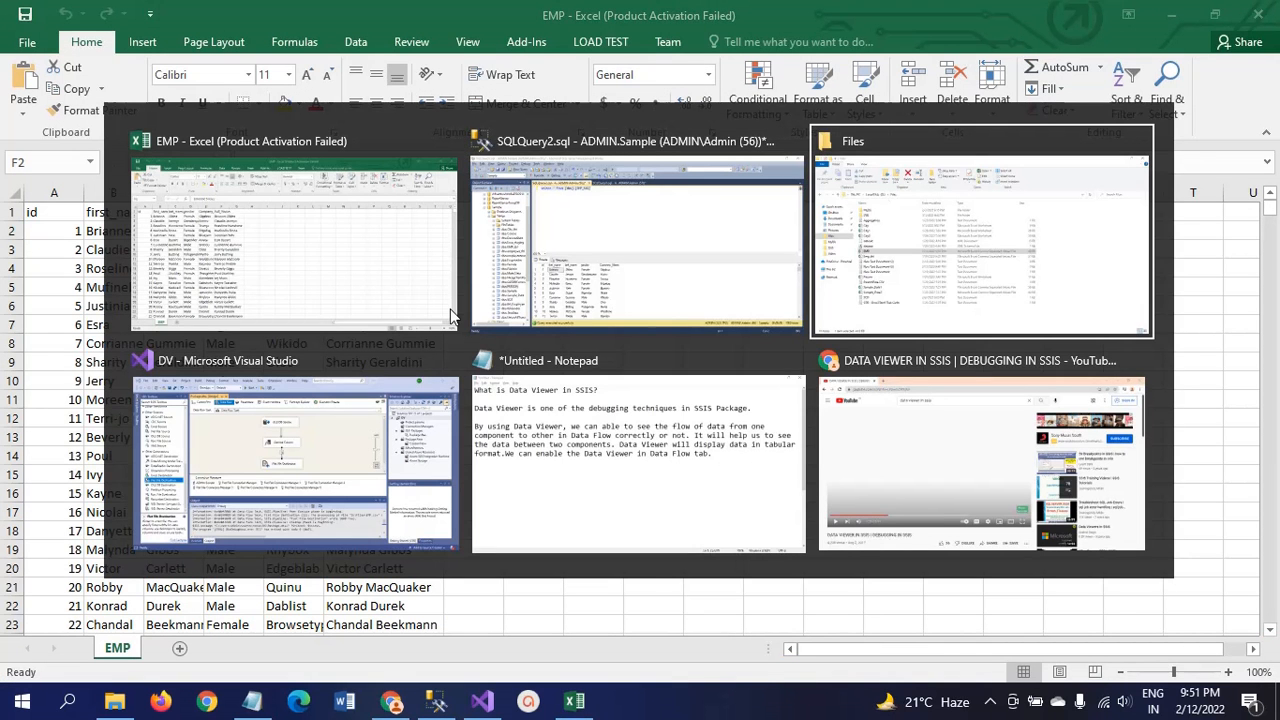
pyautogui.moveTo(638, 455)
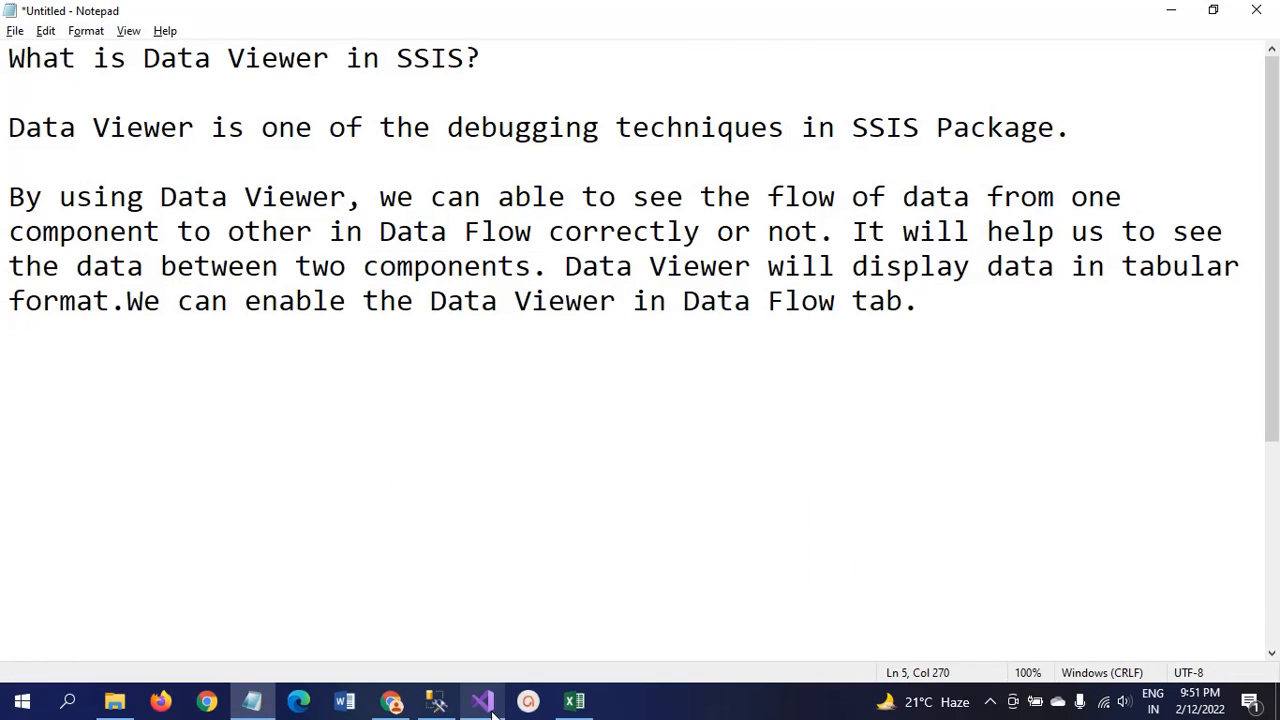
pyautogui.click(481, 700)
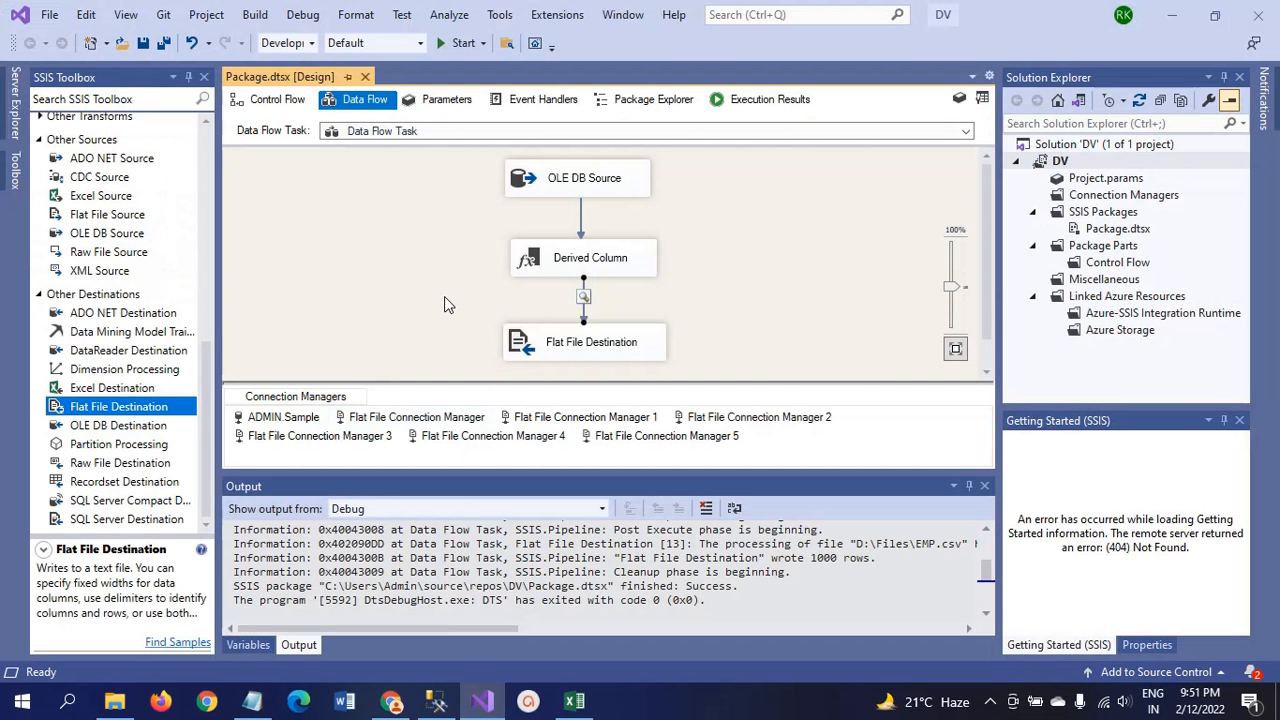